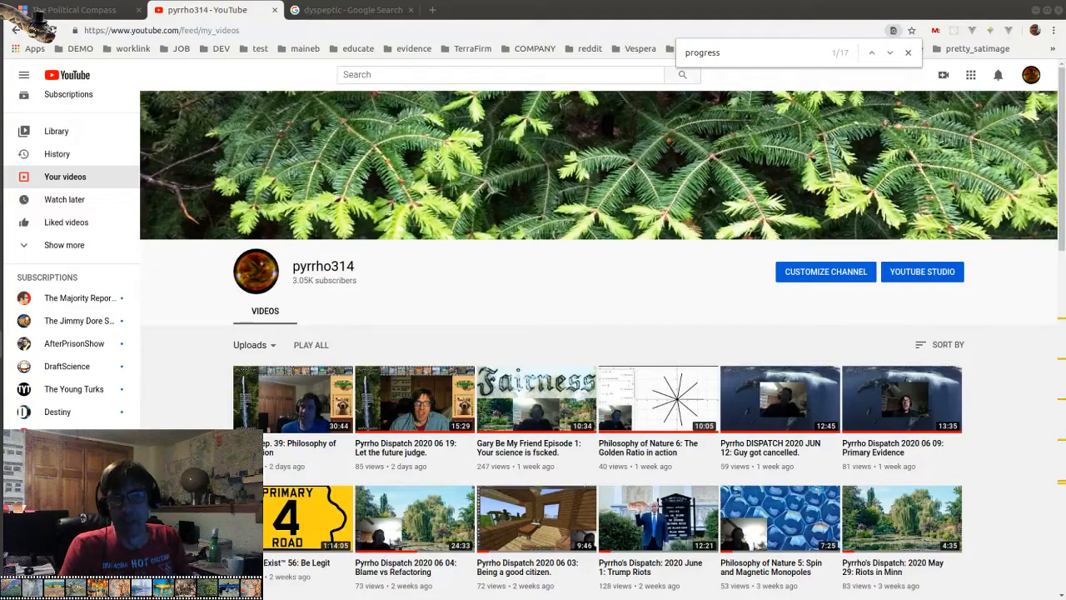
pyautogui.moveTo(981, 485)
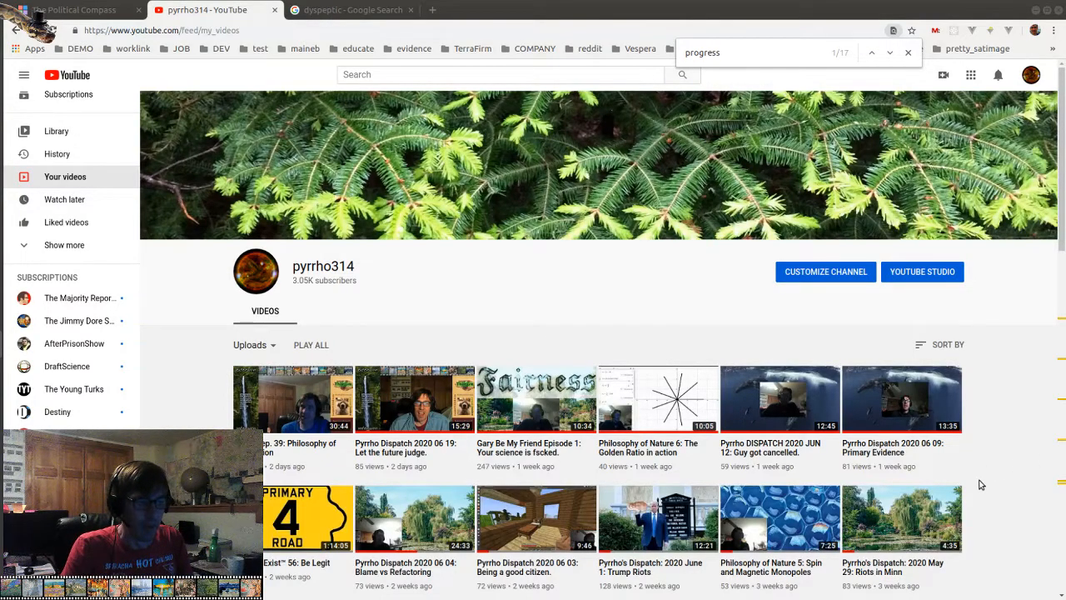
pyautogui.moveTo(984, 455)
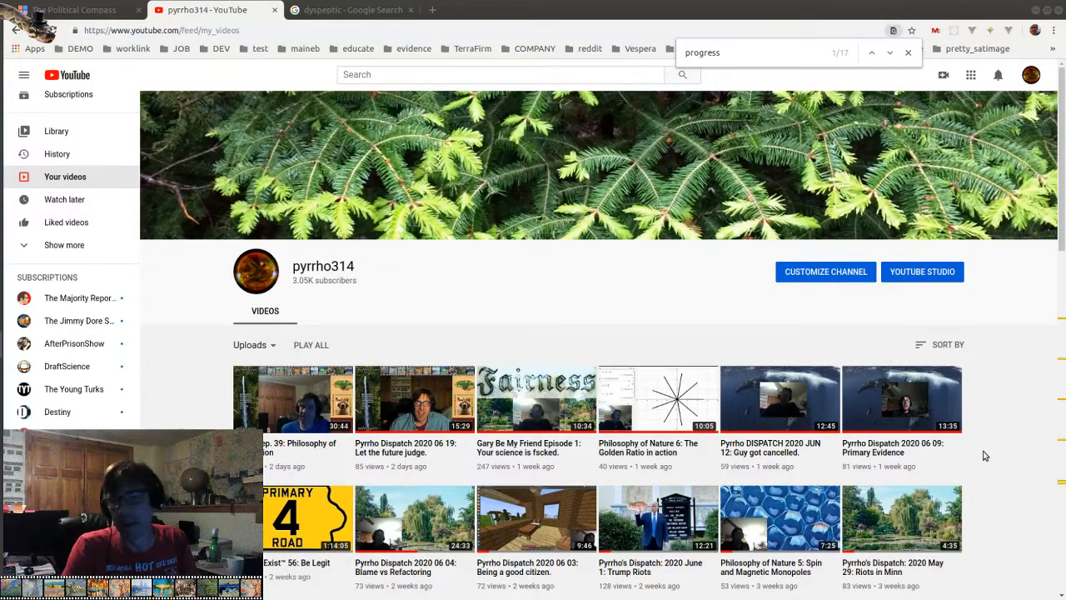
# Check the dyspeptic definition results, then switch to The Political Compass home page
pyautogui.scroll(-3)
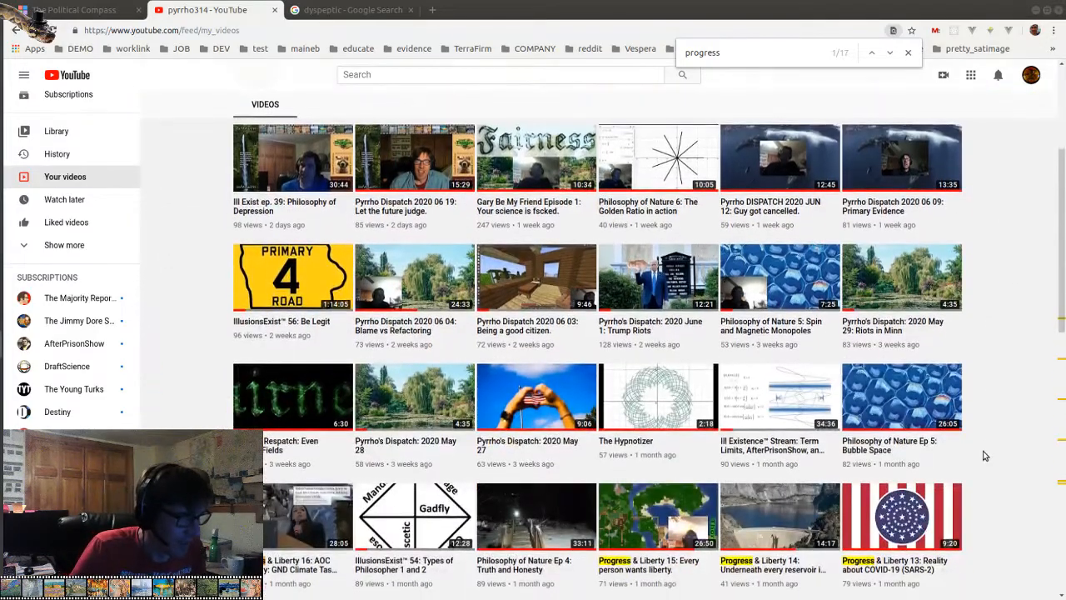
pyautogui.scroll(-3)
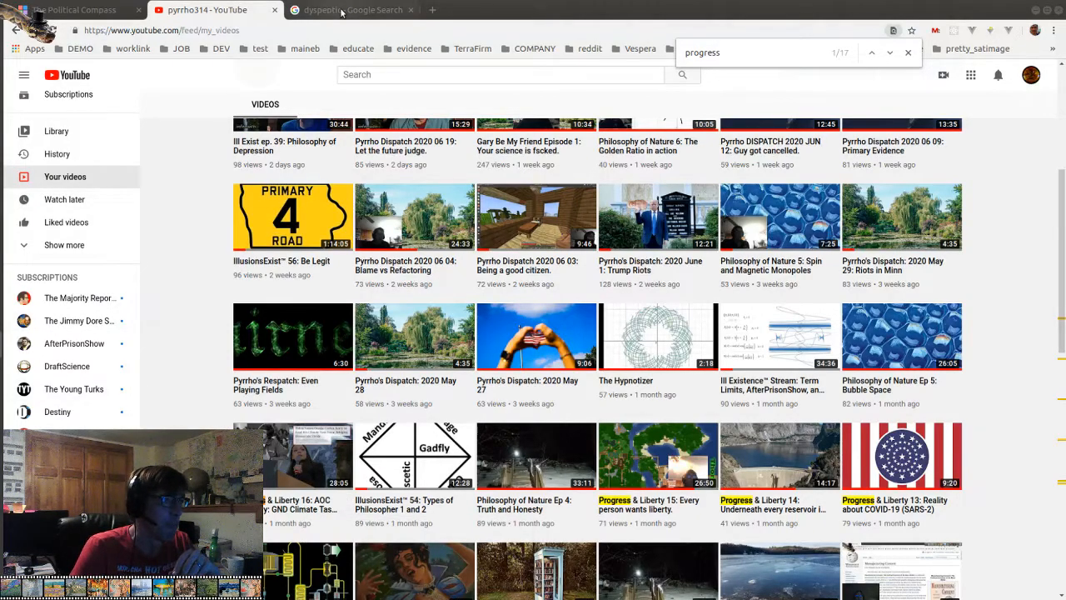
pyautogui.click(350, 9)
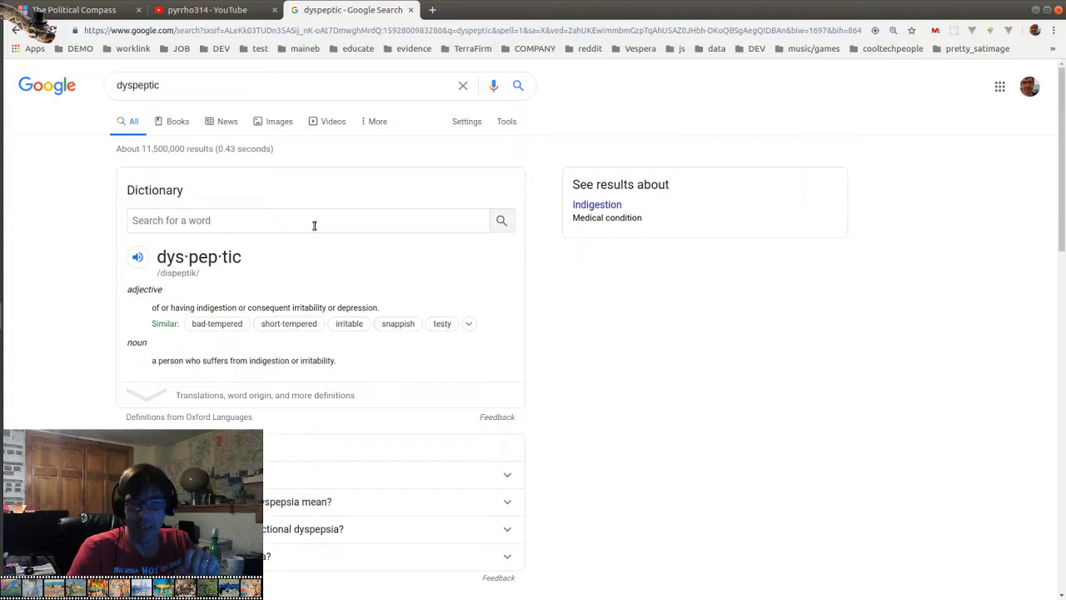
pyautogui.click(207, 9)
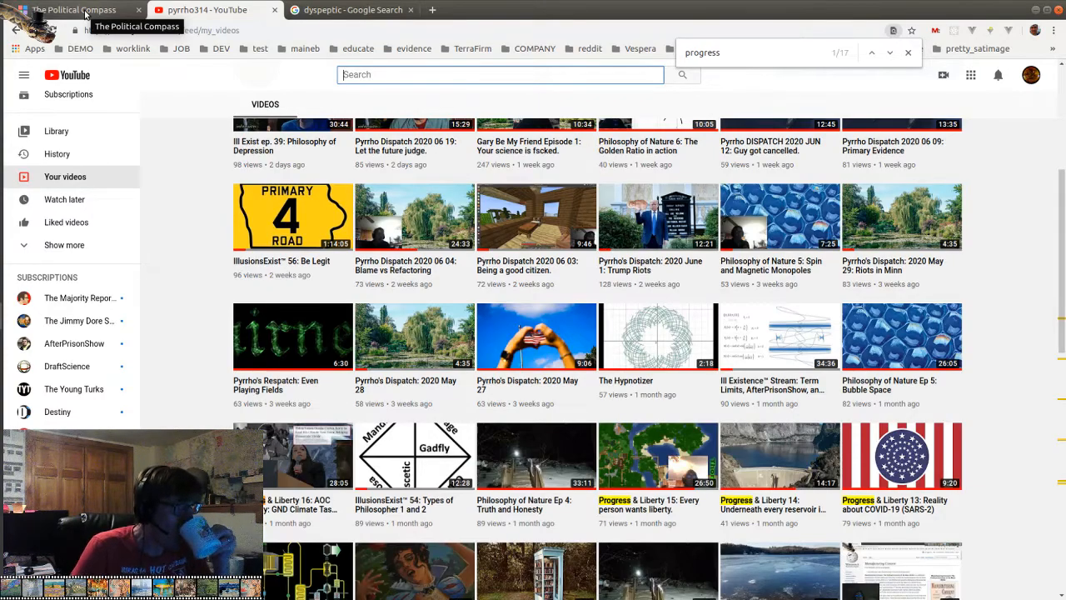
pyautogui.click(75, 9)
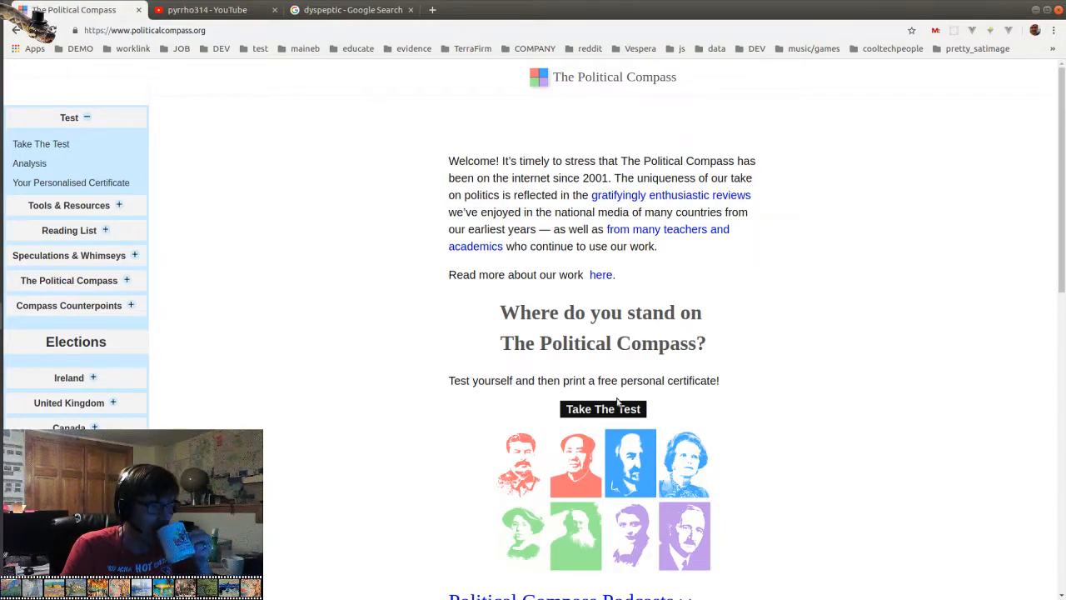
# Start the Political Compass test and read its introductory note
pyautogui.click(603, 409)
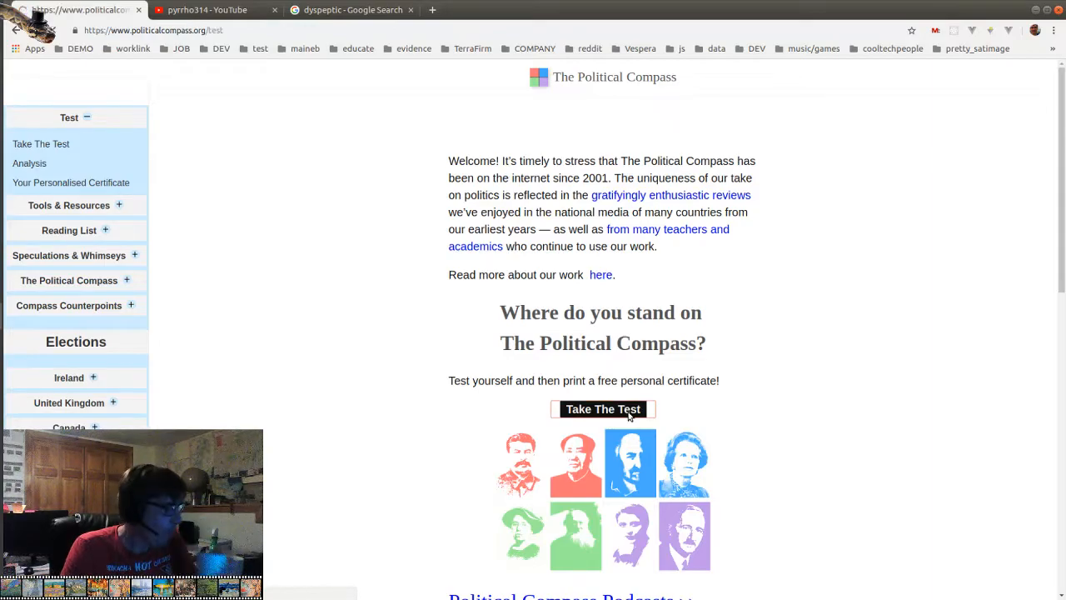
pyautogui.click(603, 409)
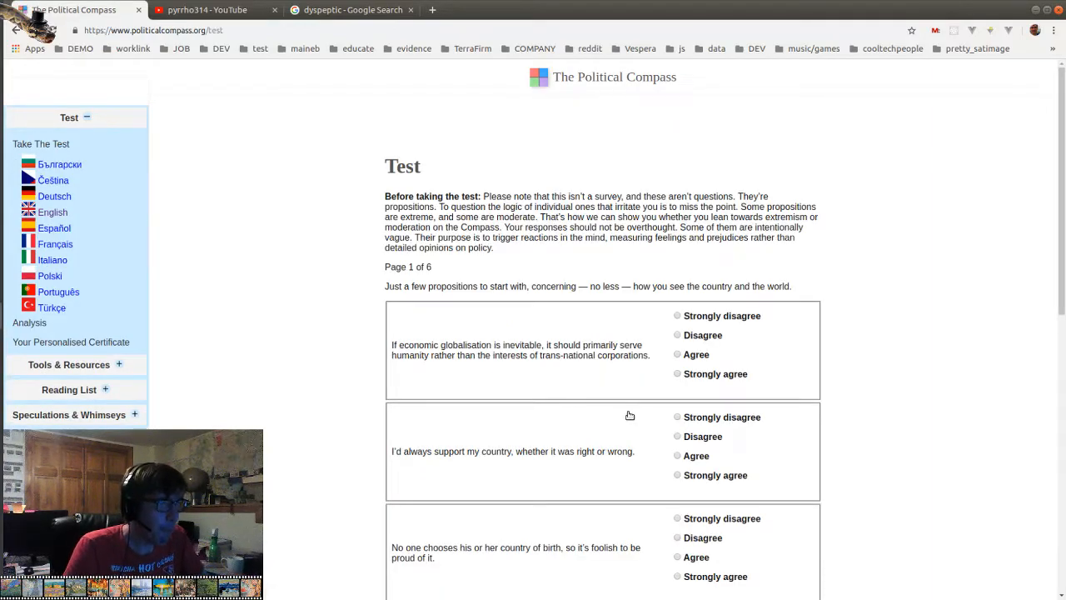
pyautogui.moveTo(631, 416)
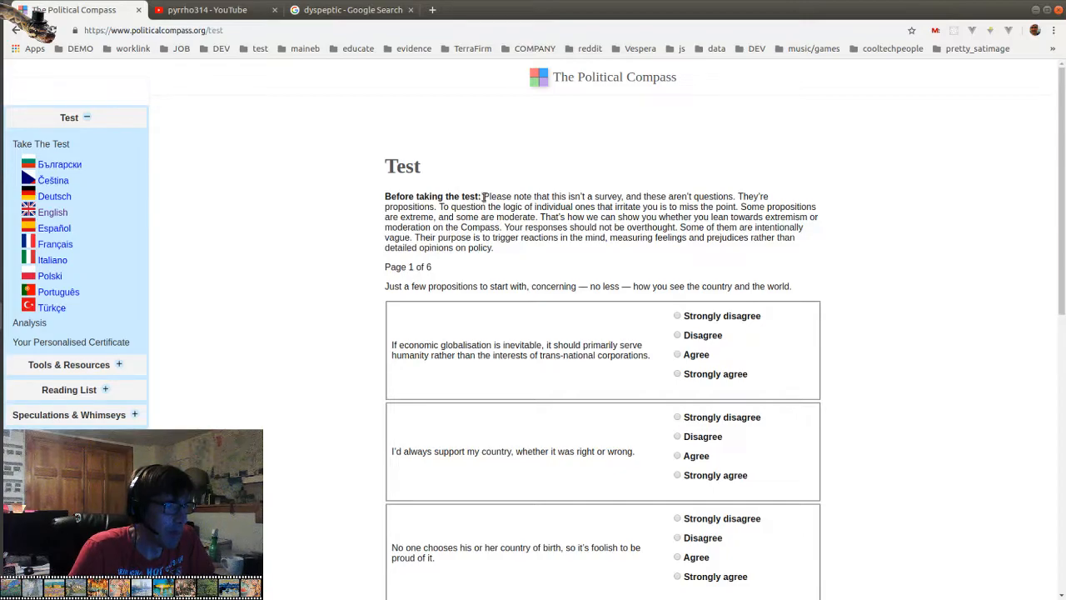
pyautogui.moveTo(482, 196); pyautogui.dragTo(493, 247)
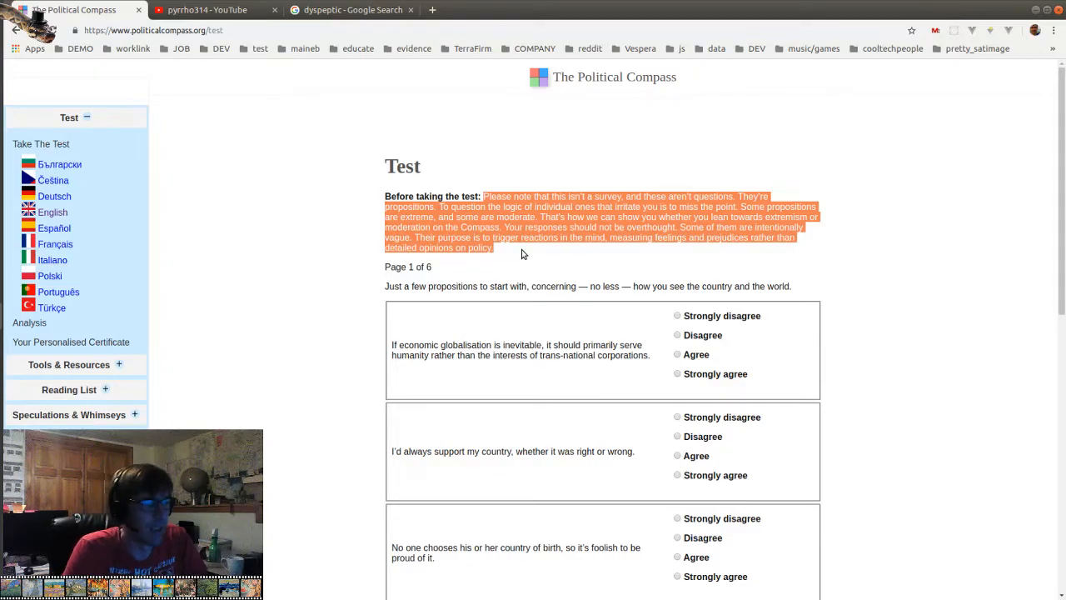
pyautogui.click(516, 242)
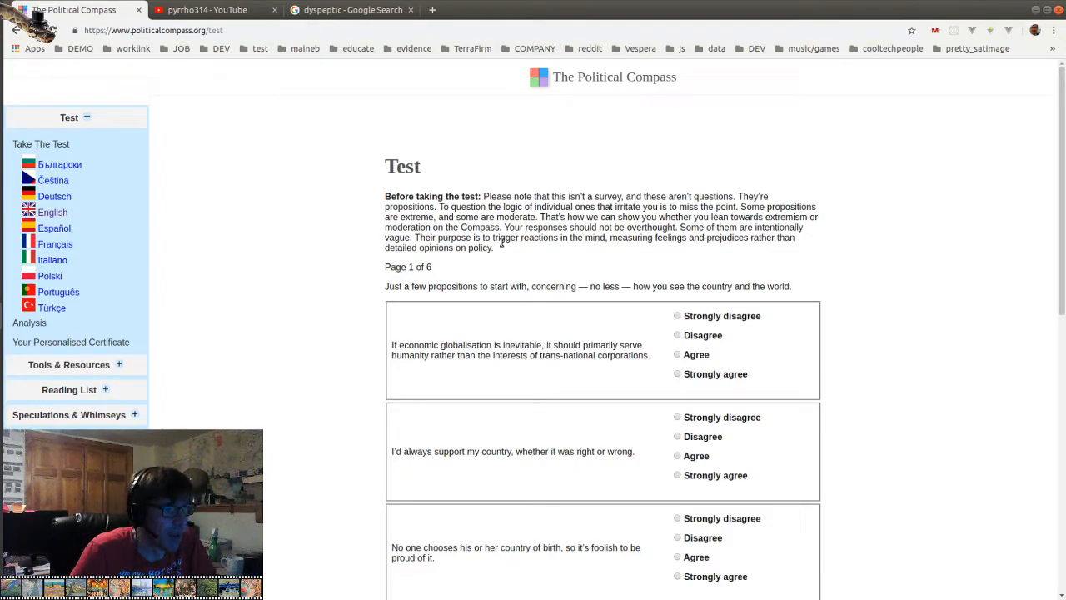
pyautogui.scroll(-3)
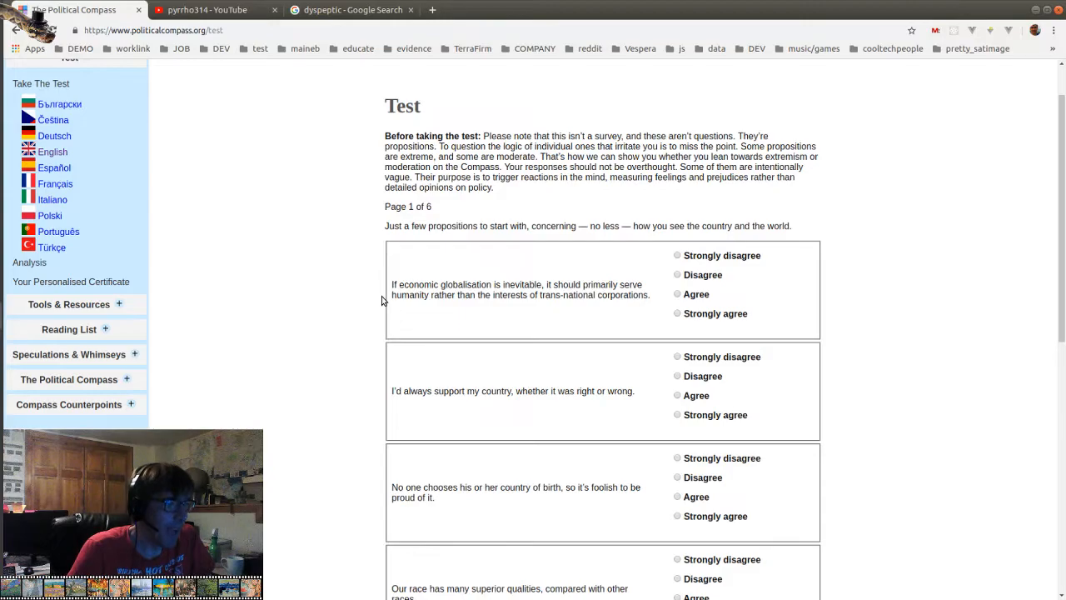
pyautogui.moveTo(527, 297)
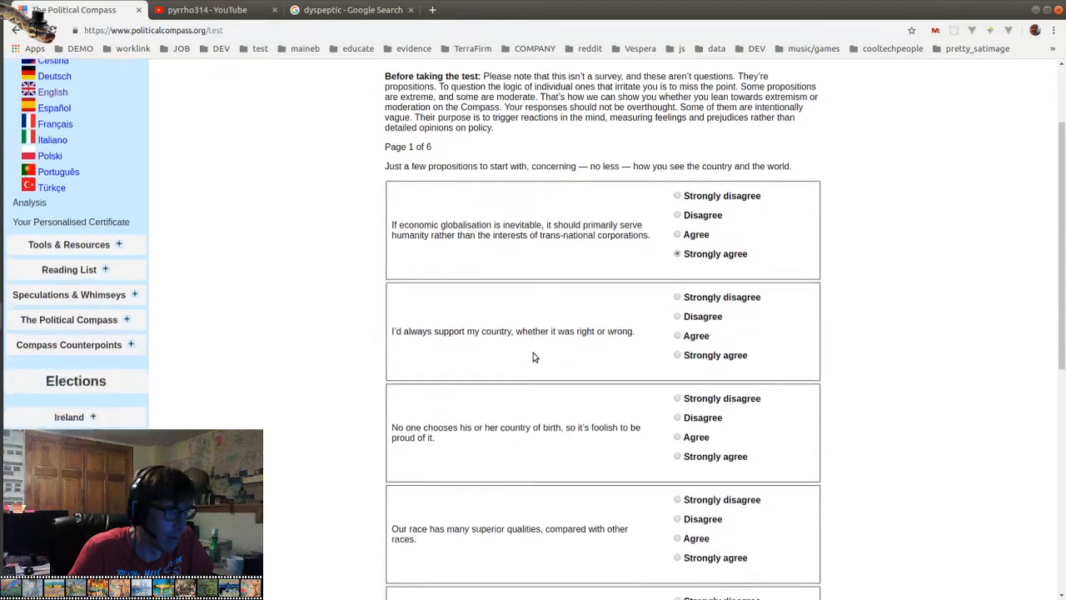
pyautogui.scroll(-3)
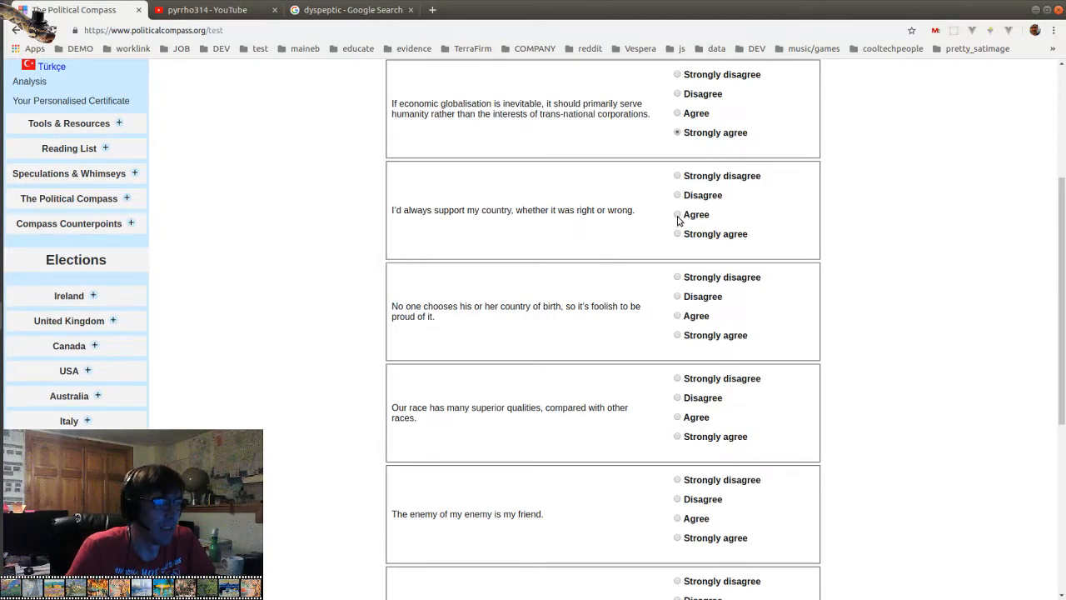
# Agree on country support and birthplace pride; disagree on race superiority, enemy's enemy, military action
pyautogui.click(677, 214)
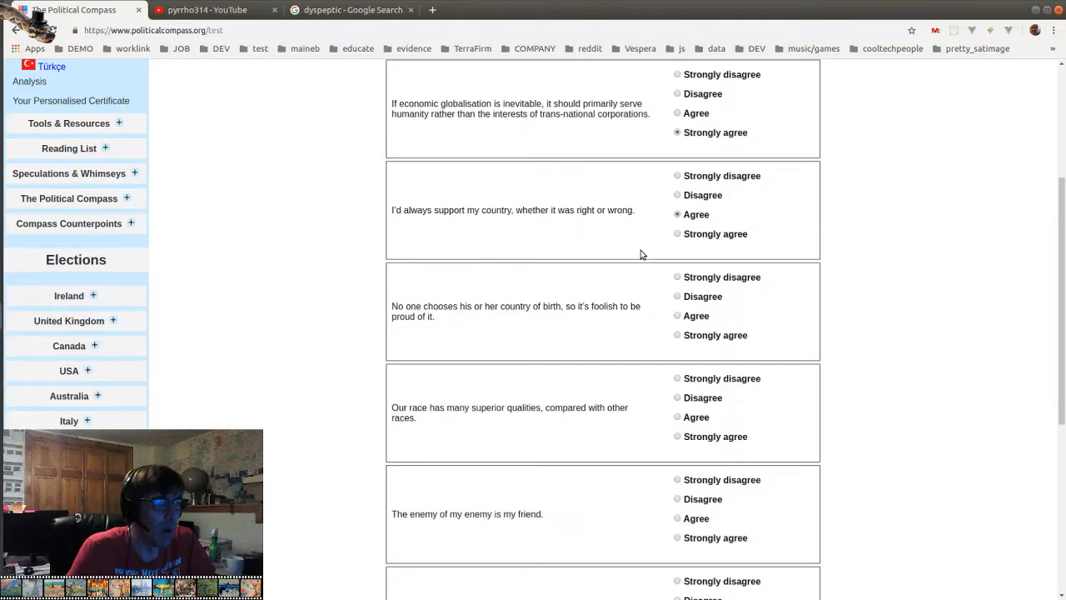
pyautogui.moveTo(629, 257)
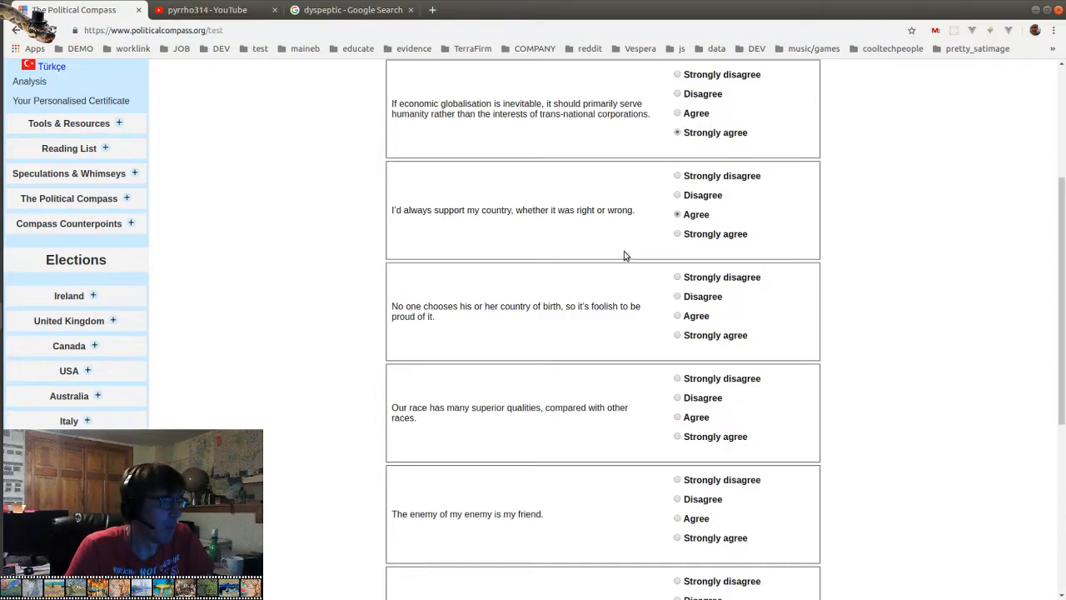
pyautogui.scroll(-3)
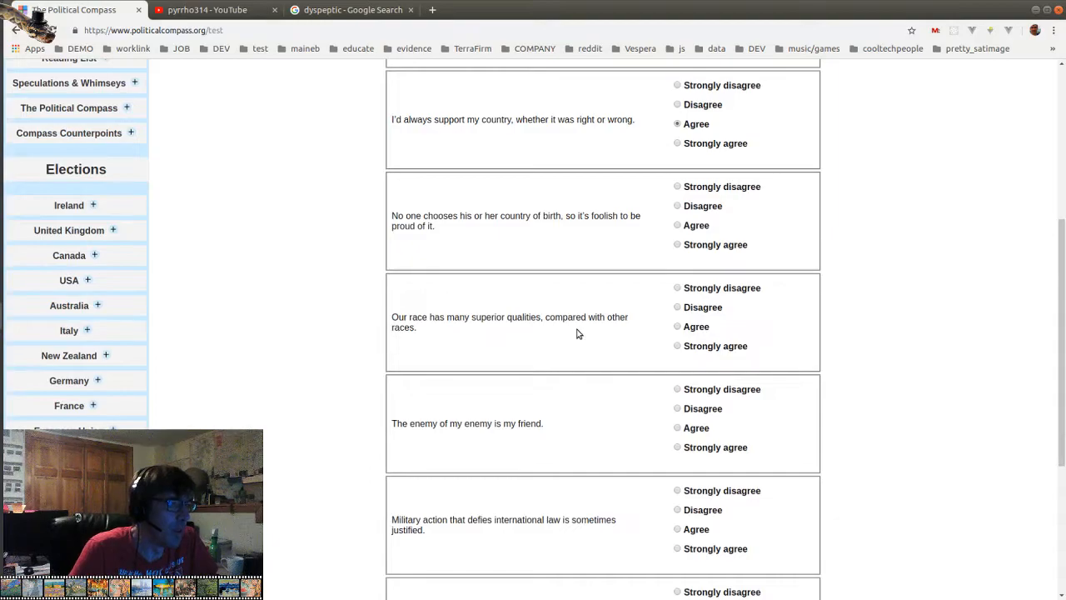
pyautogui.moveTo(591, 252)
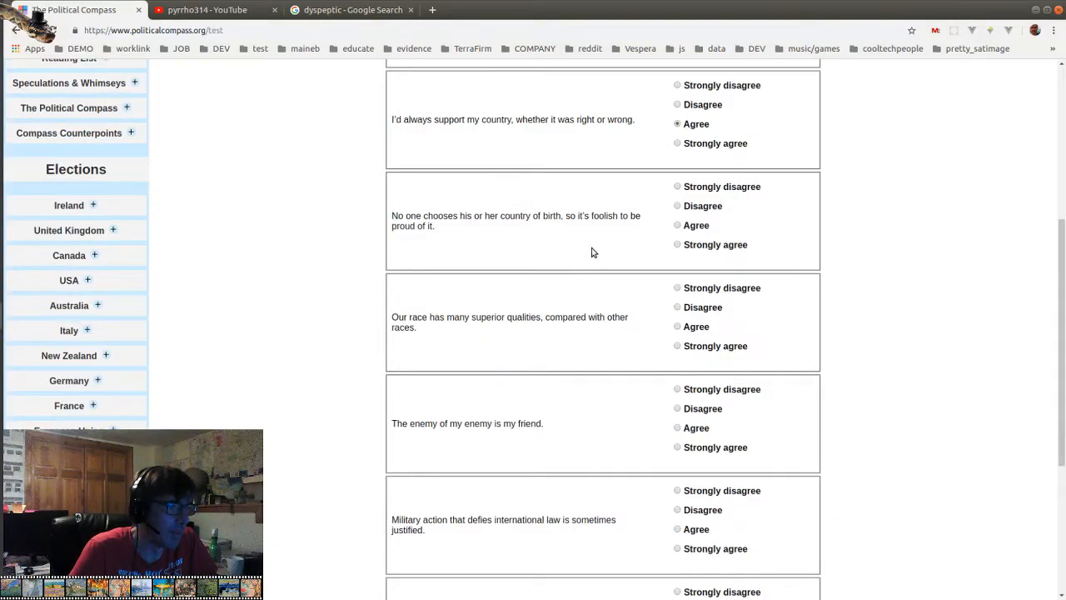
pyautogui.click(677, 224)
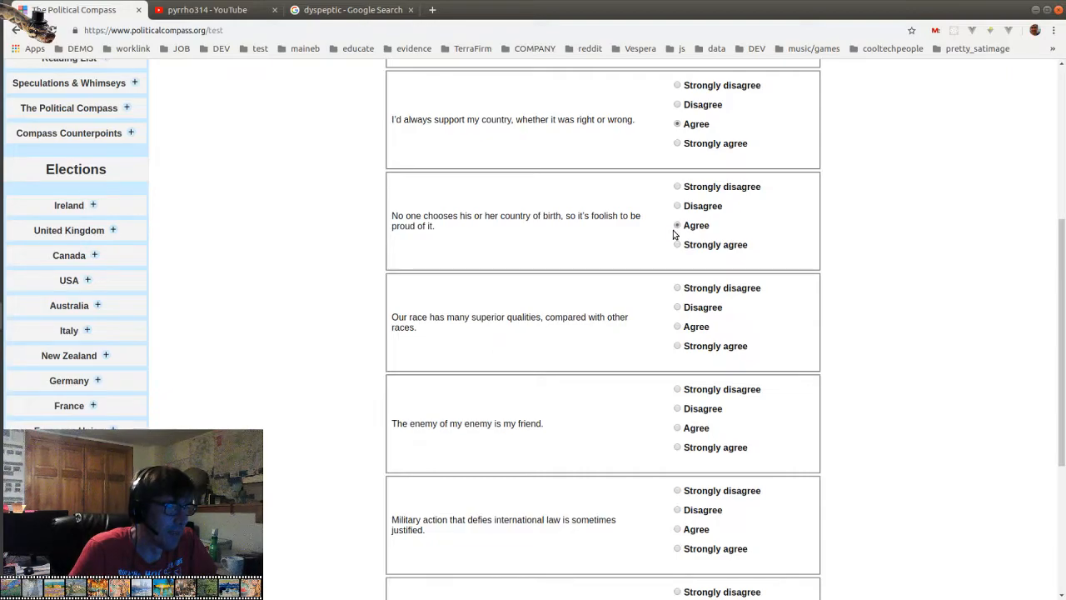
pyautogui.scroll(-3)
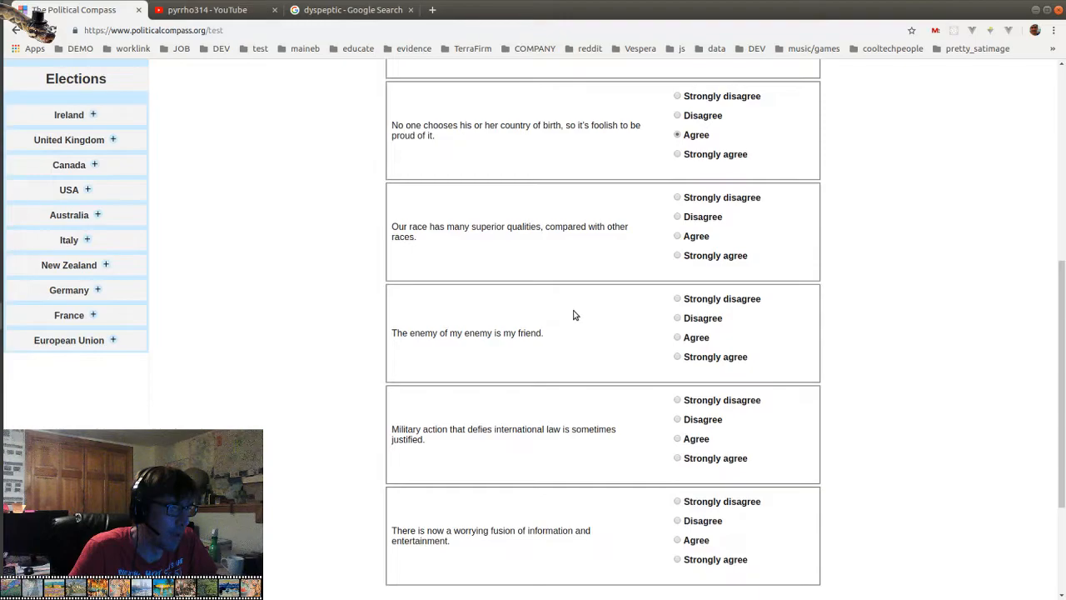
pyautogui.click(677, 197)
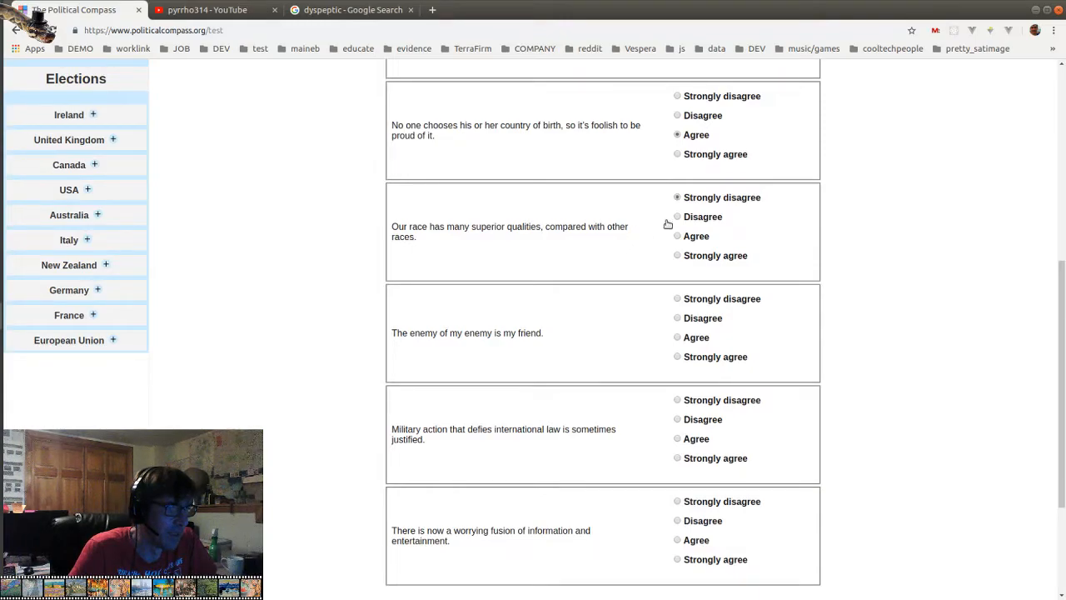
pyautogui.scroll(-3)
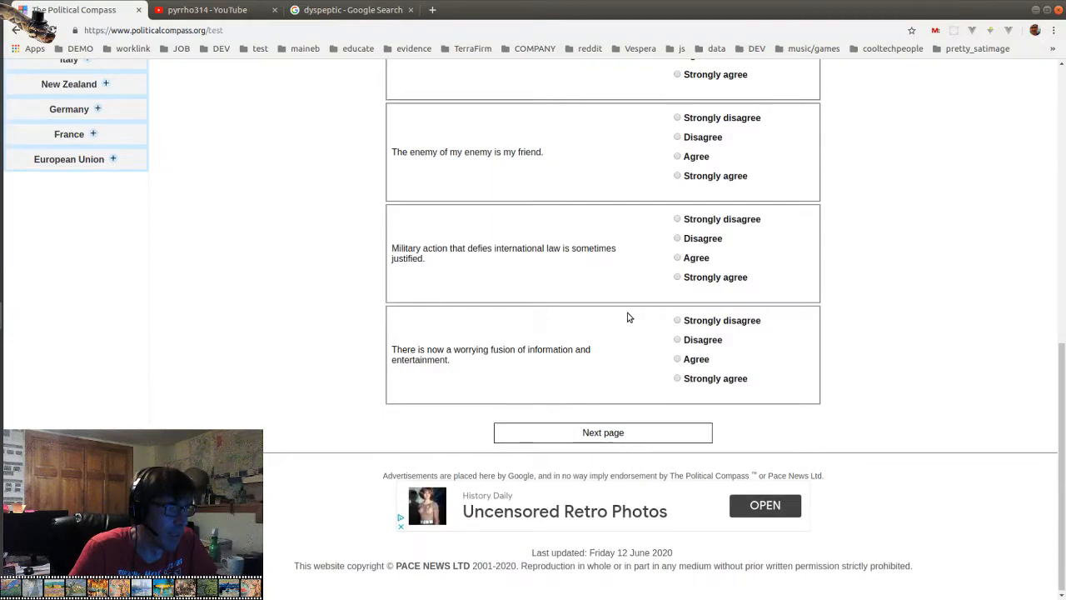
pyautogui.scroll(-3)
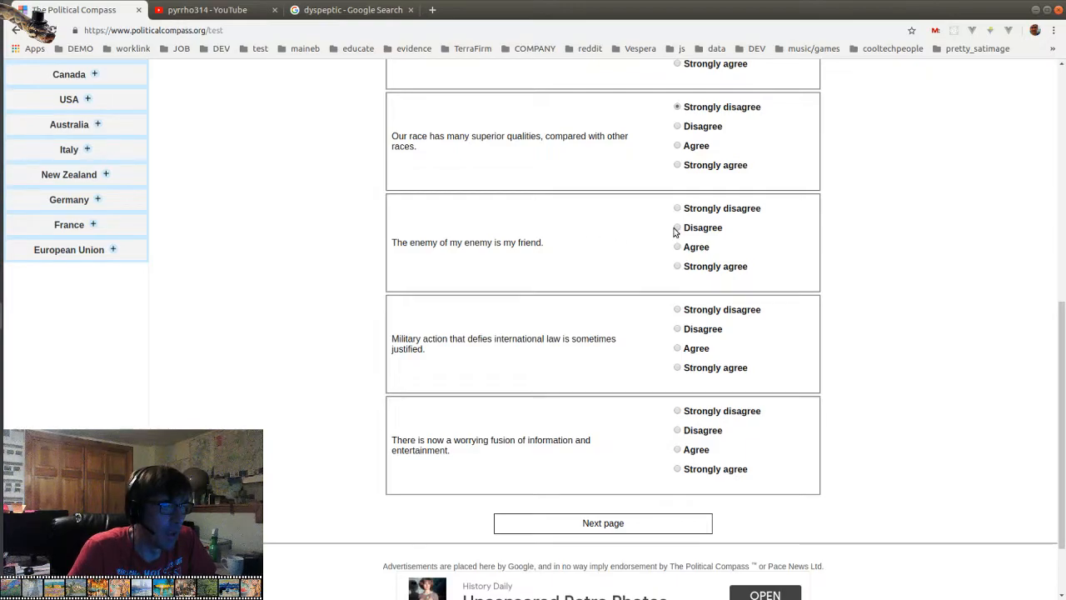
pyautogui.moveTo(672, 230)
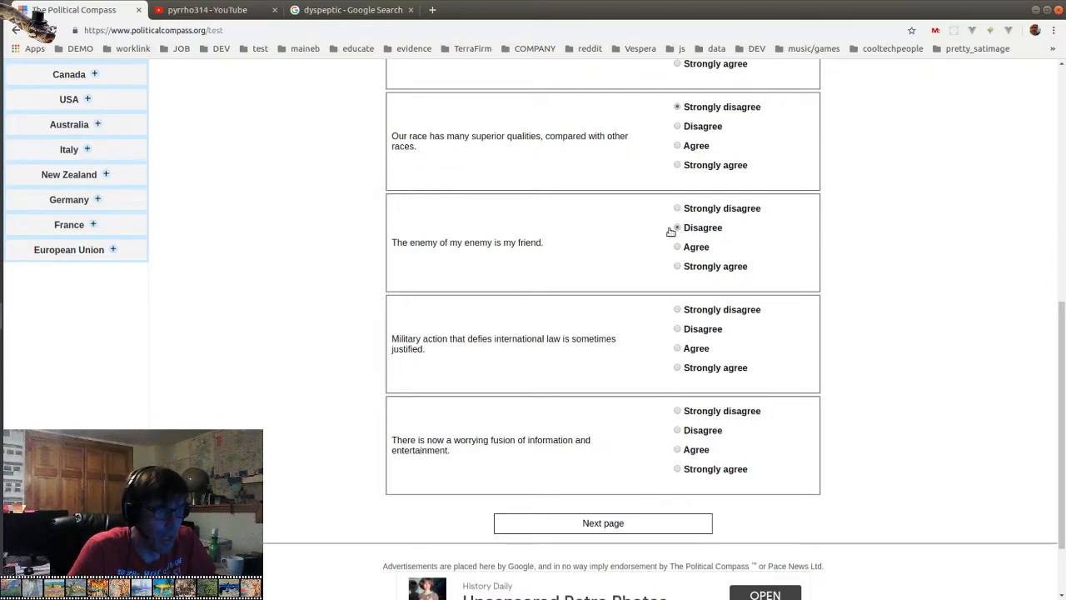
pyautogui.click(677, 226)
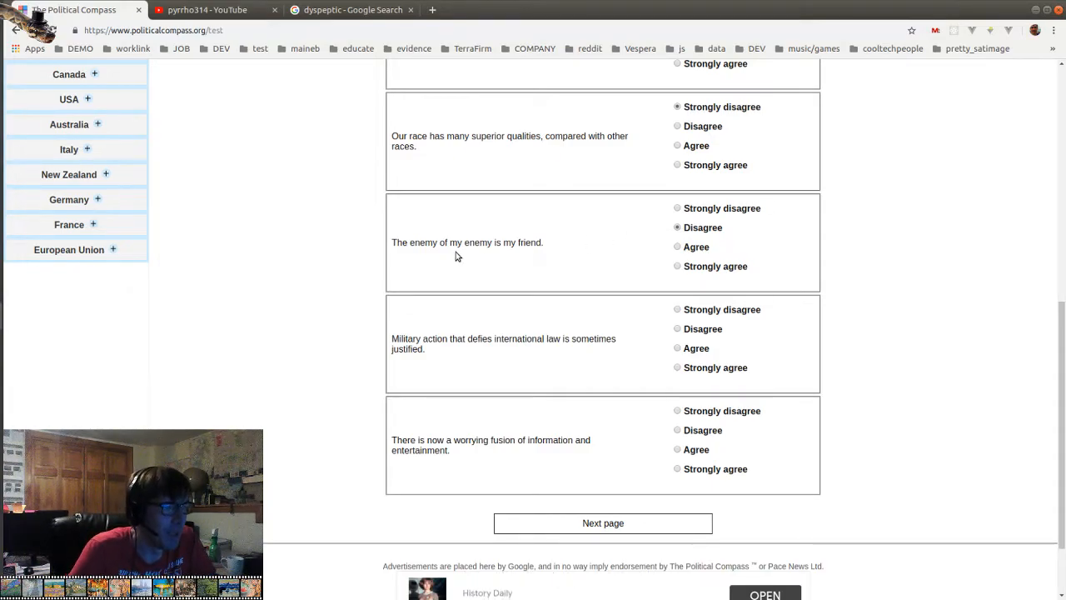
pyautogui.scroll(-3)
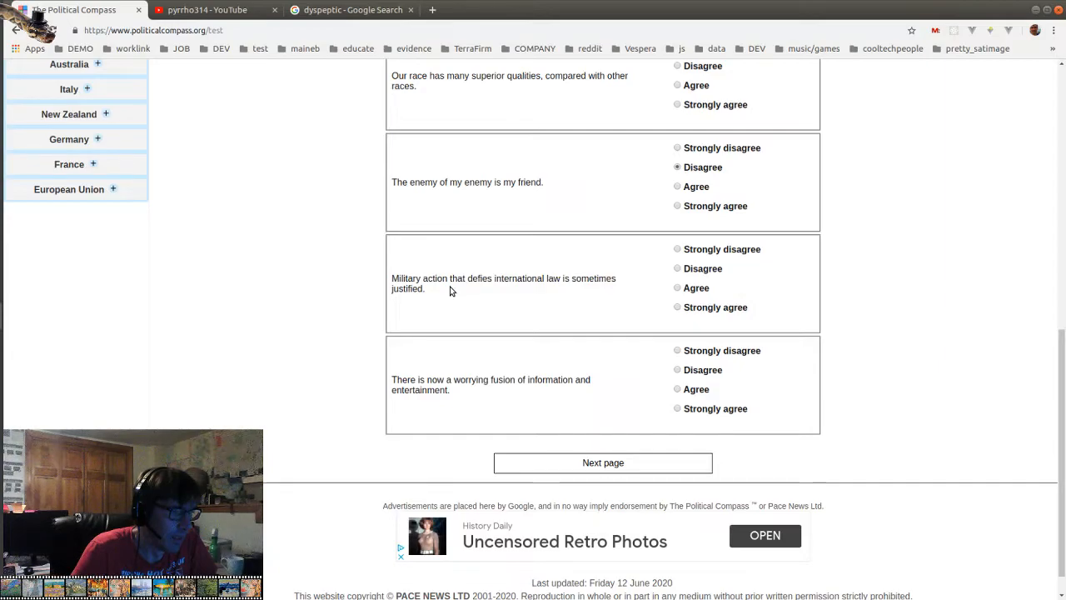
pyautogui.moveTo(518, 290)
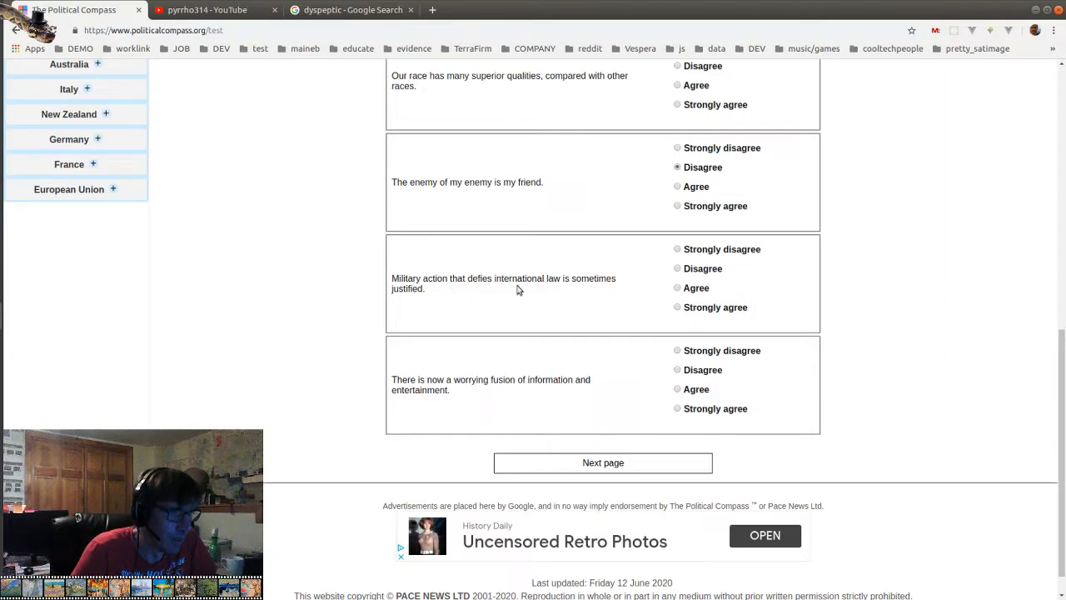
pyautogui.click(677, 268)
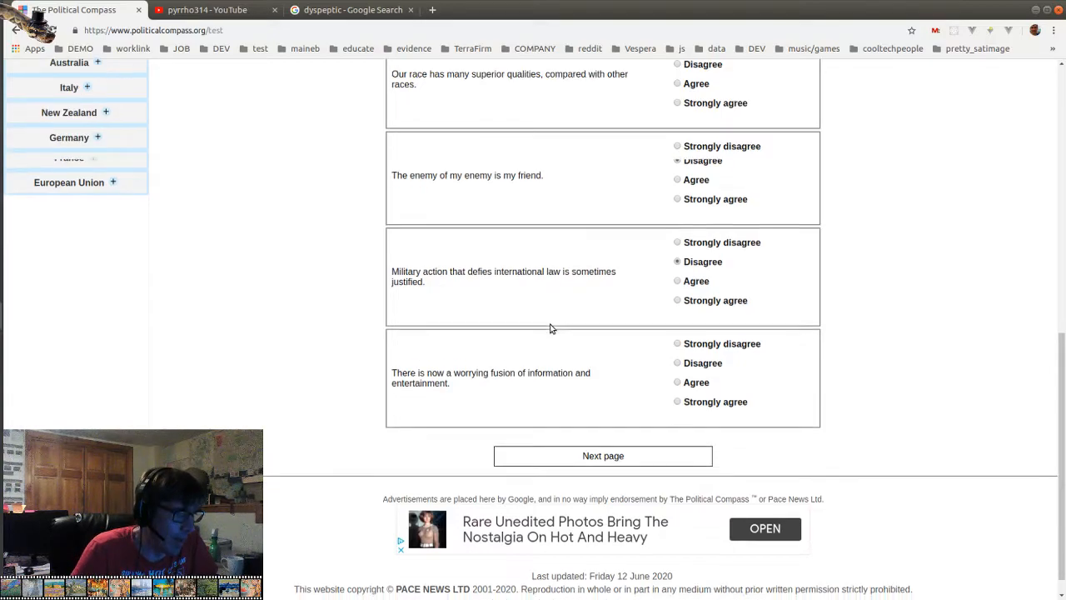
pyautogui.scroll(-3)
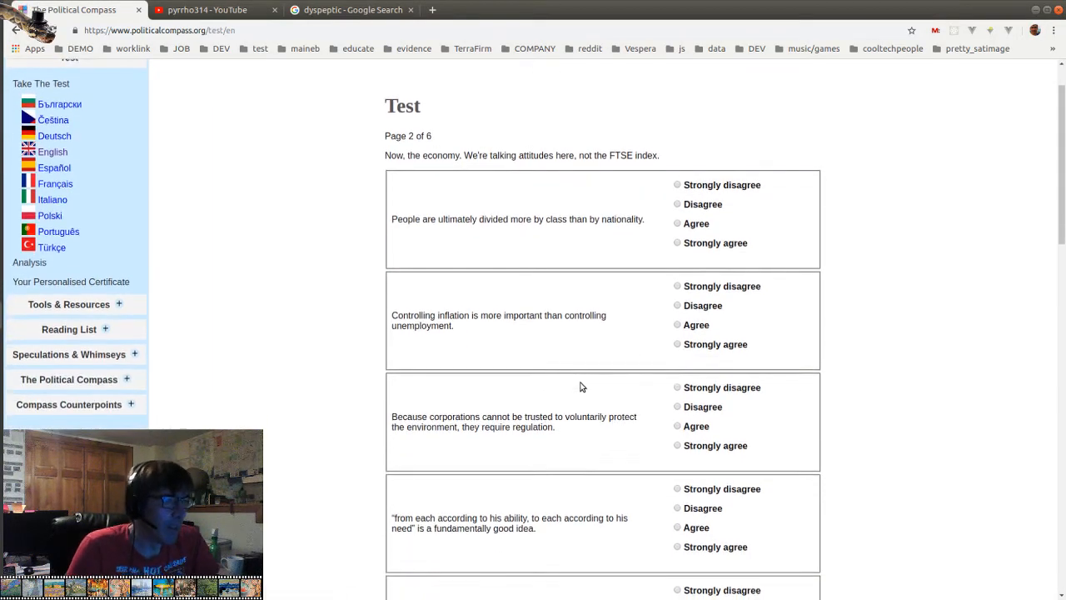
pyautogui.moveTo(583, 329)
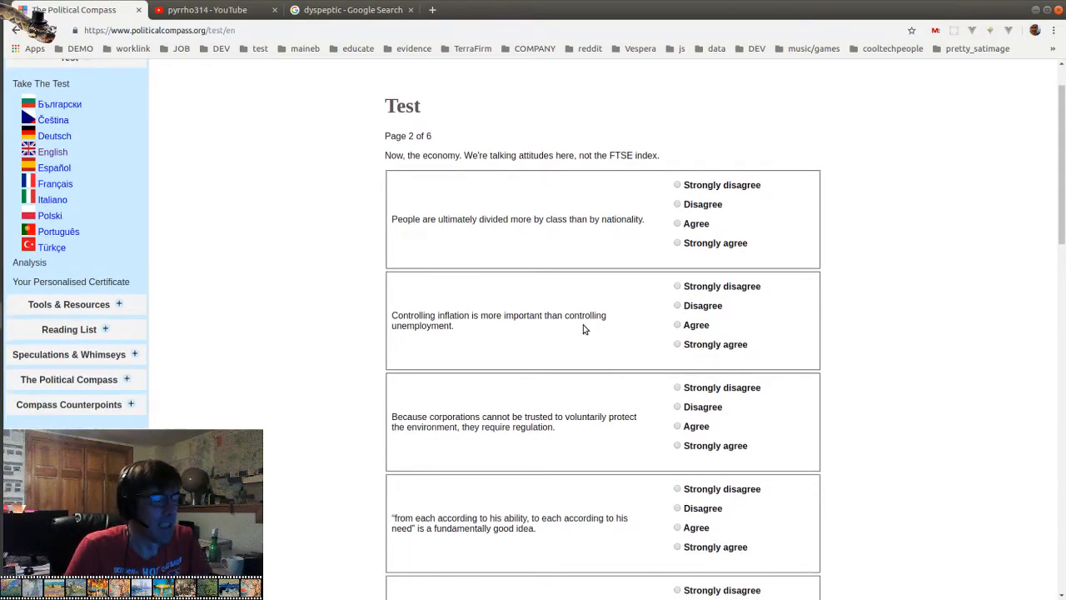
# Strongly agree on class and regulation, disagree on inflation and free markets, agree on land
pyautogui.click(677, 242)
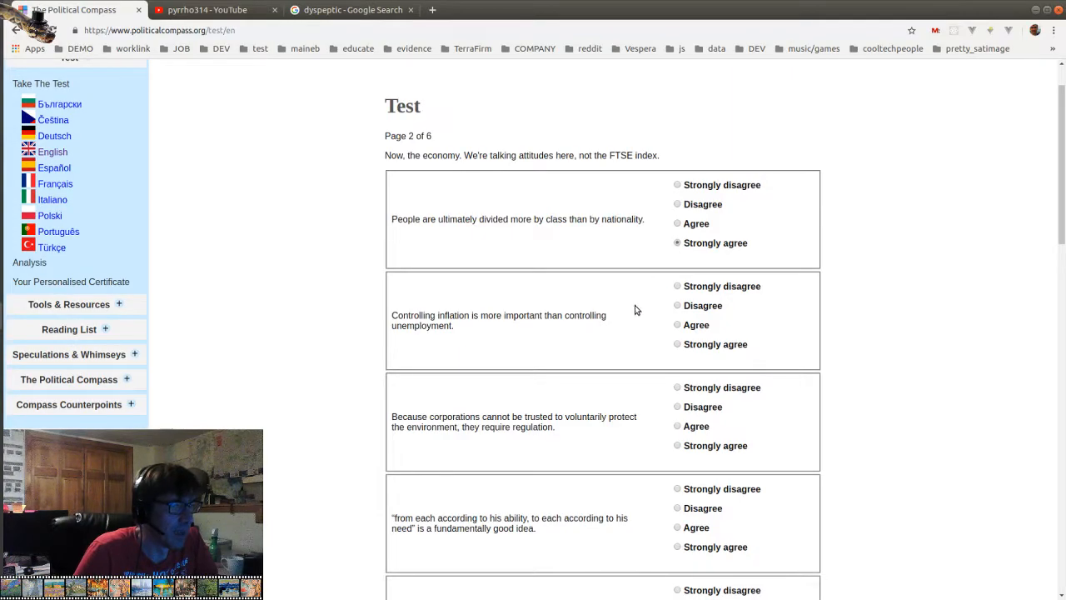
pyautogui.scroll(-3)
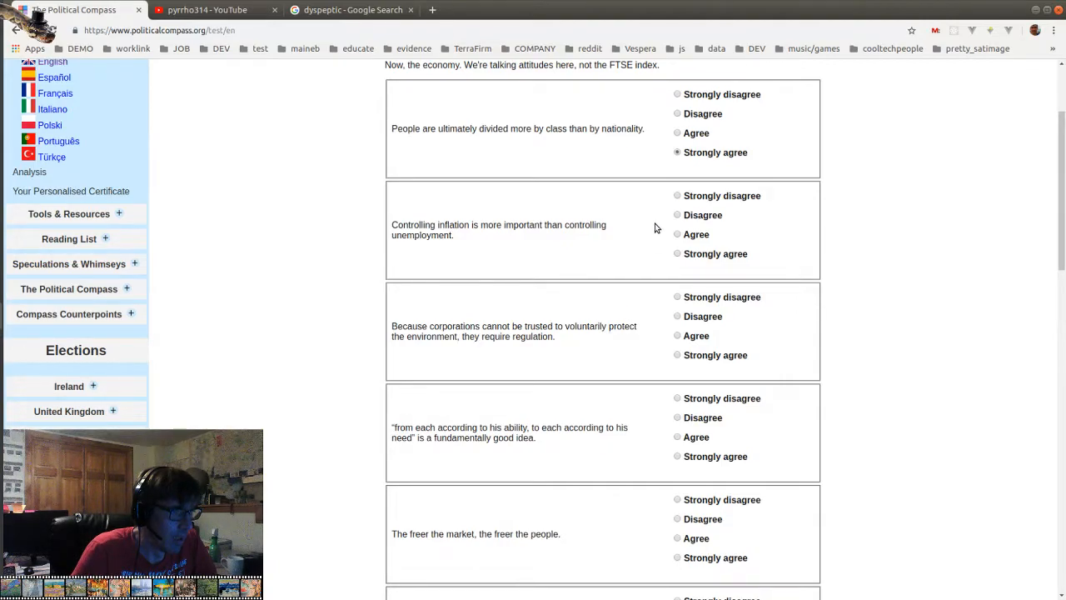
pyautogui.click(677, 215)
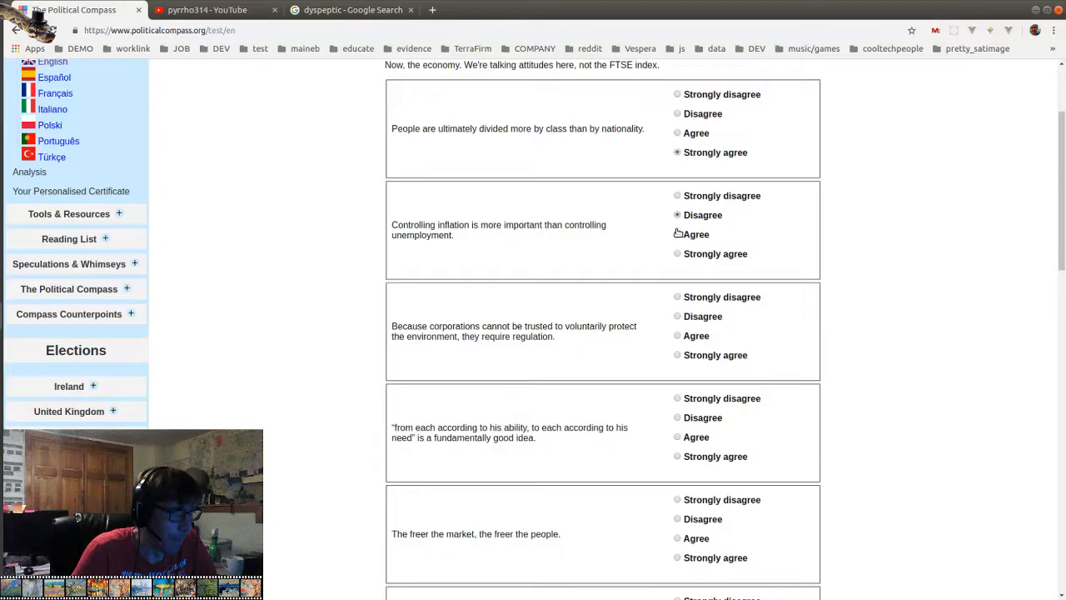
pyautogui.scroll(-3)
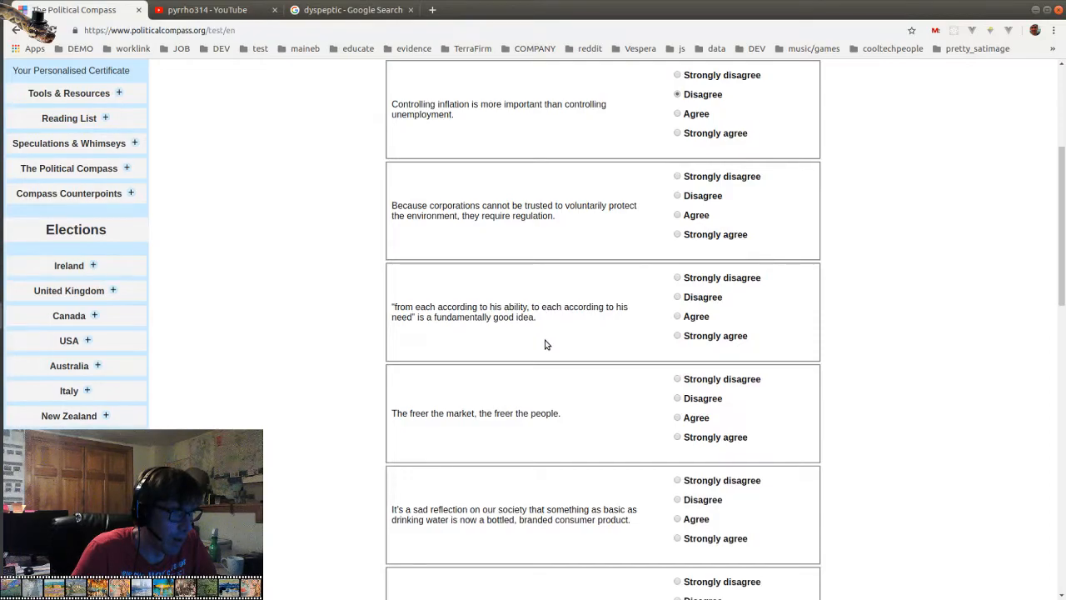
pyautogui.click(677, 234)
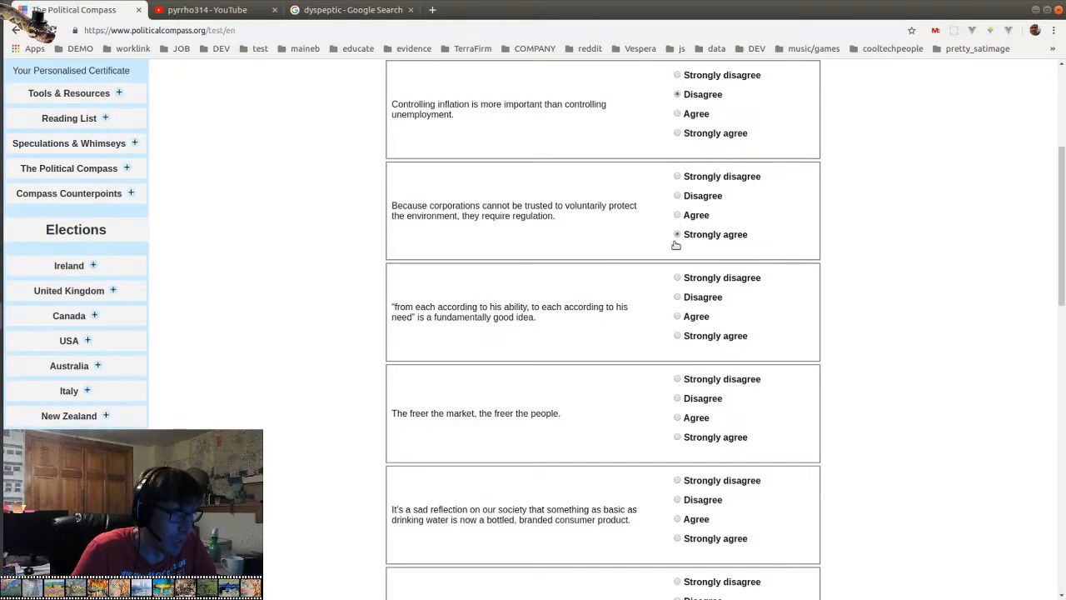
pyautogui.scroll(-3)
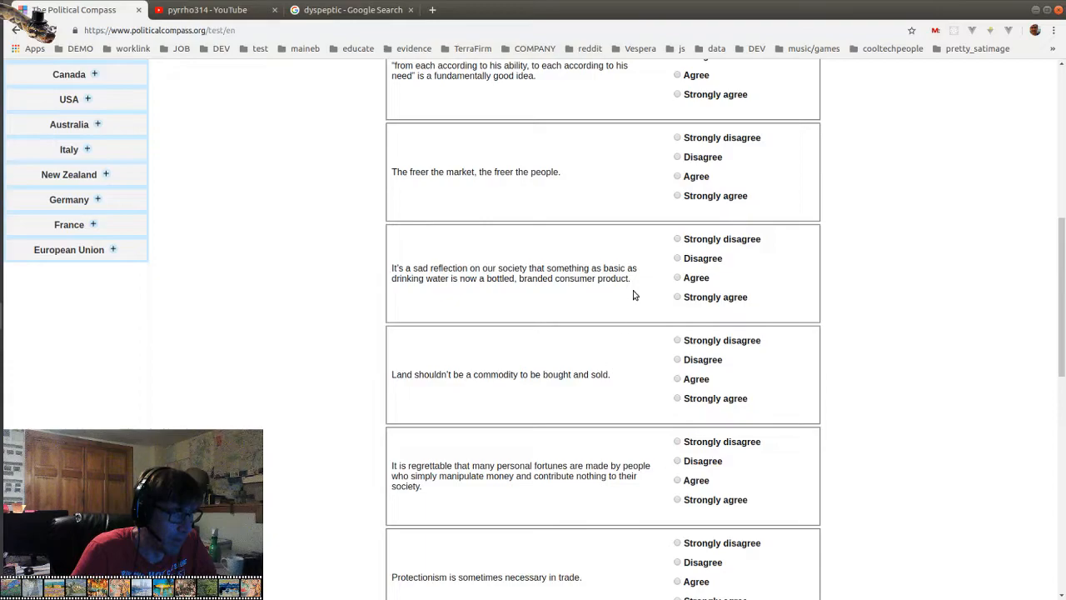
pyautogui.click(677, 156)
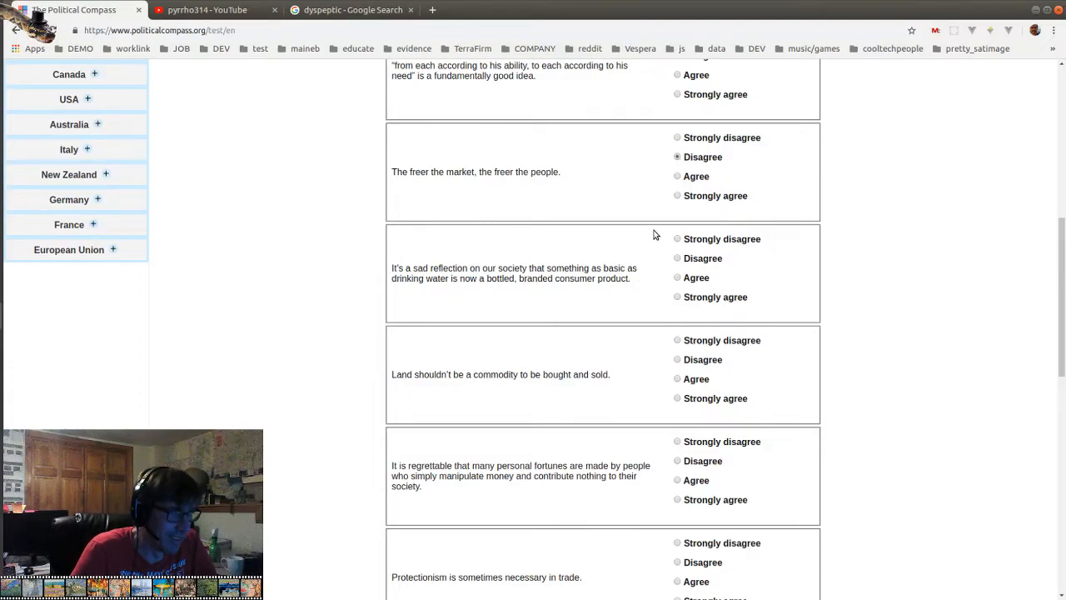
pyautogui.scroll(-3)
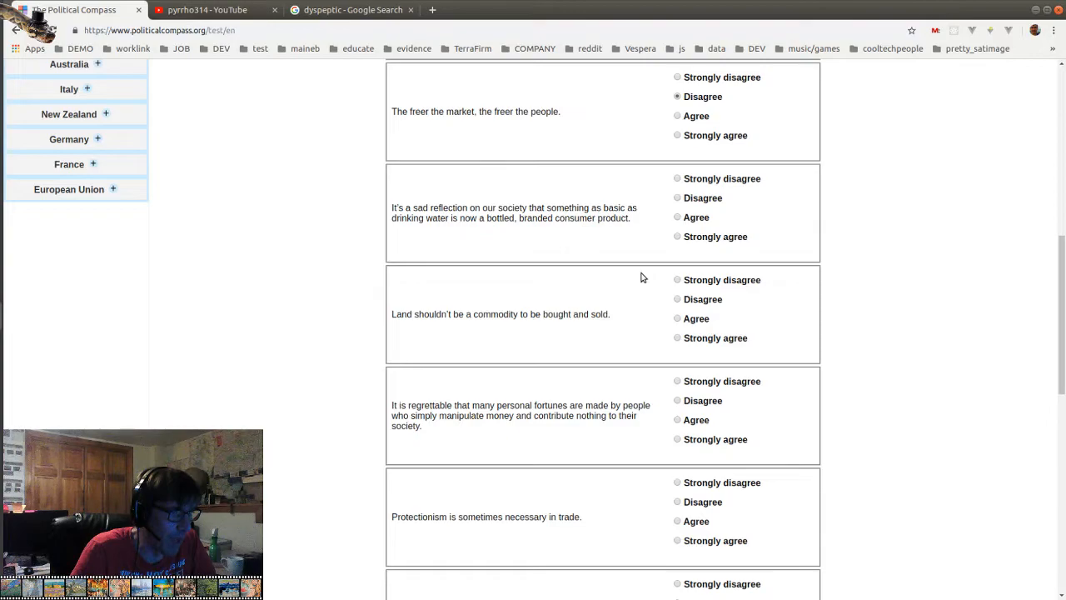
pyautogui.moveTo(679, 204)
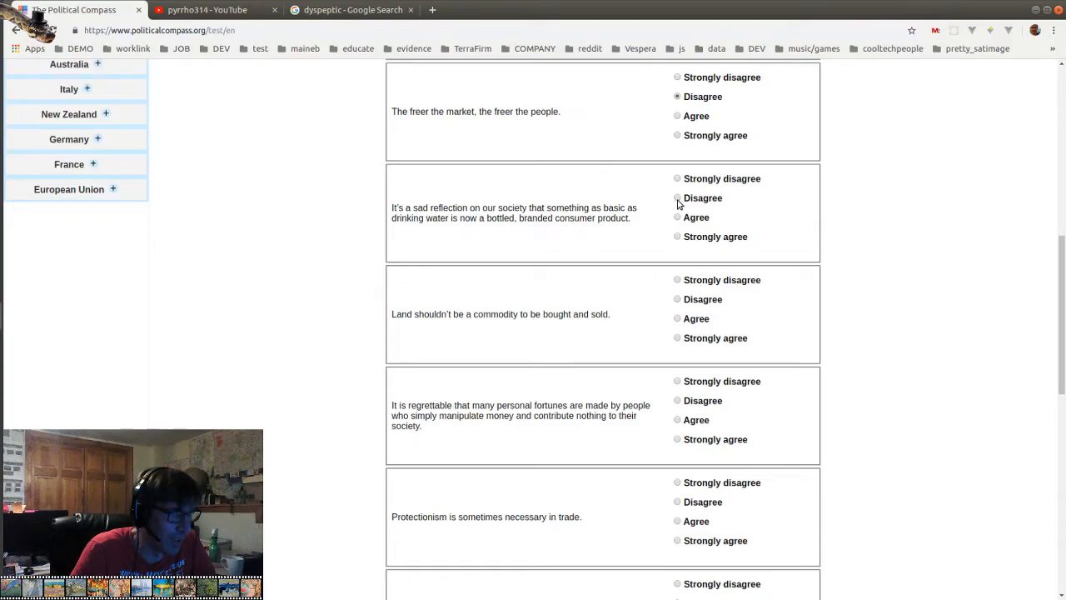
pyautogui.scroll(-3)
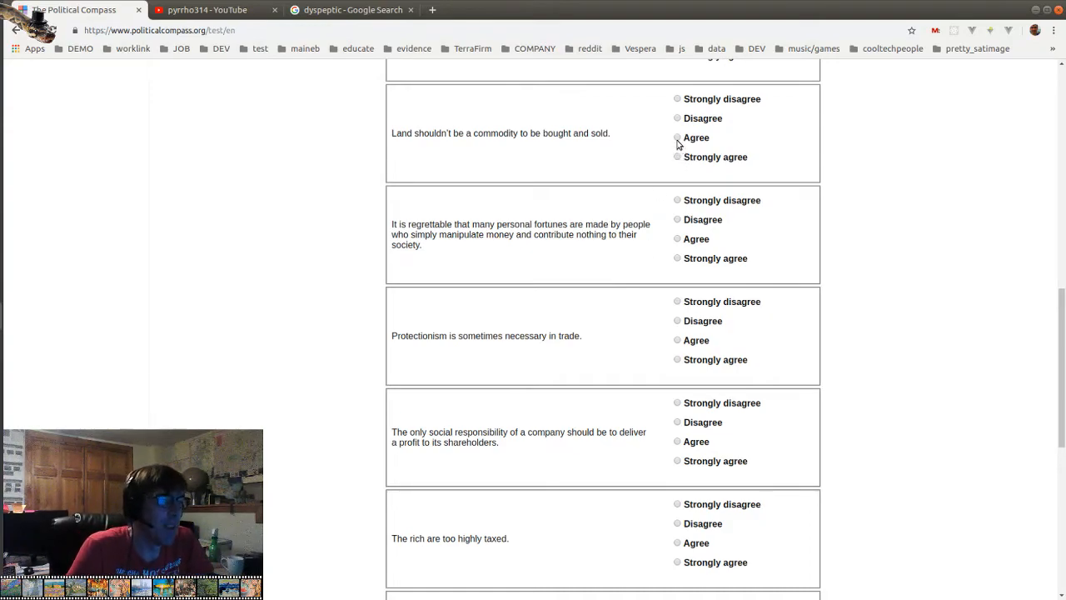
pyautogui.click(677, 137)
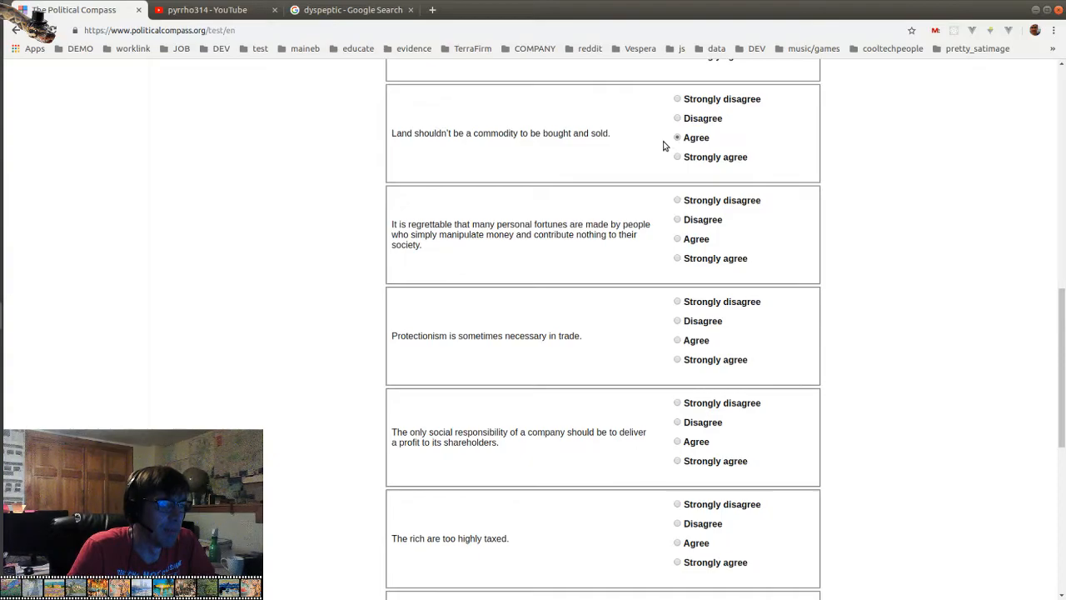
pyautogui.moveTo(664, 149)
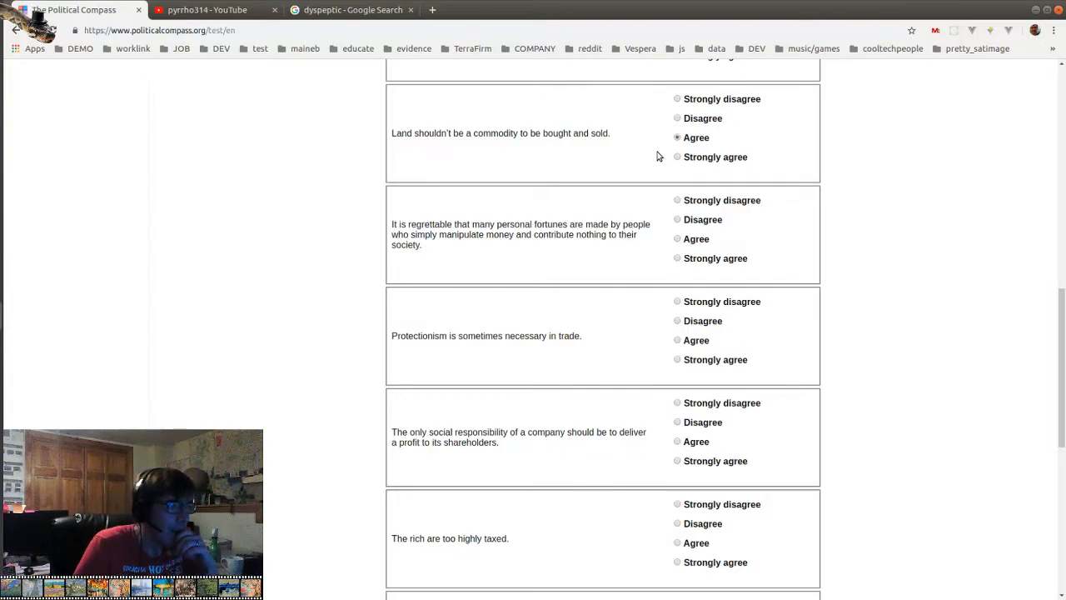
pyautogui.moveTo(618, 252)
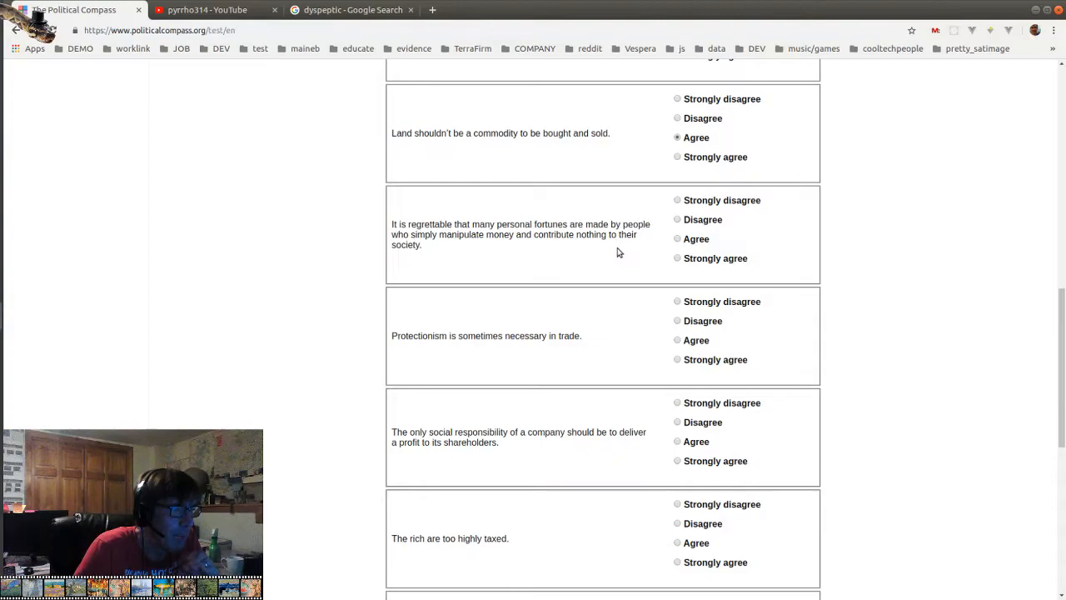
pyautogui.moveTo(594, 281)
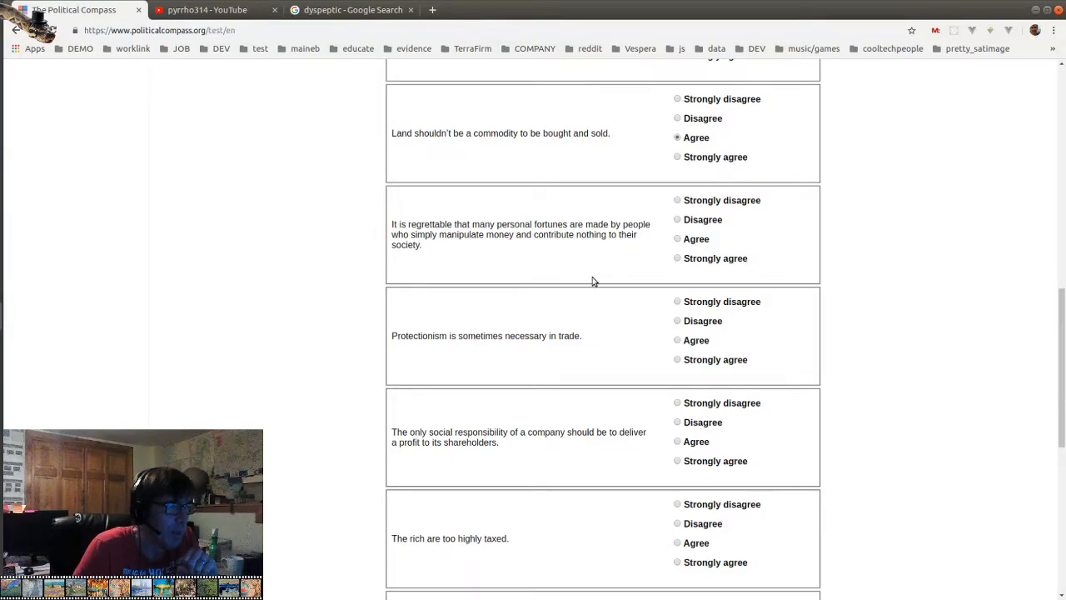
pyautogui.moveTo(674, 277)
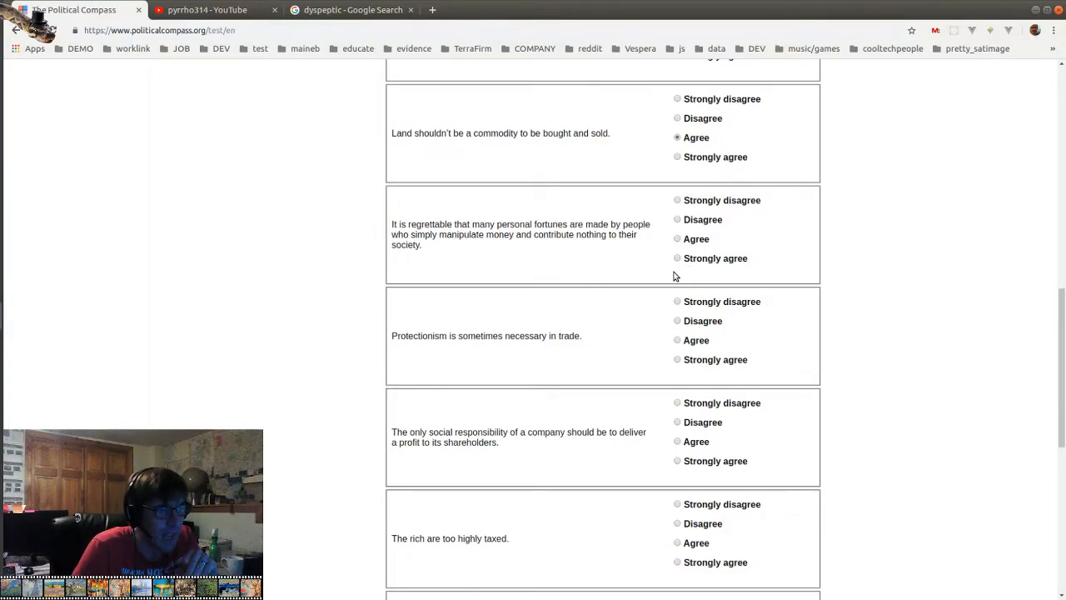
pyautogui.moveTo(676, 271)
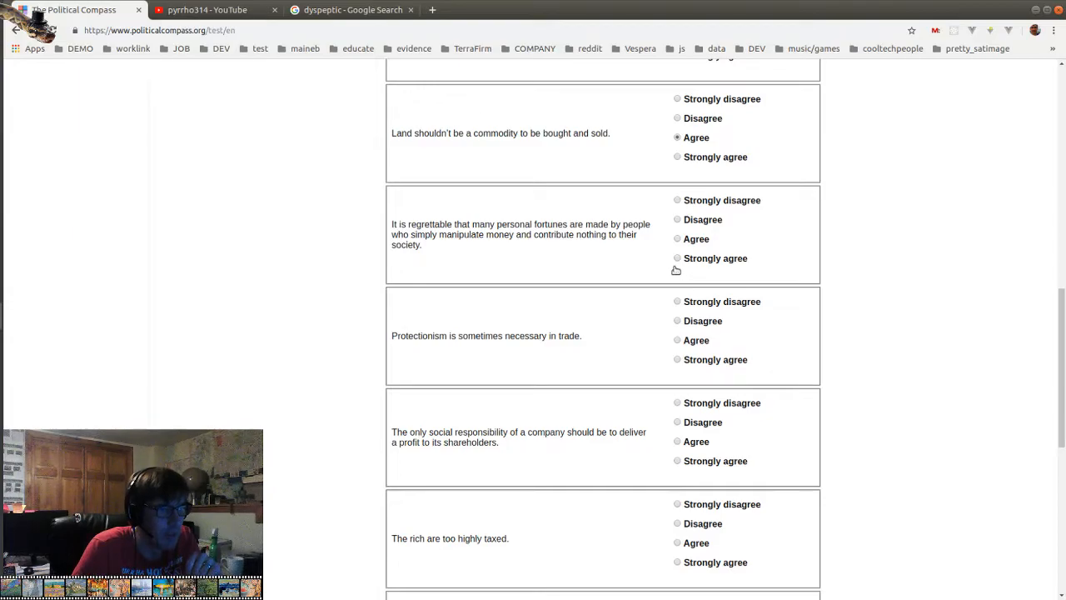
pyautogui.moveTo(681, 260)
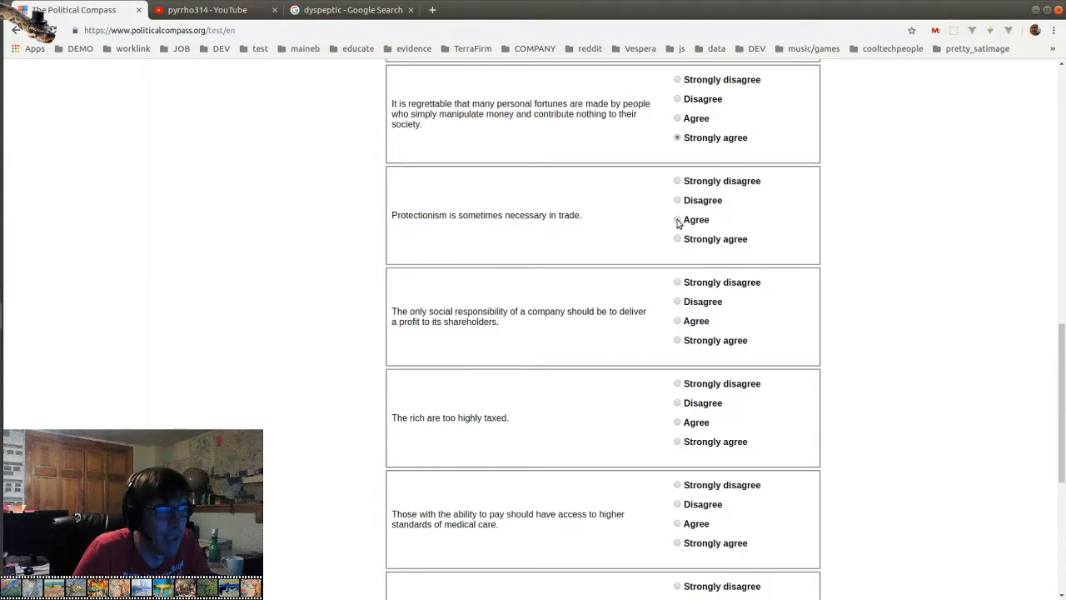
# Agree protectionism is sometimes necessary; disagree companies exist only for shareholder profit
pyautogui.click(677, 219)
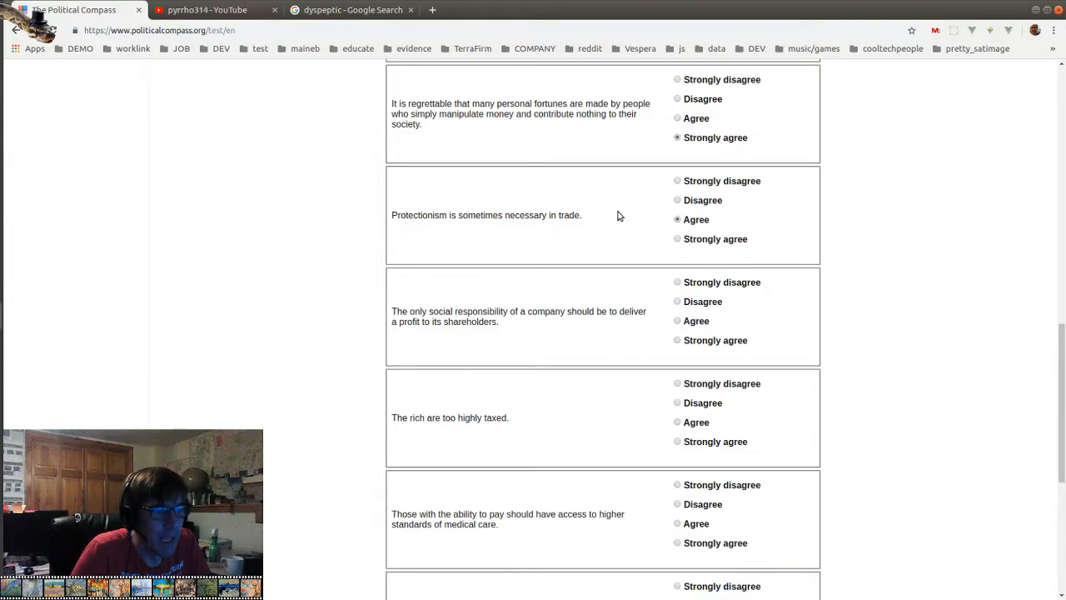
pyautogui.scroll(-3)
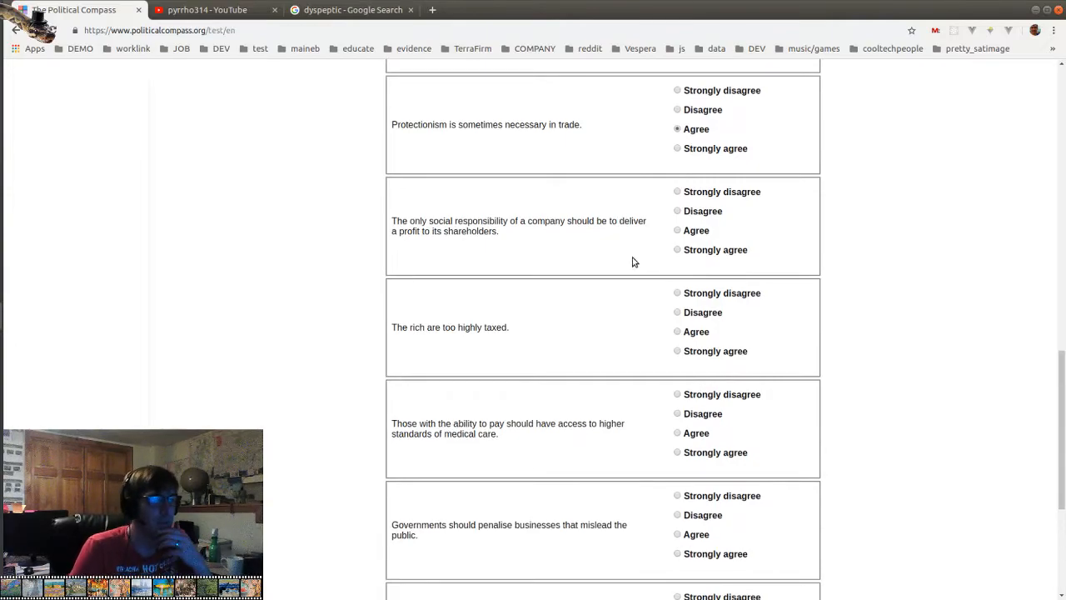
pyautogui.moveTo(652, 299)
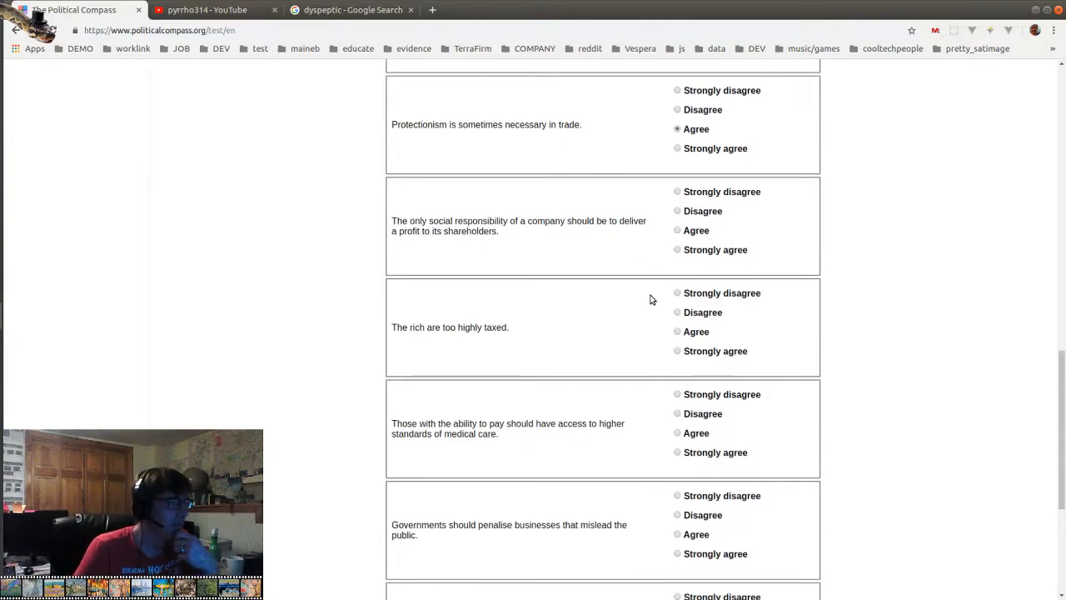
pyautogui.scroll(-3)
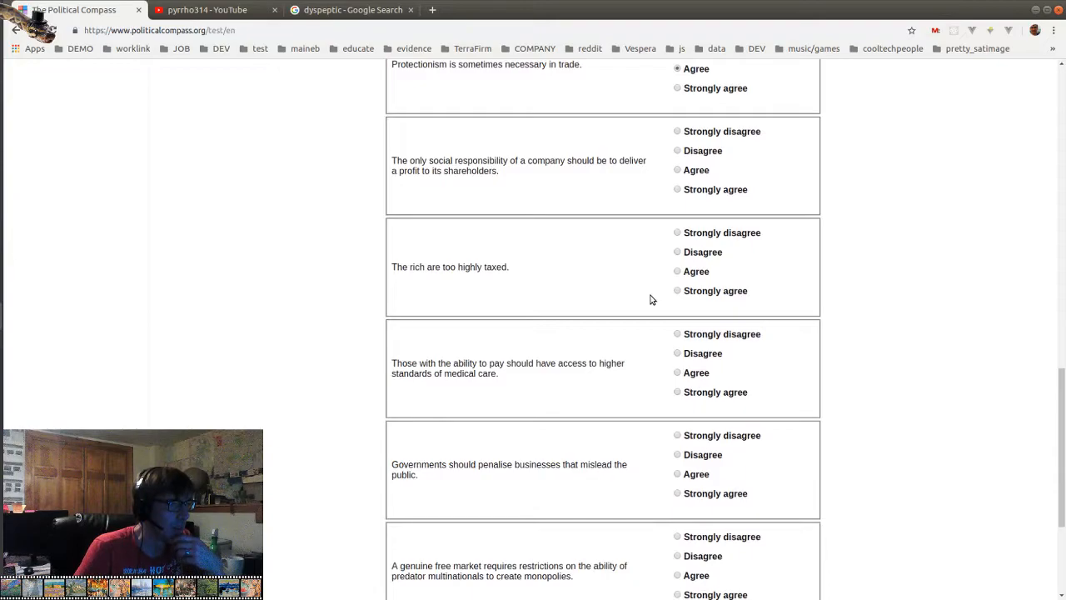
pyautogui.moveTo(504, 162)
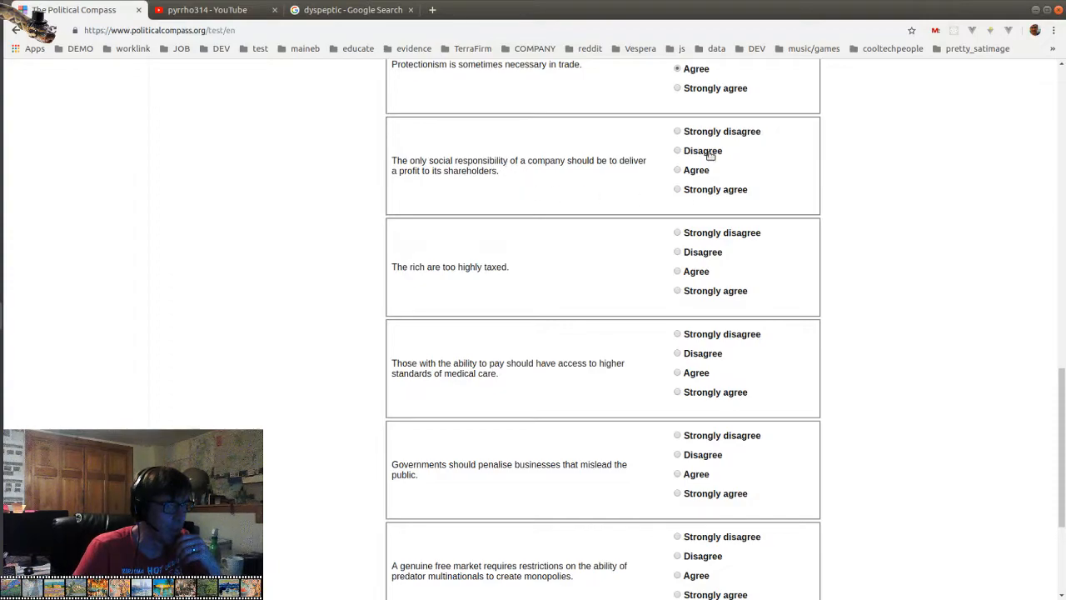
pyautogui.click(677, 149)
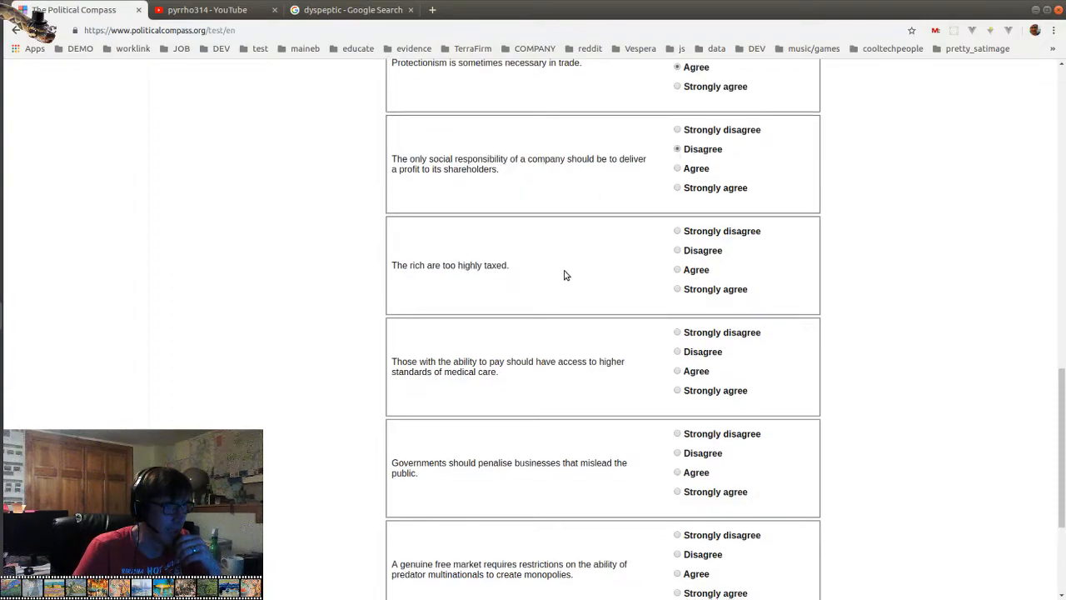
pyautogui.scroll(-3)
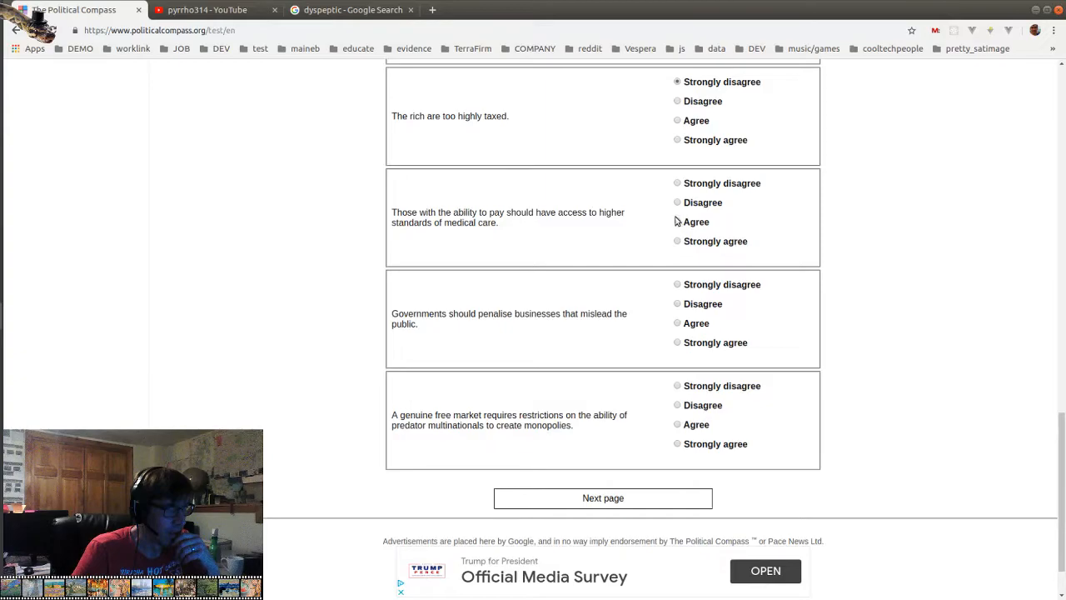
# Answer the medical care question, strongly agree on penalising misleading businesses, and reach page 3
pyautogui.click(677, 202)
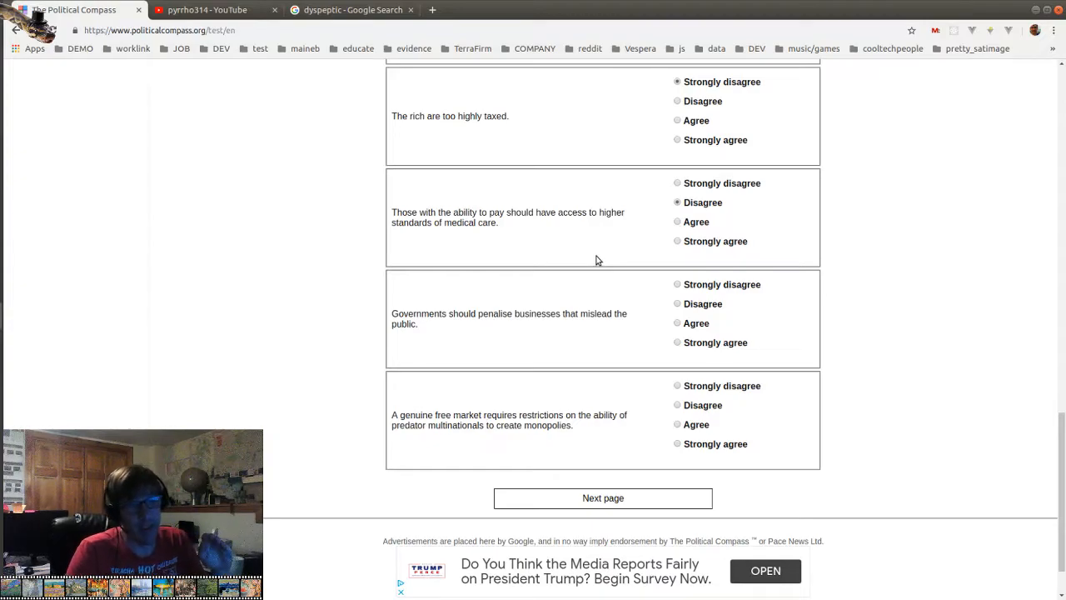
pyautogui.moveTo(596, 246)
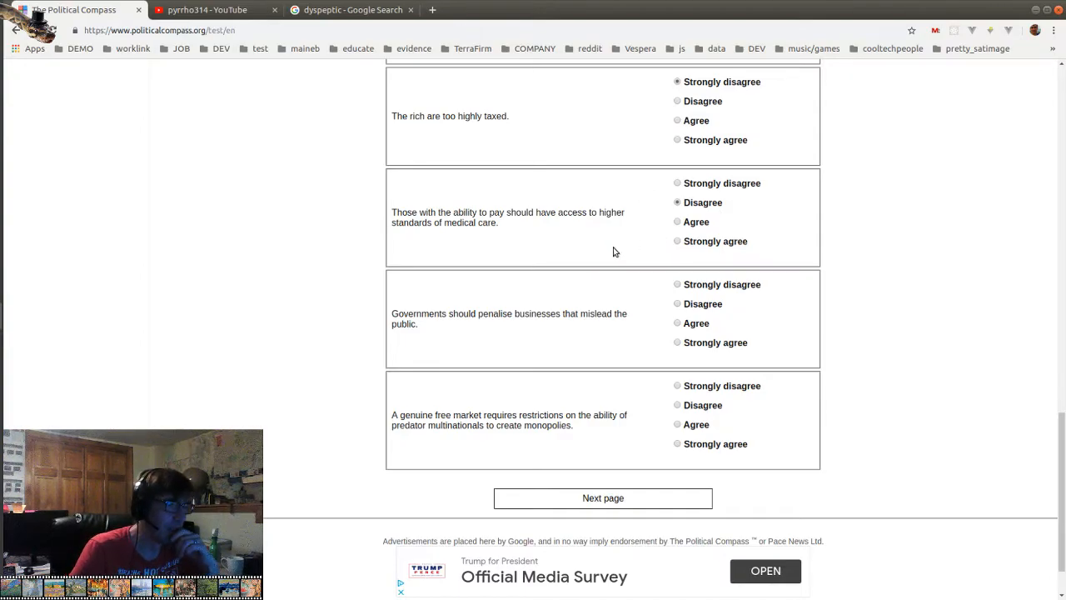
pyautogui.scroll(-3)
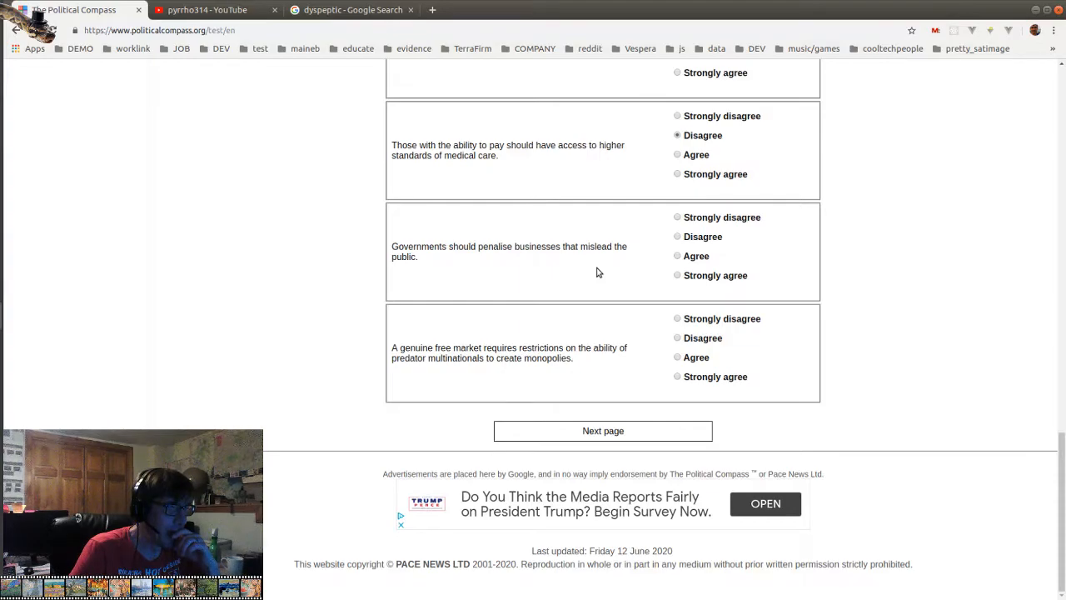
pyautogui.moveTo(674, 285)
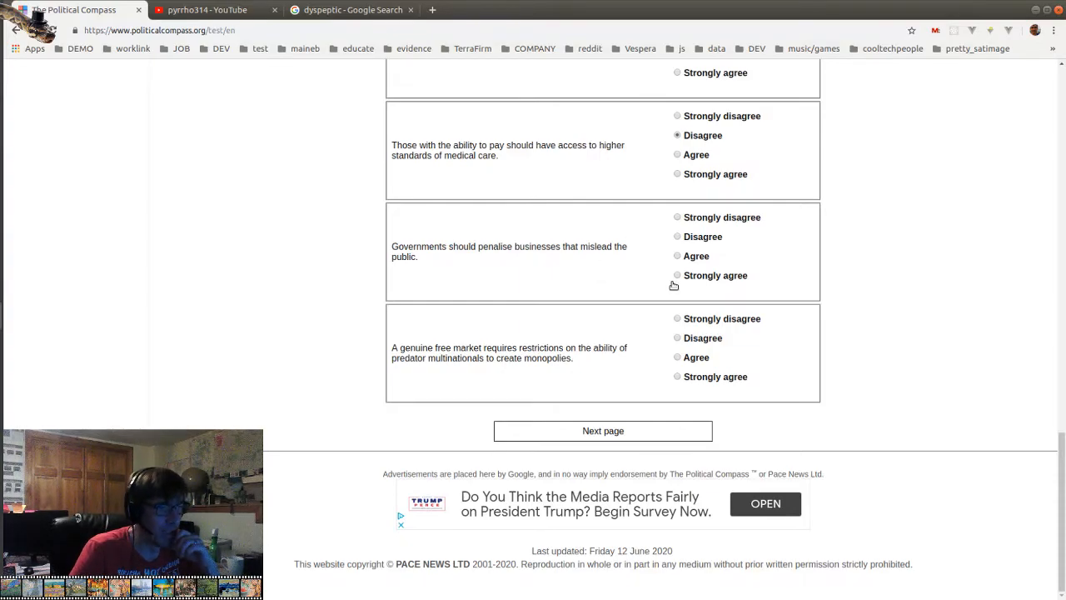
pyautogui.click(677, 275)
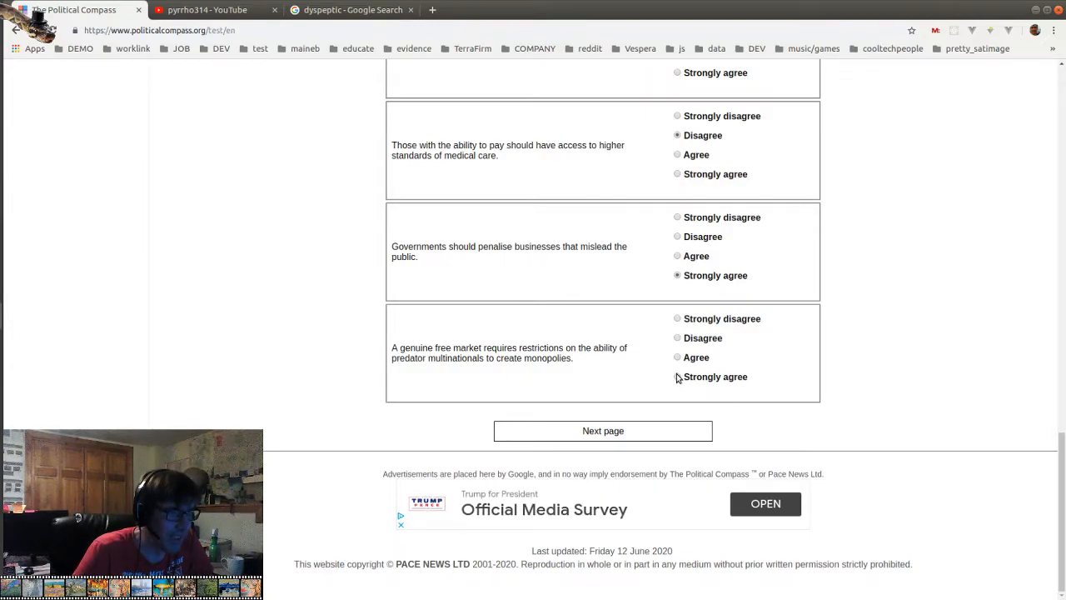
pyautogui.click(602, 431)
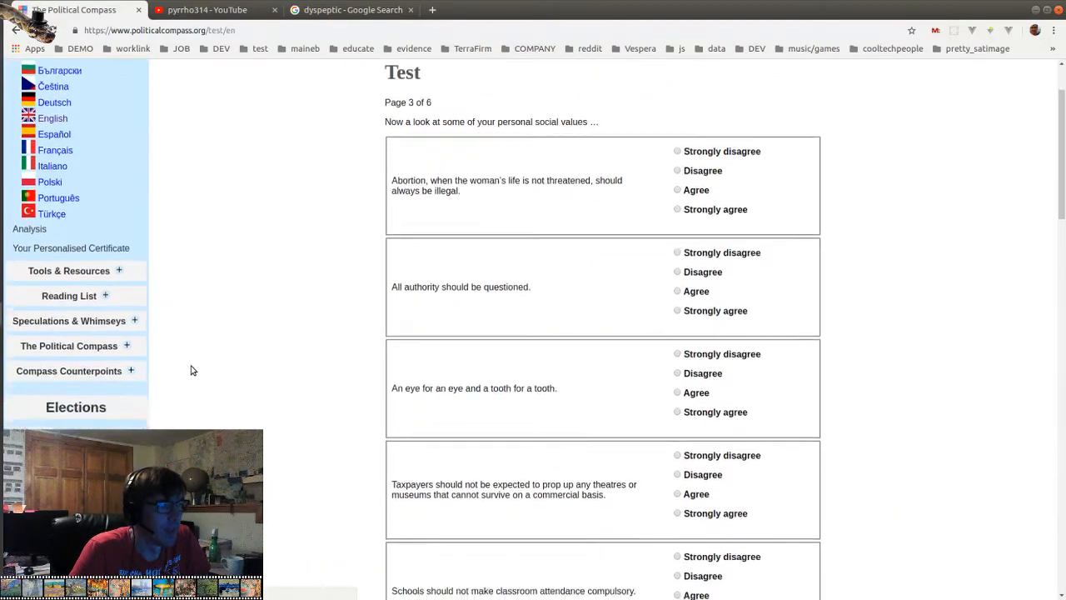
# Strongly agree all authority should be questioned and agree with an eye for an eye
pyautogui.scroll(-3)
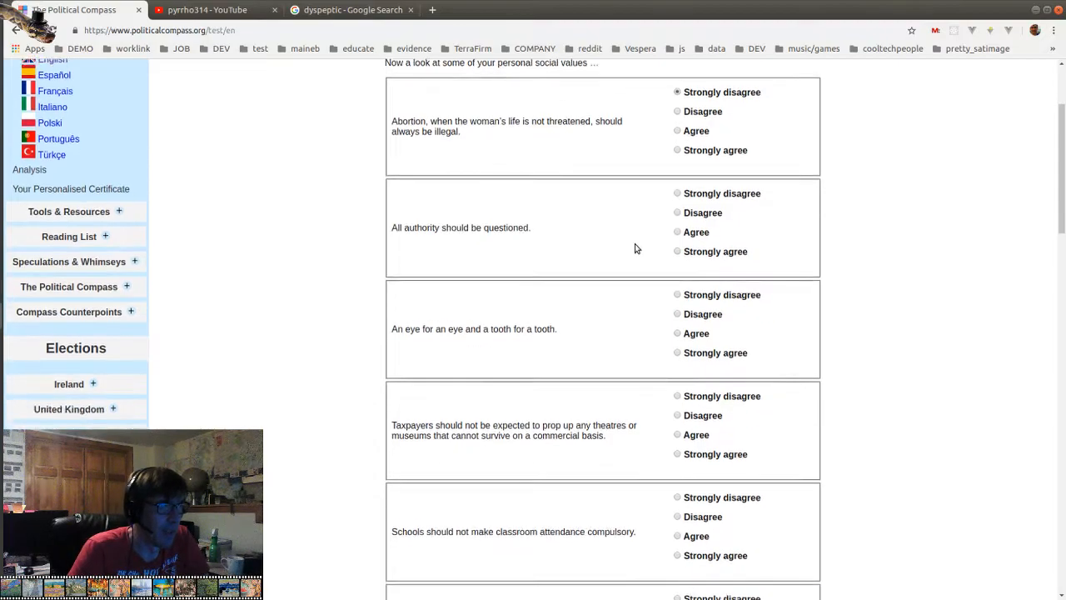
pyautogui.scroll(-3)
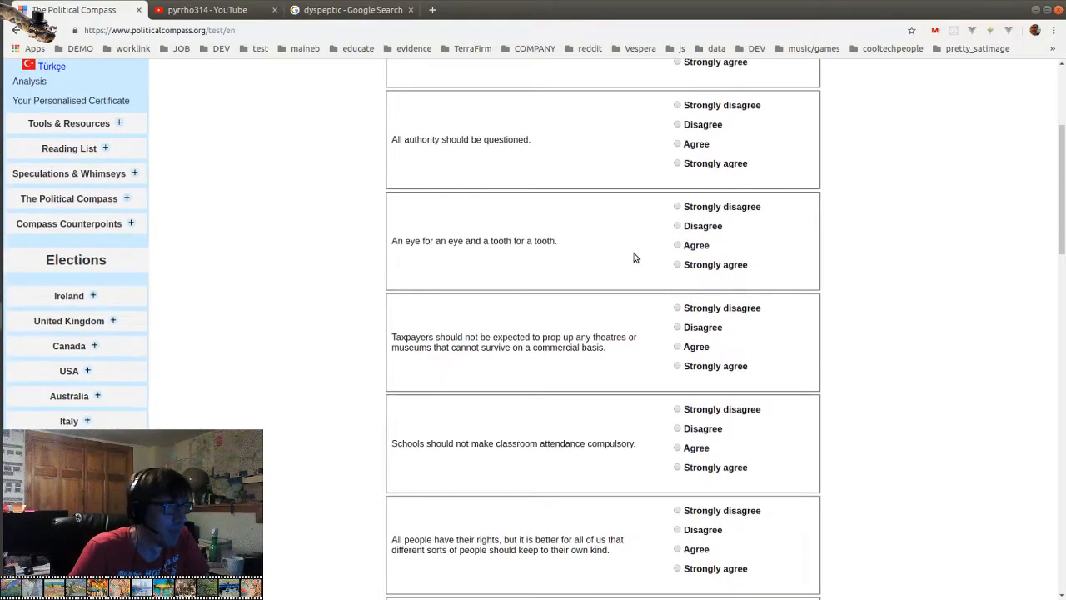
pyautogui.moveTo(434, 194)
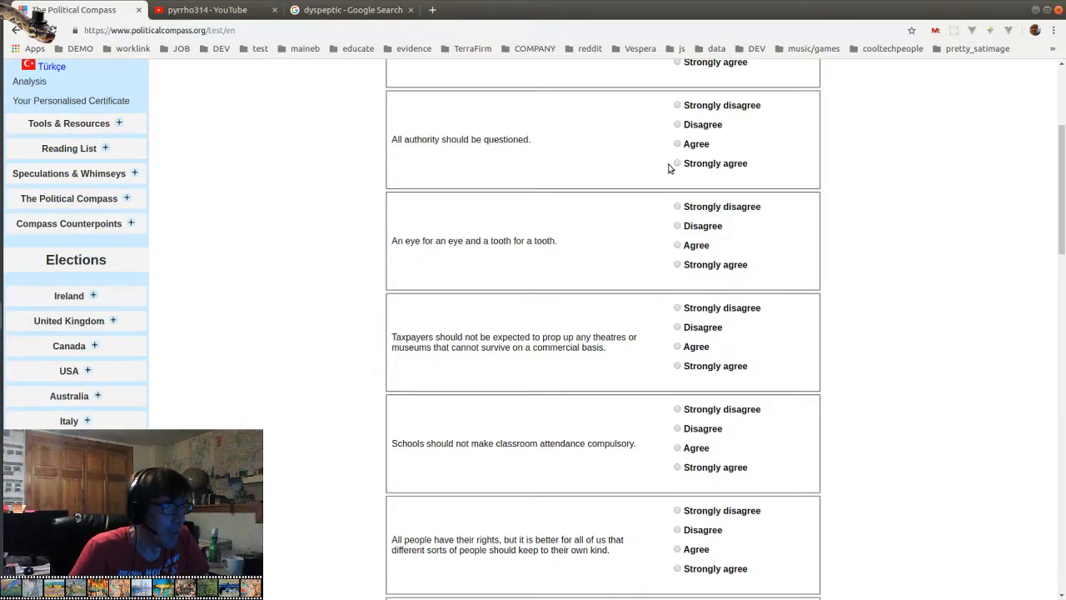
pyautogui.click(677, 162)
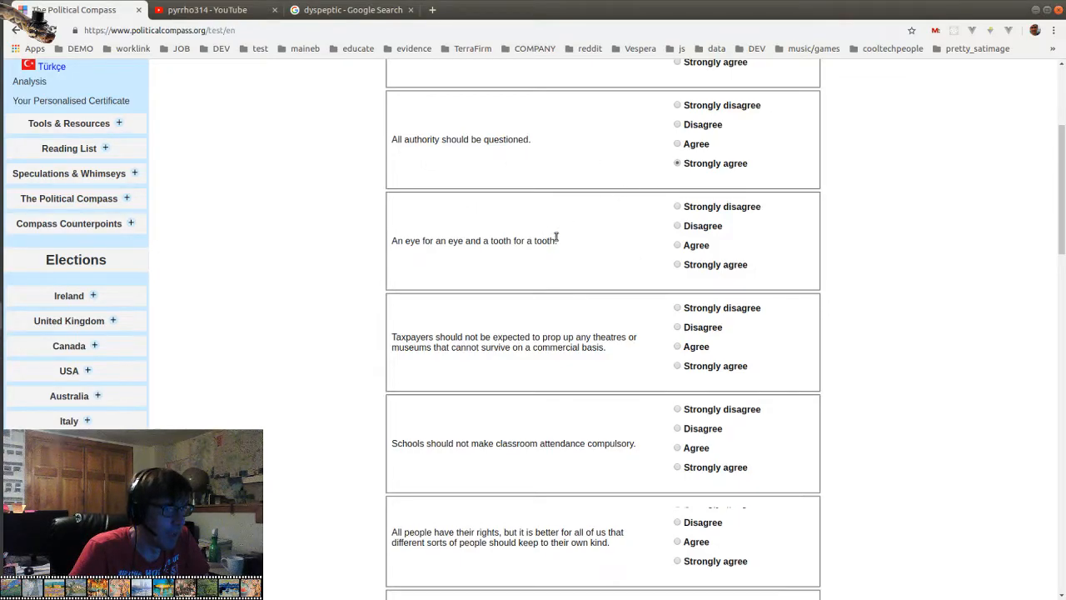
pyautogui.scroll(-3)
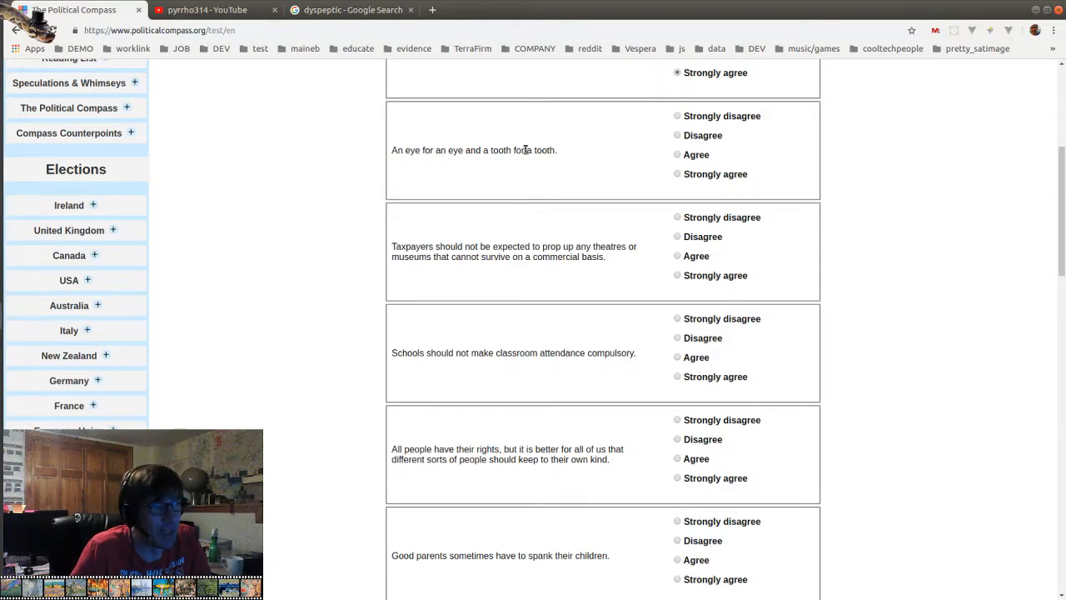
pyautogui.moveTo(445, 162)
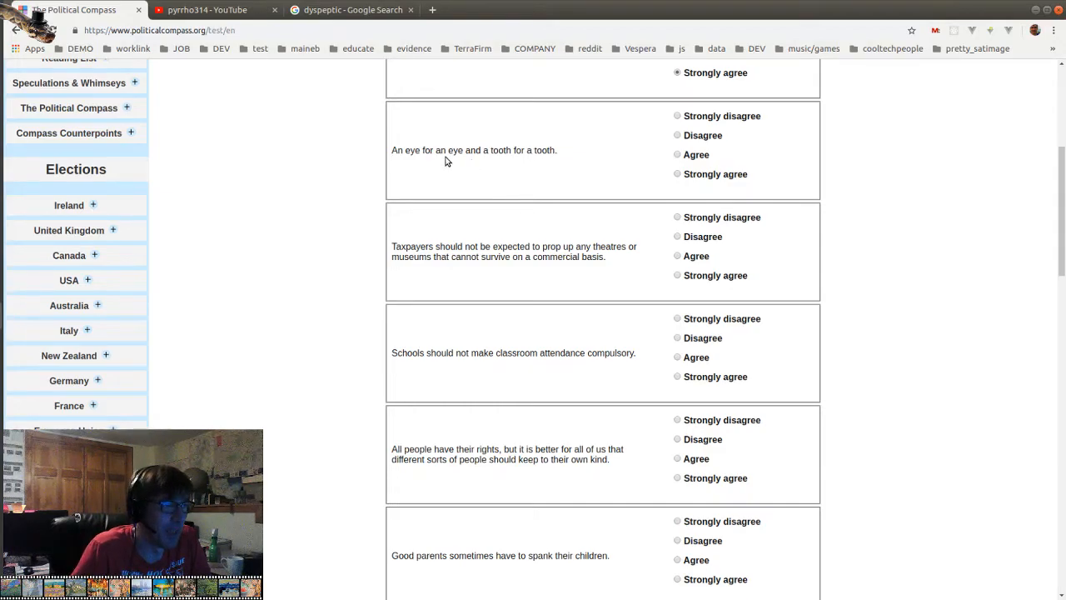
pyautogui.moveTo(591, 157)
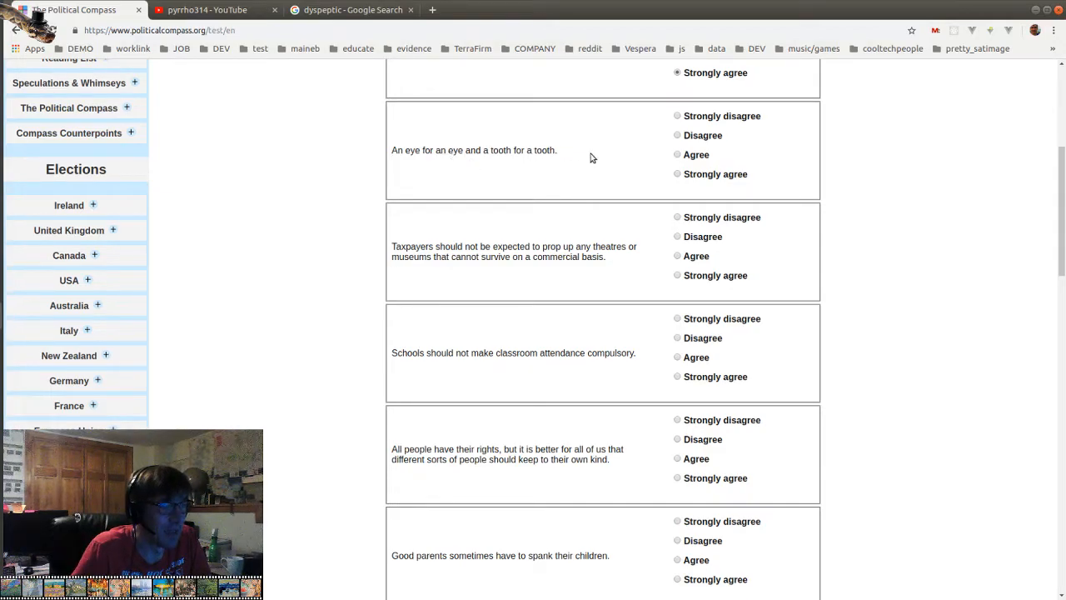
pyautogui.click(677, 154)
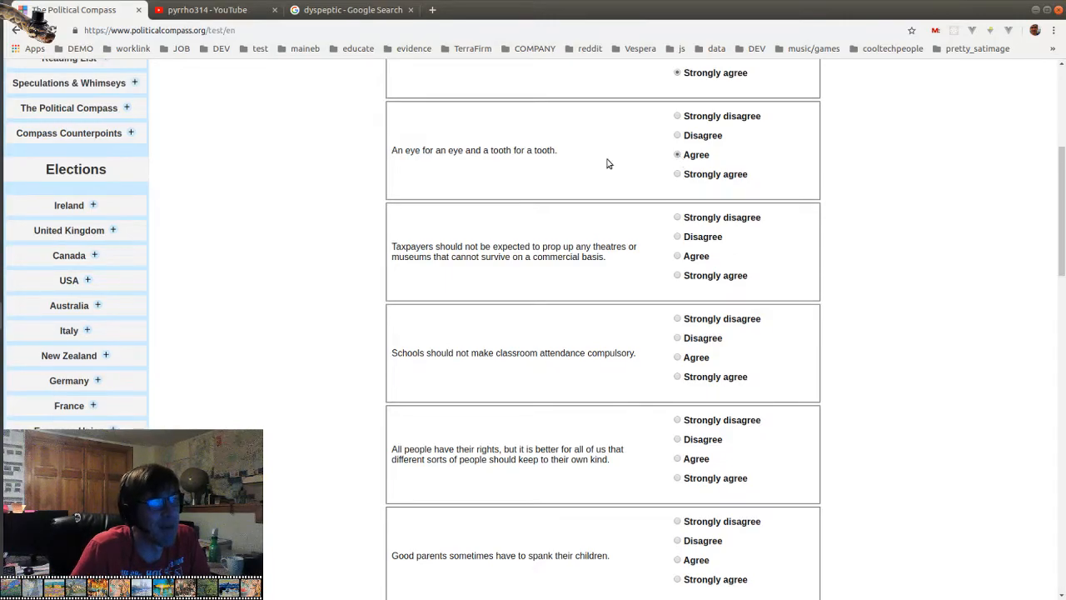
pyautogui.moveTo(397, 163)
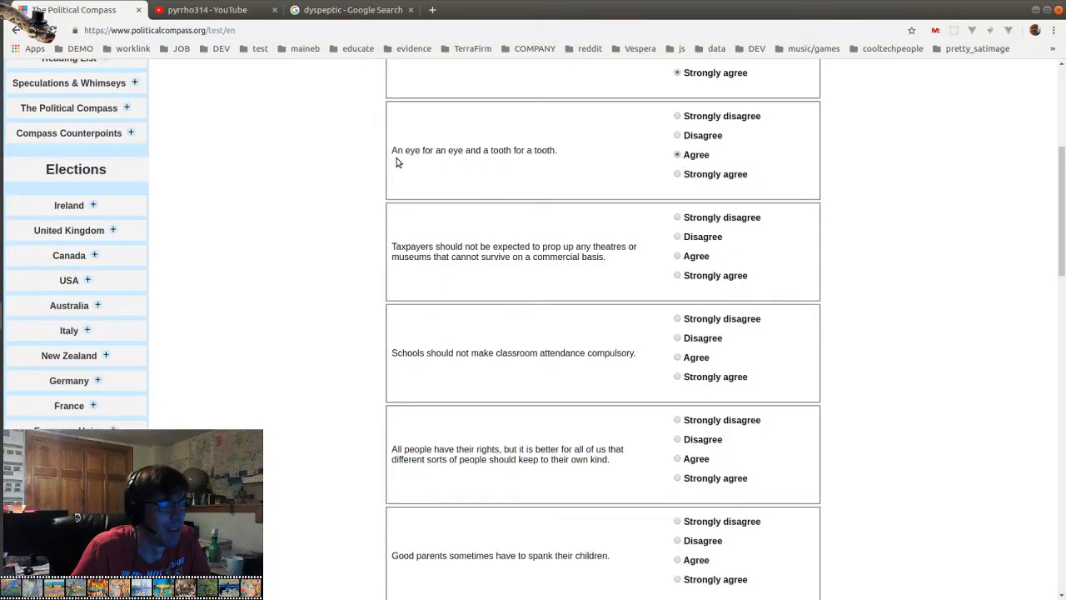
pyautogui.moveTo(625, 163)
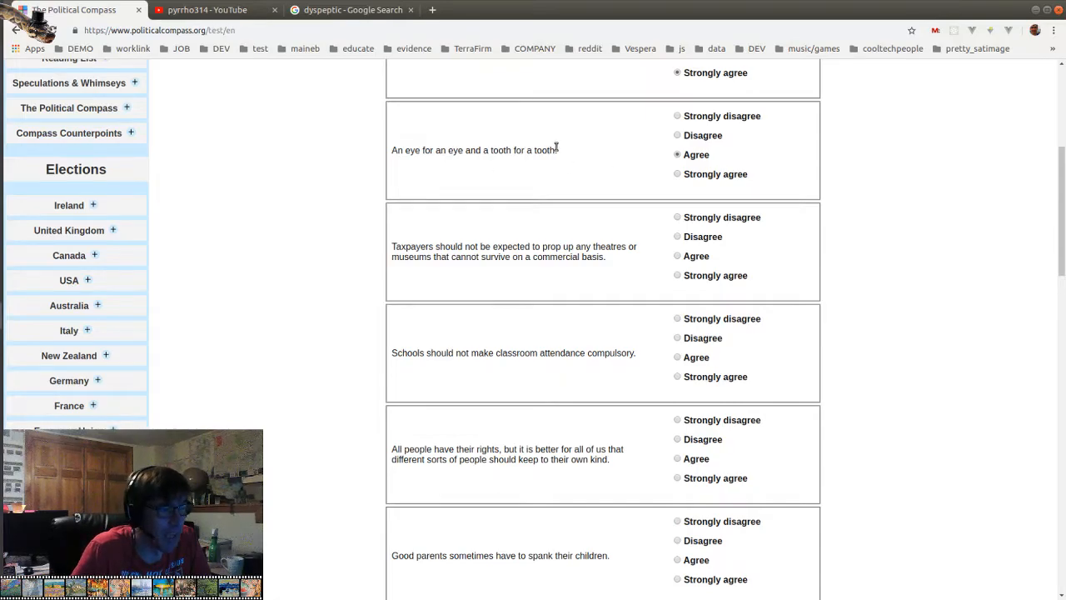
pyautogui.scroll(-3)
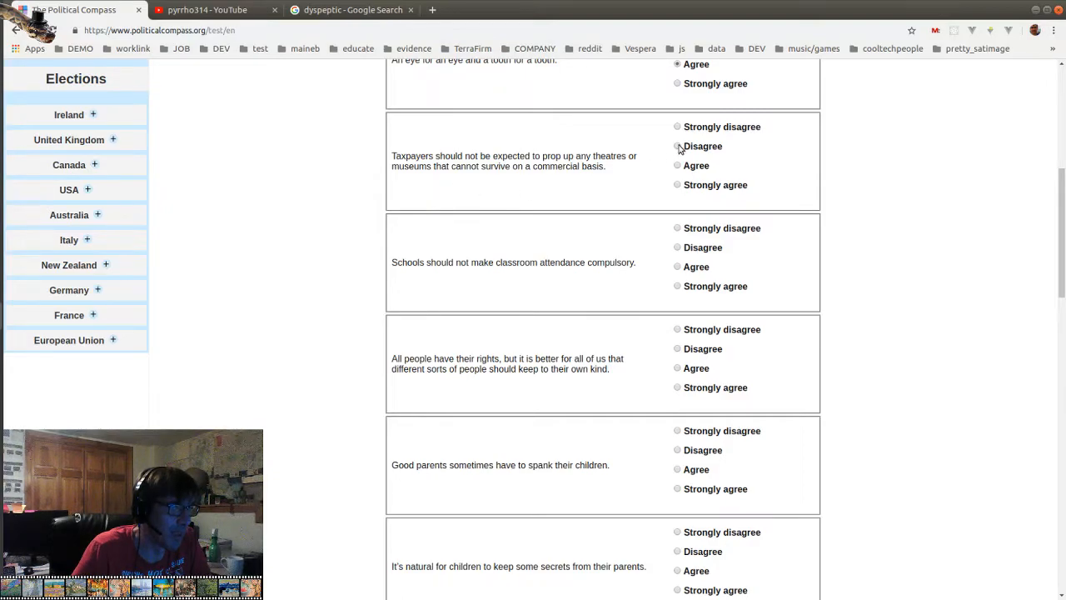
# Disagree on spanking, agree schooling should prepare for jobs, strongly disagree on the disabilities statement
pyautogui.scroll(-3)
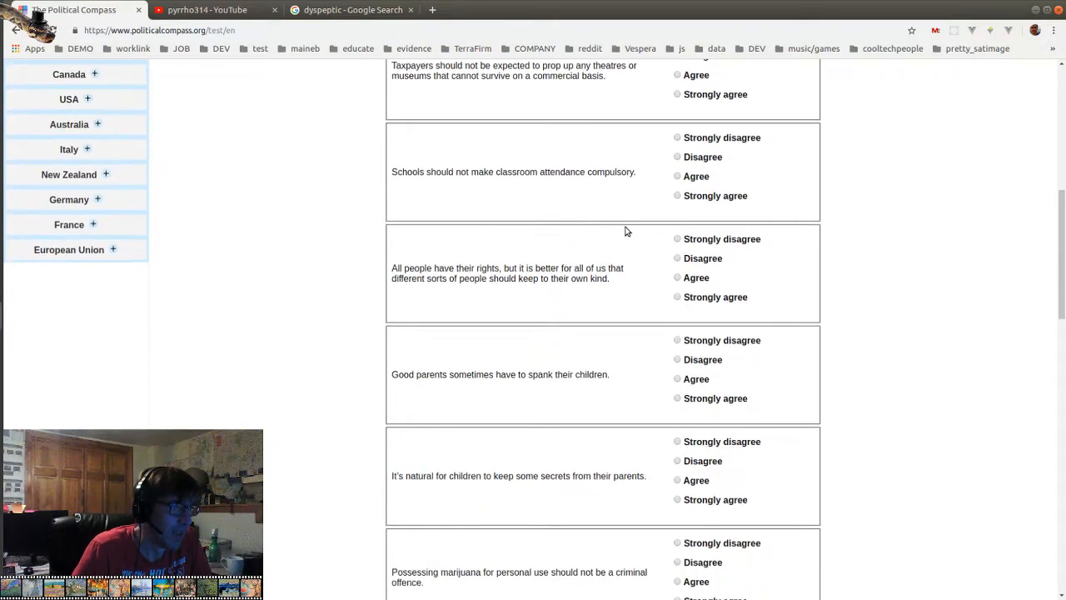
pyautogui.moveTo(595, 229)
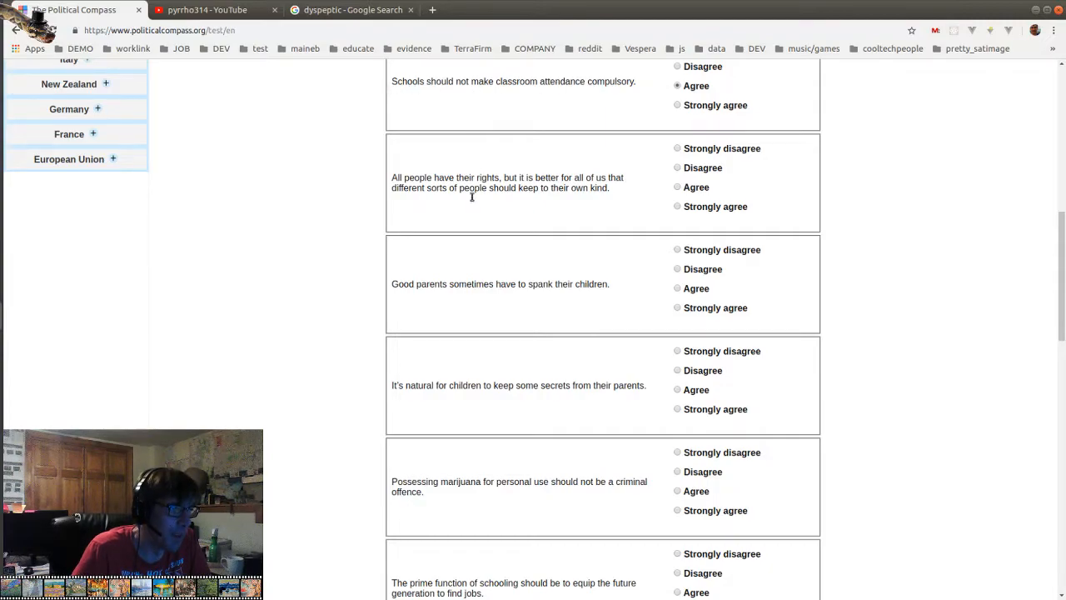
pyautogui.scroll(-3)
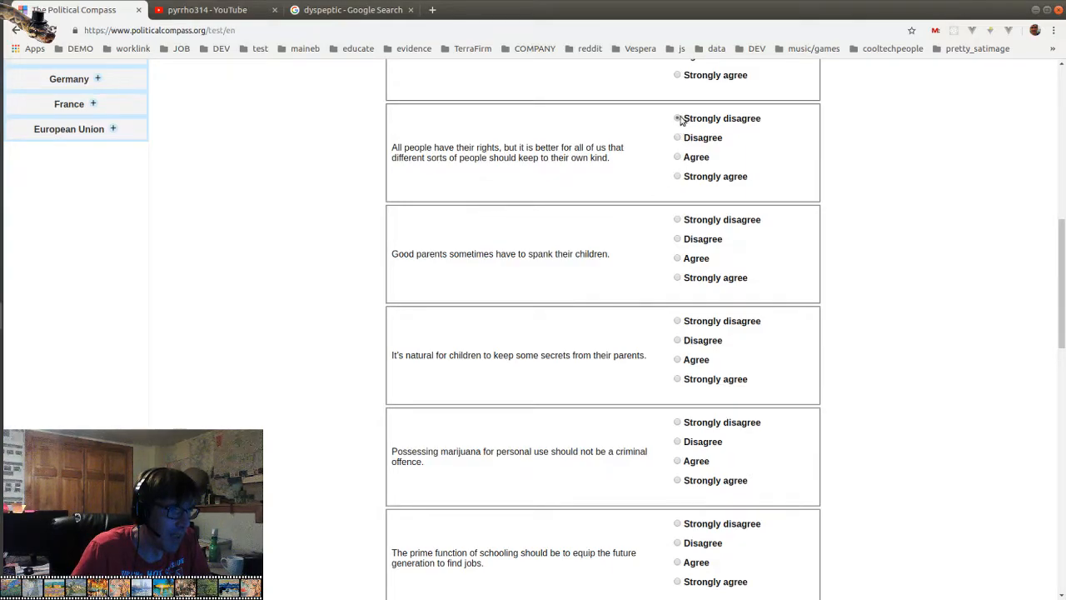
pyautogui.scroll(-3)
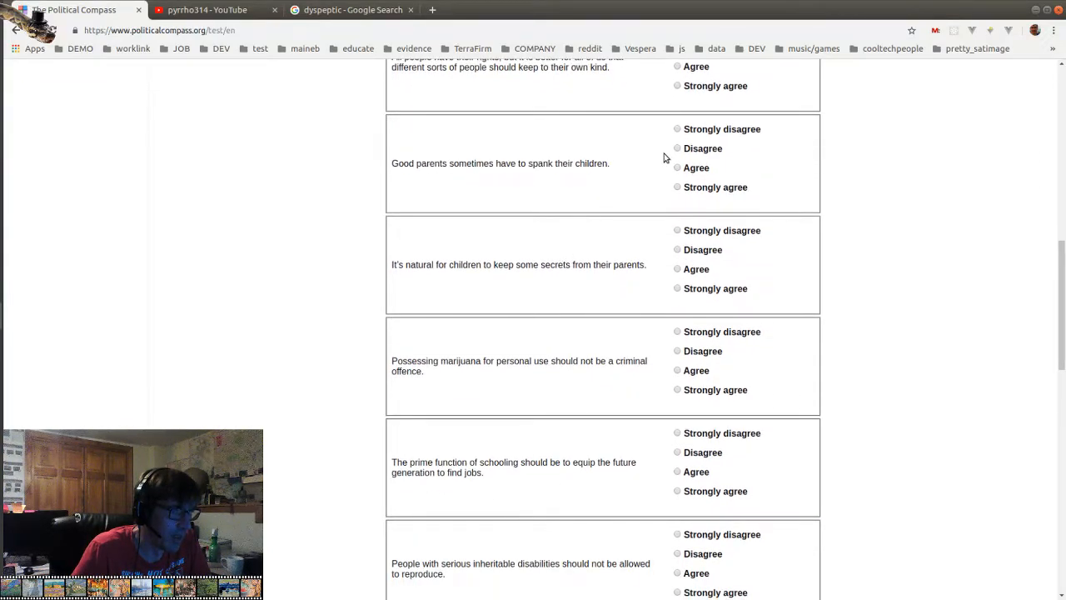
pyautogui.click(677, 148)
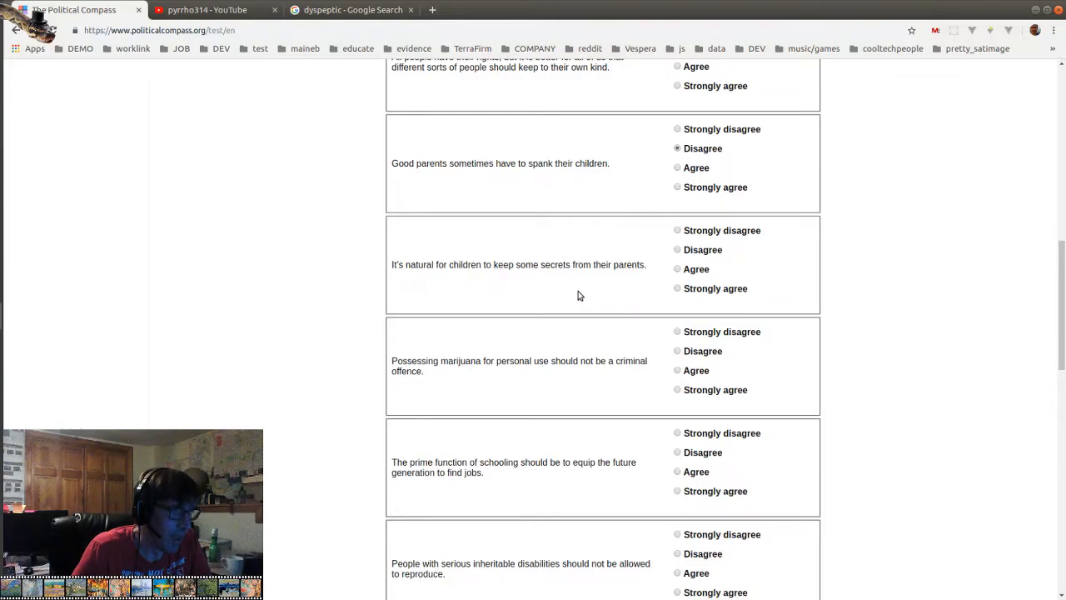
pyautogui.moveTo(556, 162)
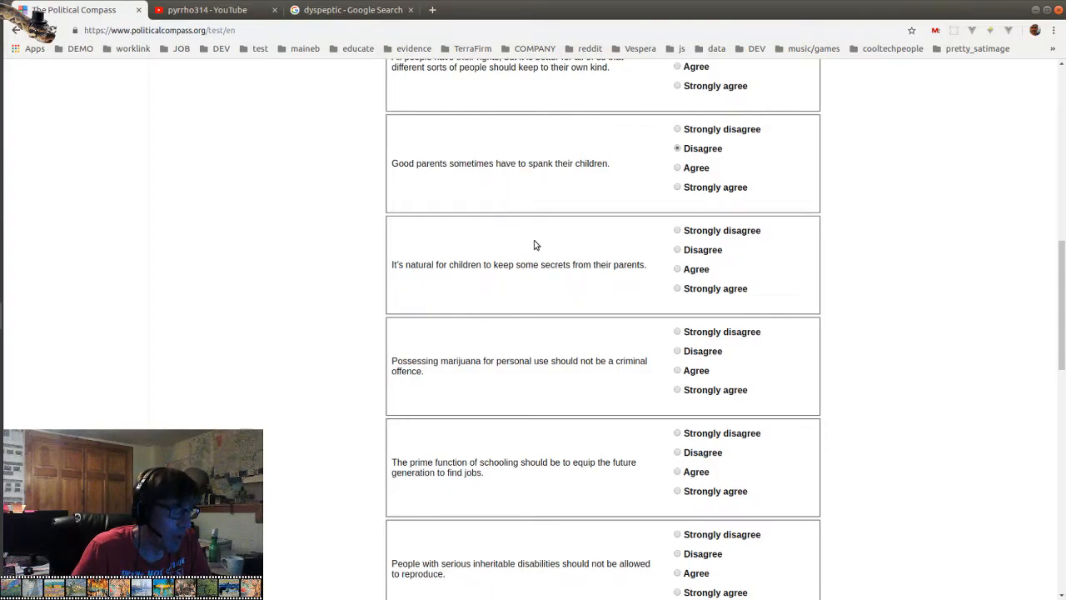
pyautogui.scroll(-3)
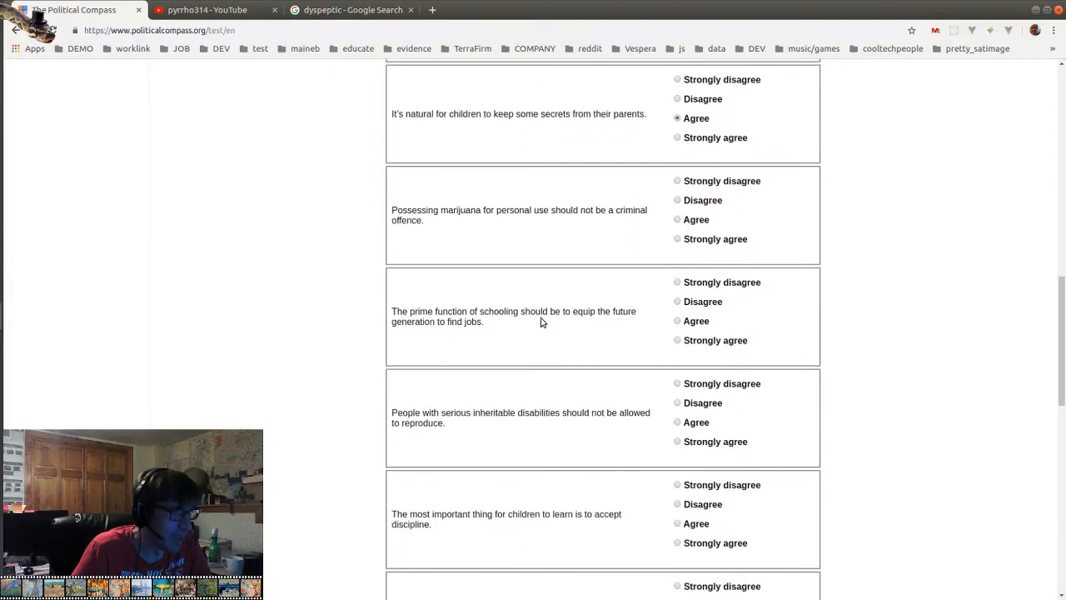
pyautogui.moveTo(446, 216)
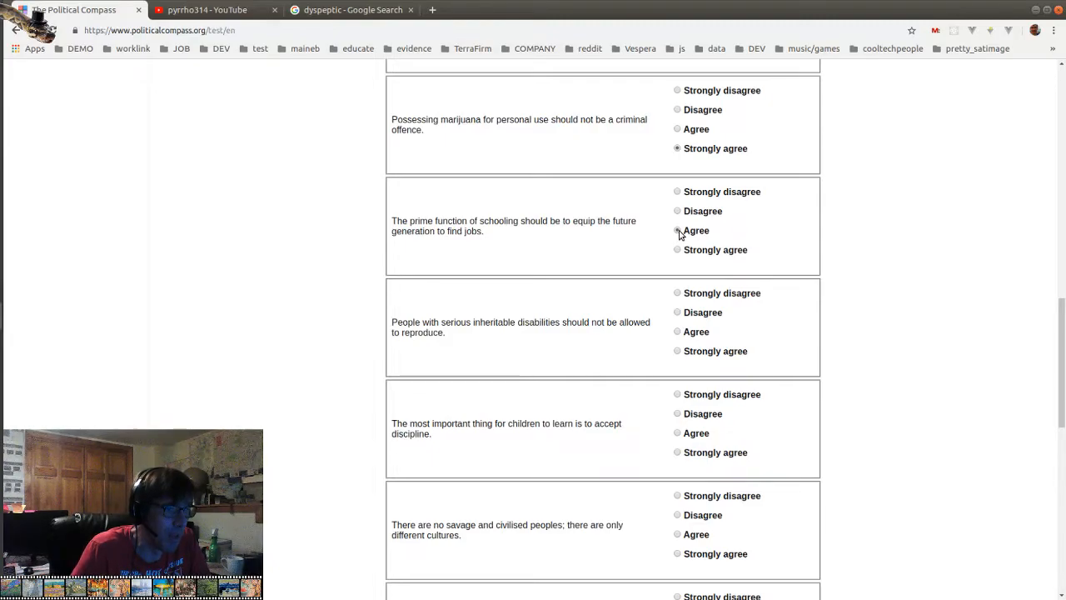
pyautogui.click(677, 231)
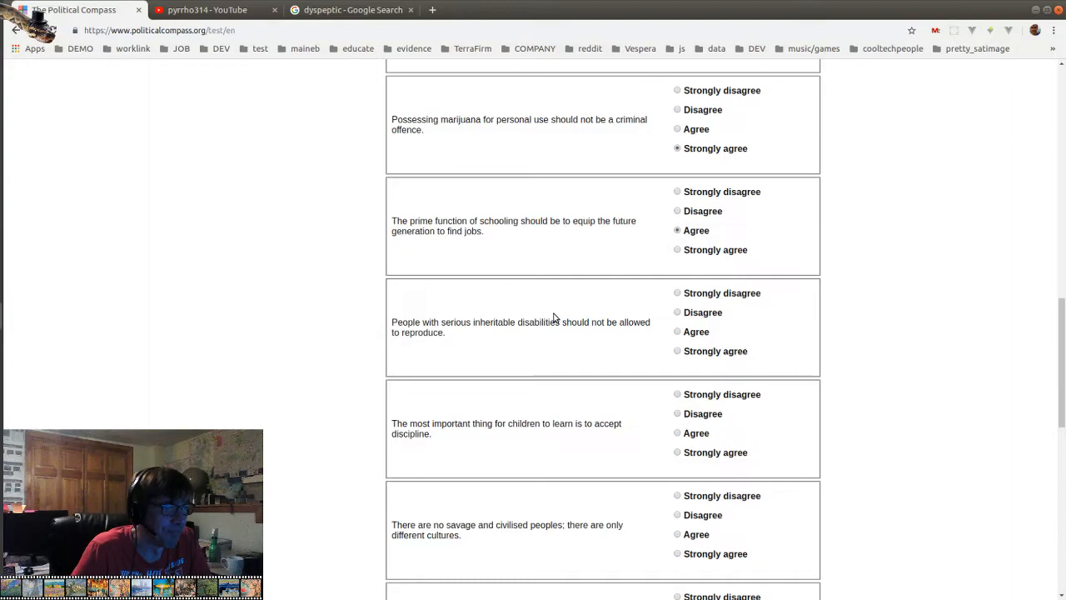
pyautogui.scroll(-3)
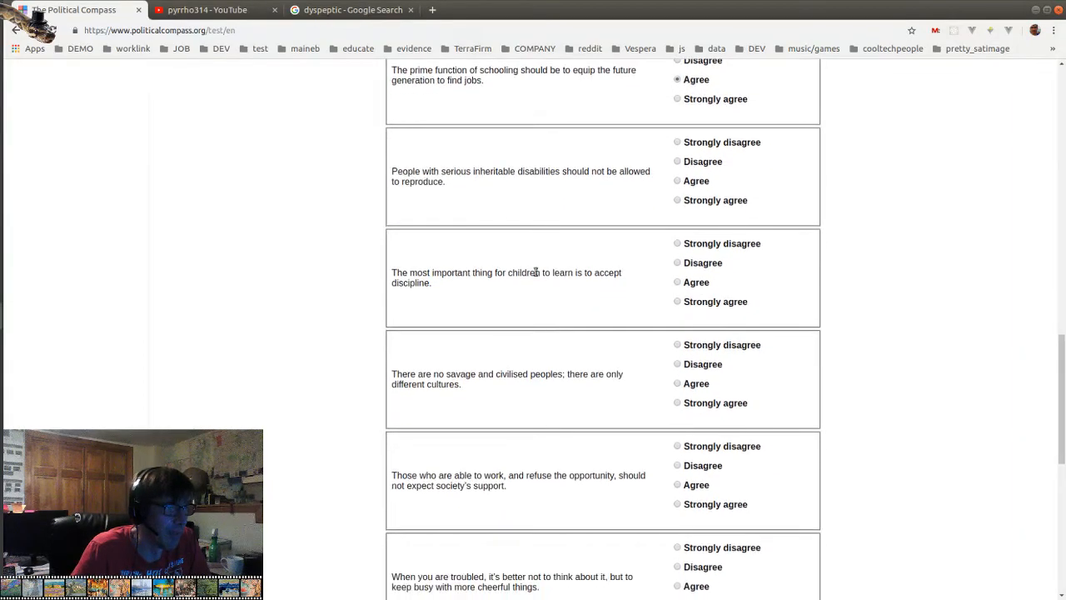
pyautogui.moveTo(514, 136)
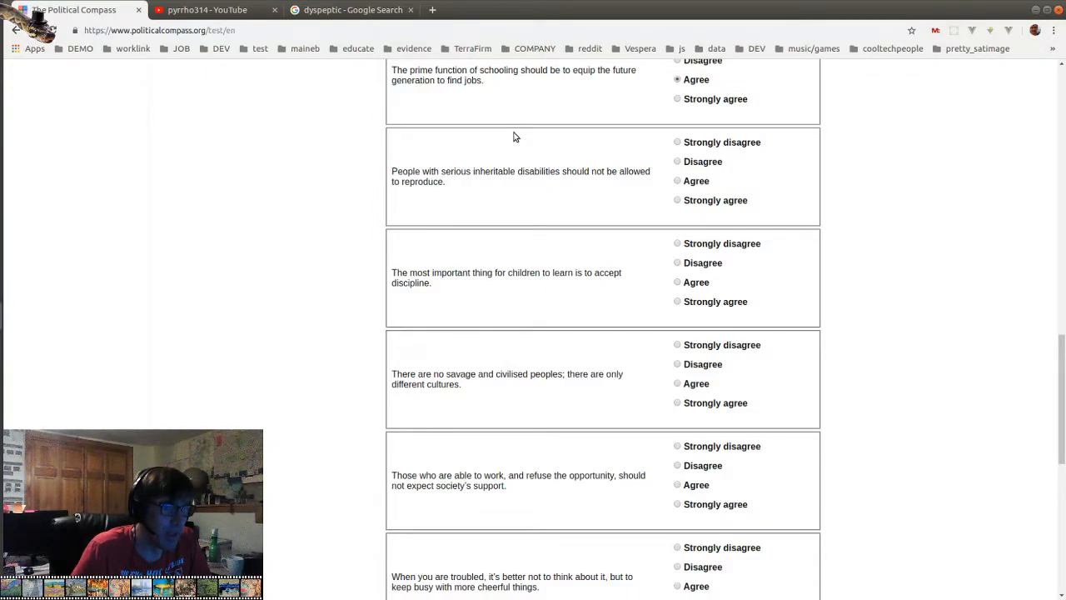
pyautogui.moveTo(392, 185)
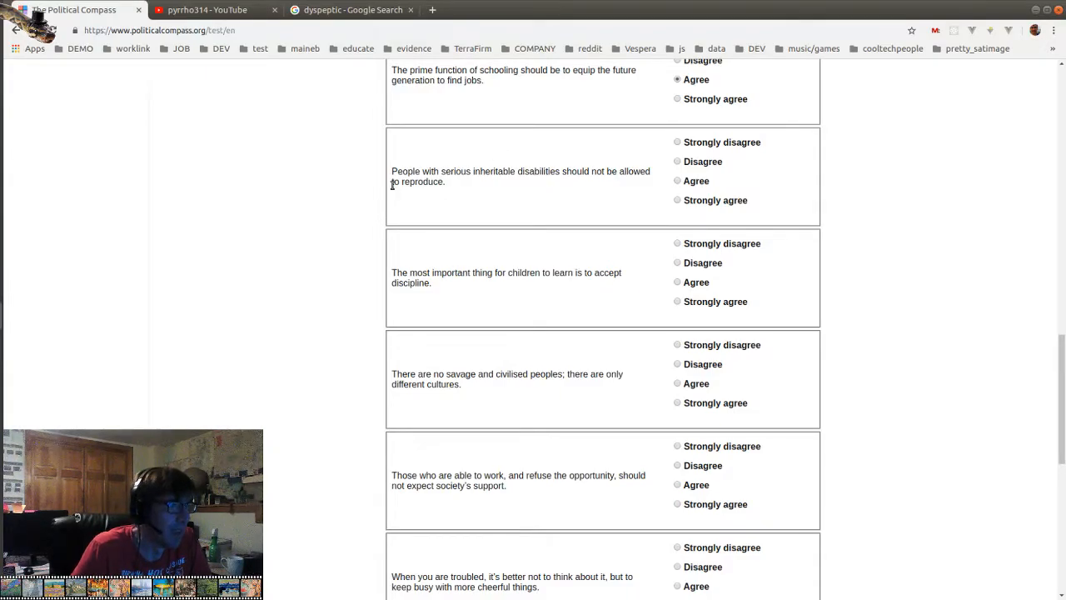
pyautogui.moveTo(508, 187)
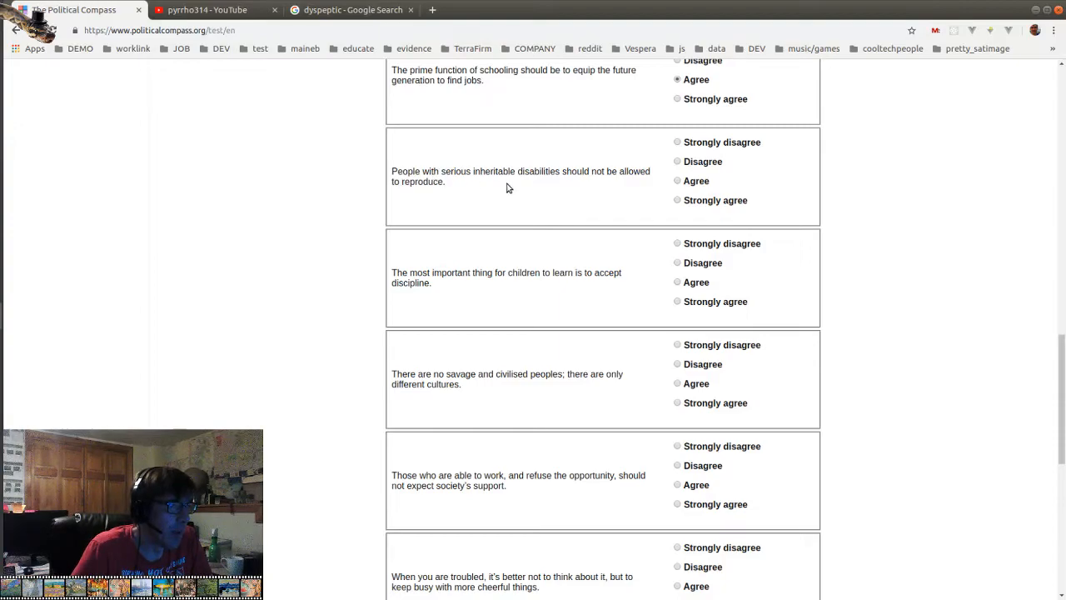
pyautogui.moveTo(595, 189)
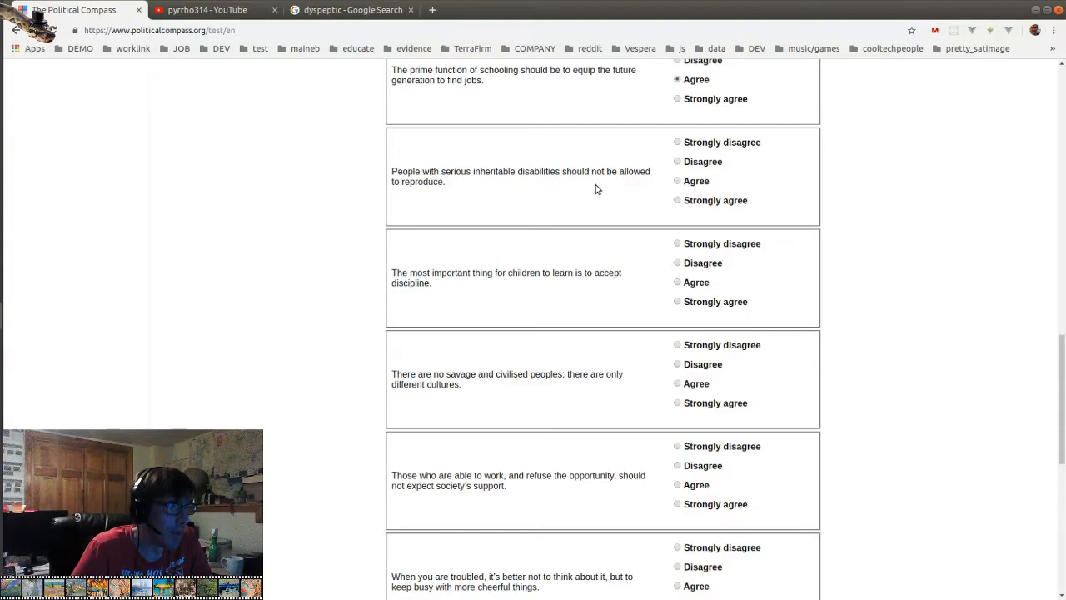
pyautogui.click(677, 142)
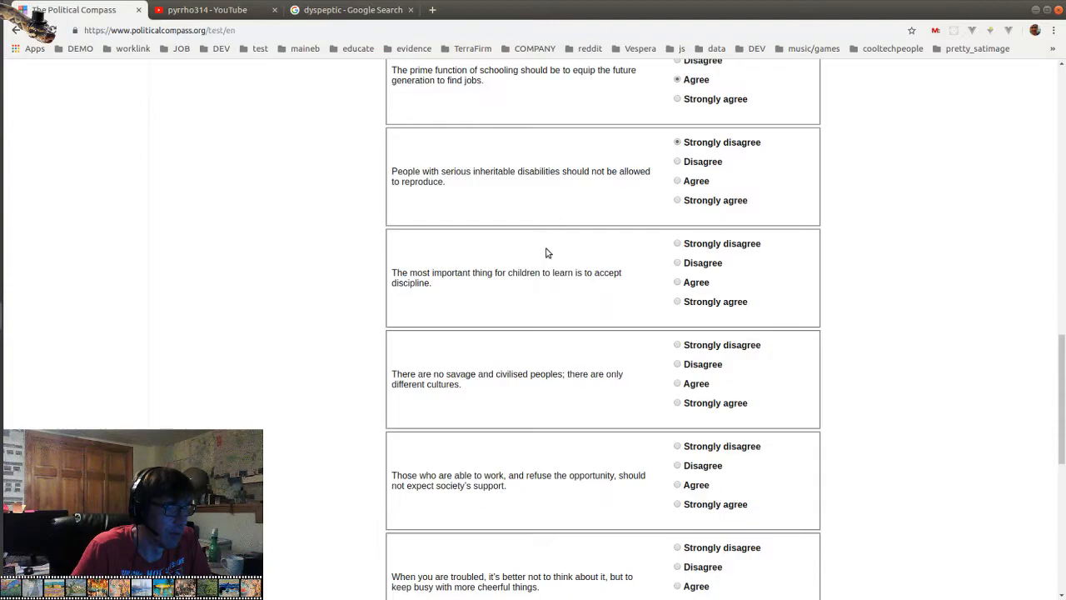
pyautogui.scroll(-3)
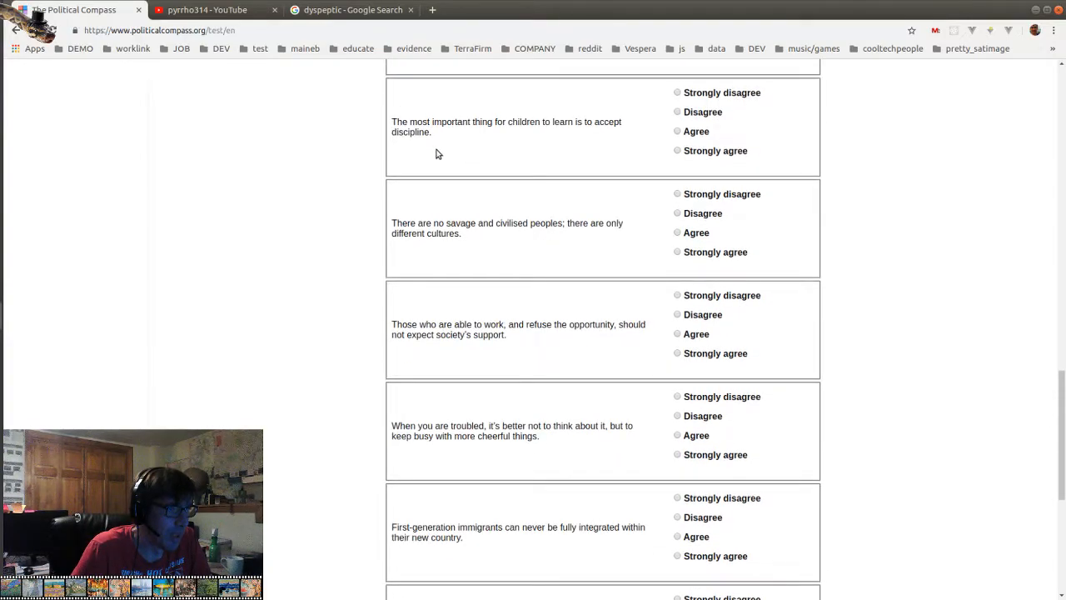
# Strongly agree no savage peoples, agree work refusers get no support, answer the keeping-busy statement
pyautogui.click(677, 112)
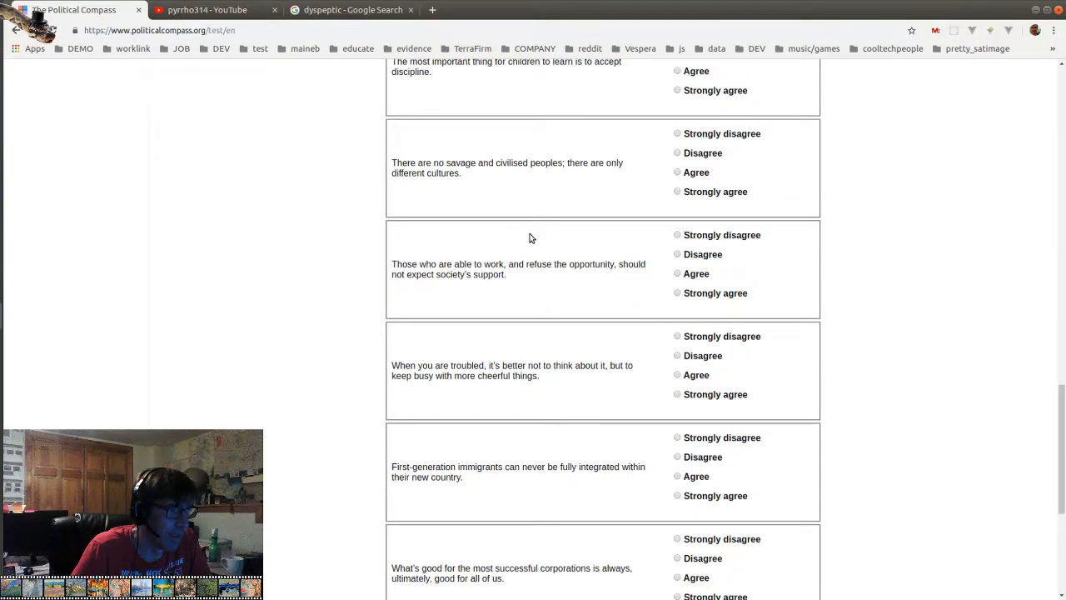
pyautogui.scroll(-3)
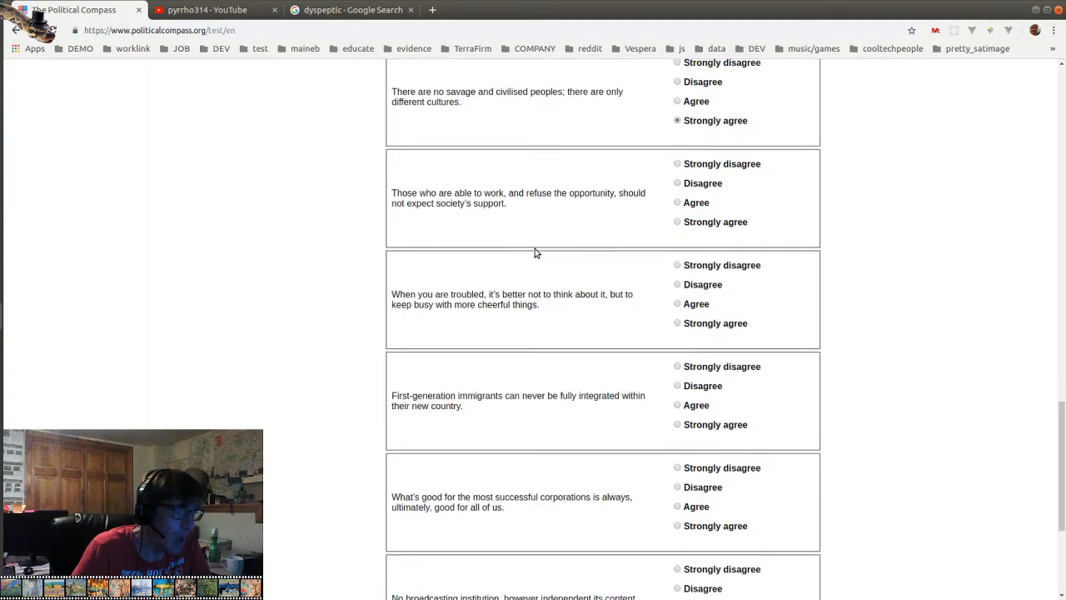
pyautogui.scroll(-3)
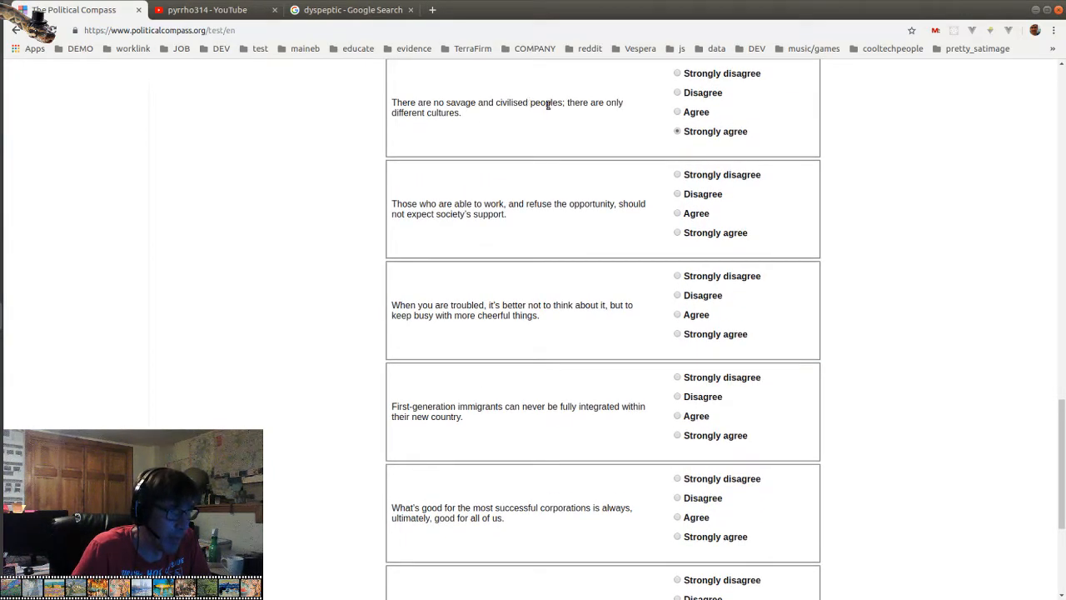
pyautogui.scroll(-3)
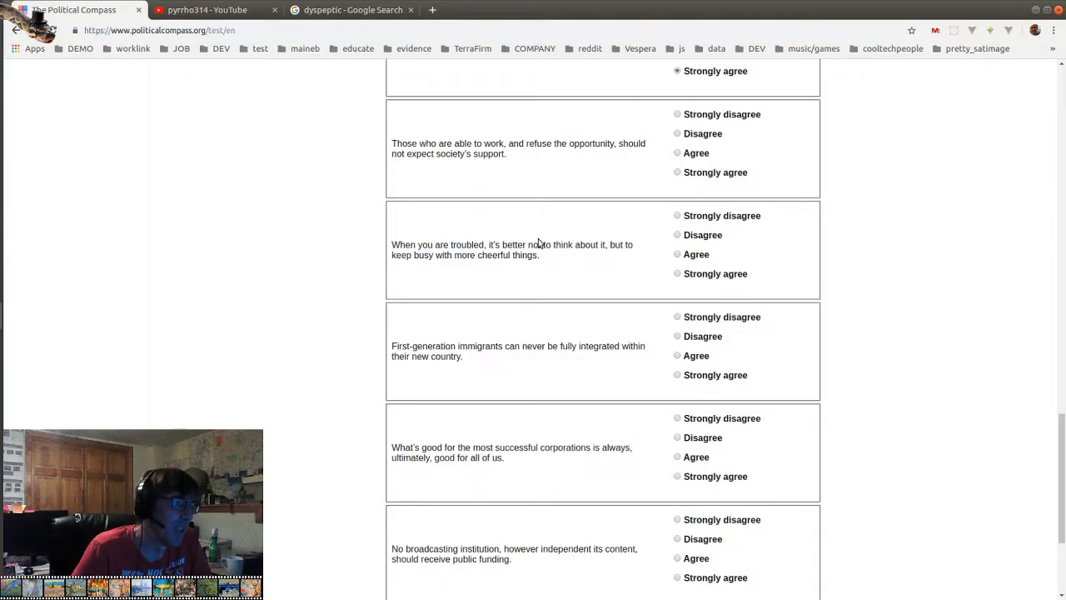
pyautogui.moveTo(548, 230)
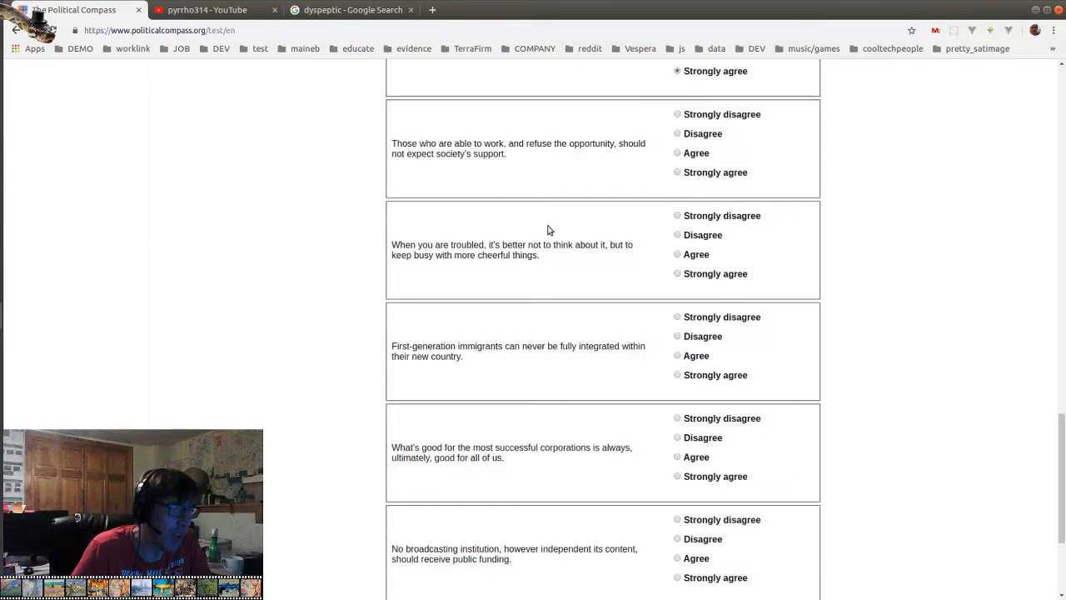
pyautogui.moveTo(555, 161)
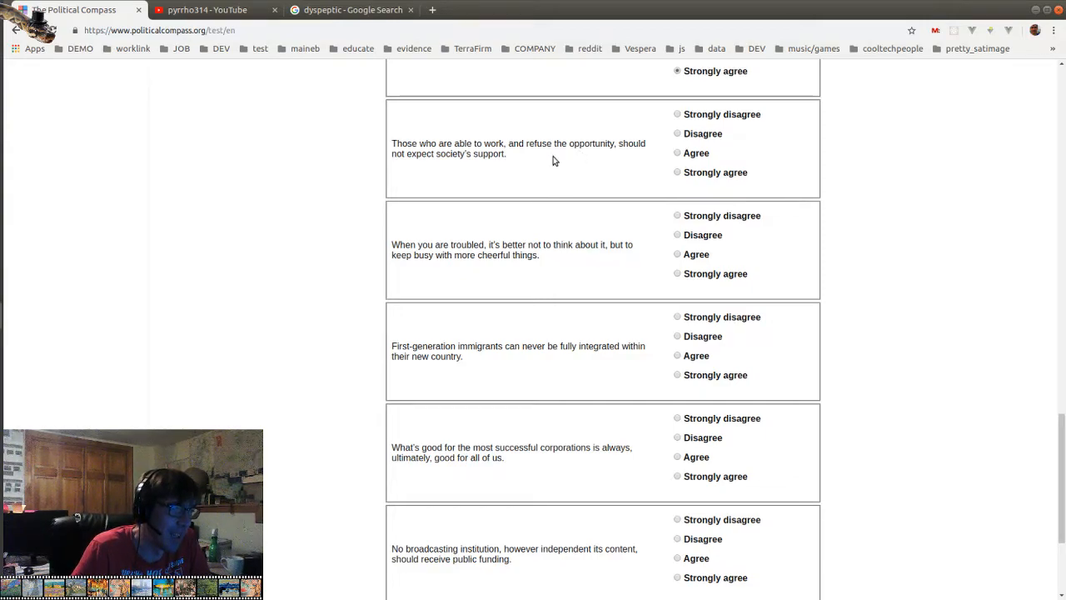
pyautogui.click(677, 153)
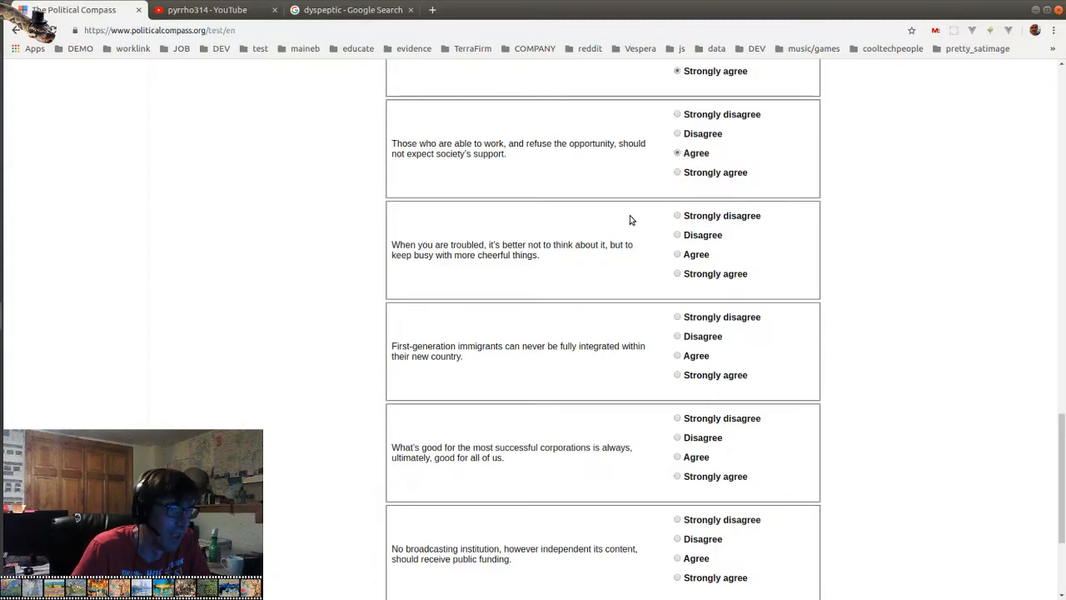
pyautogui.moveTo(457, 154)
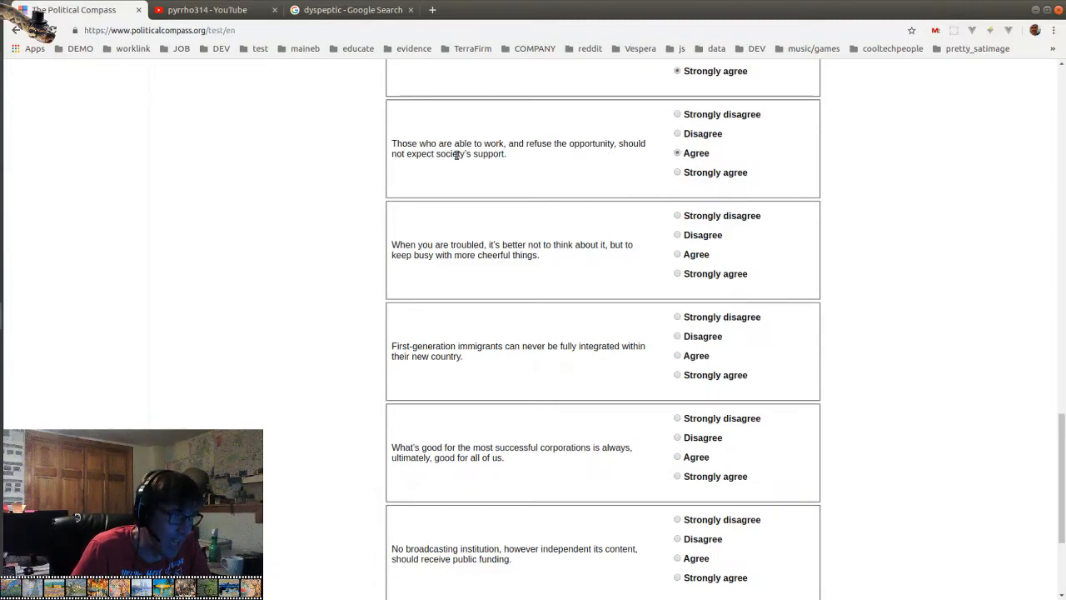
pyautogui.scroll(-3)
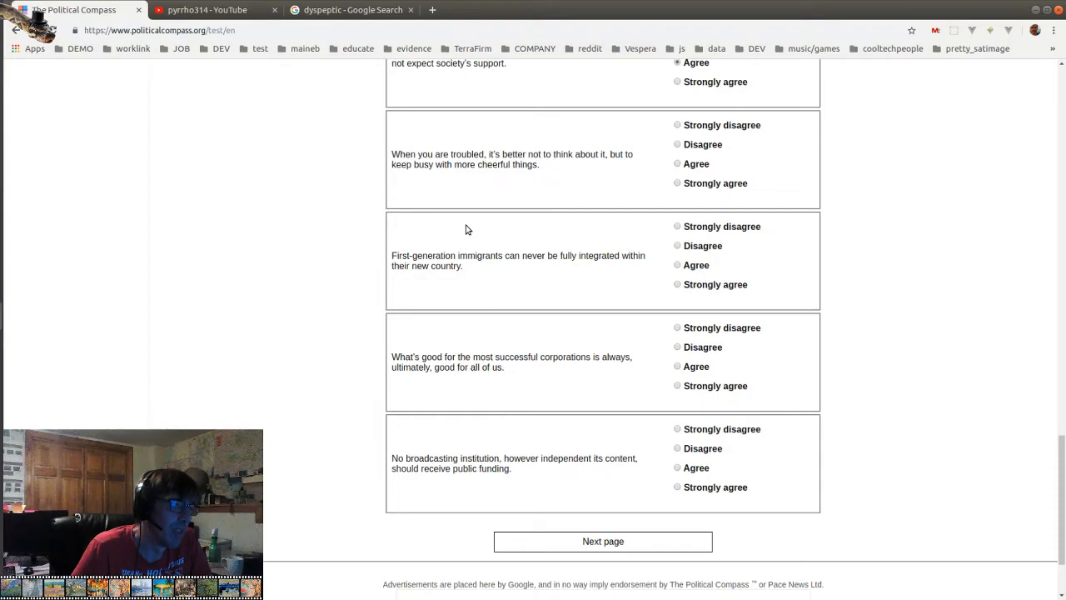
pyautogui.moveTo(721, 181)
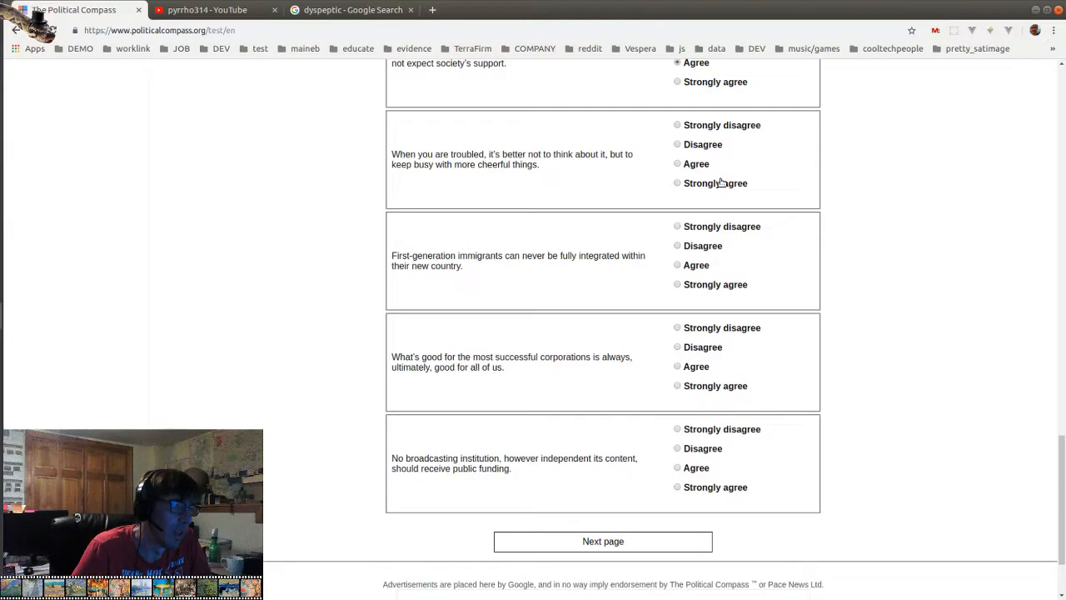
pyautogui.click(677, 144)
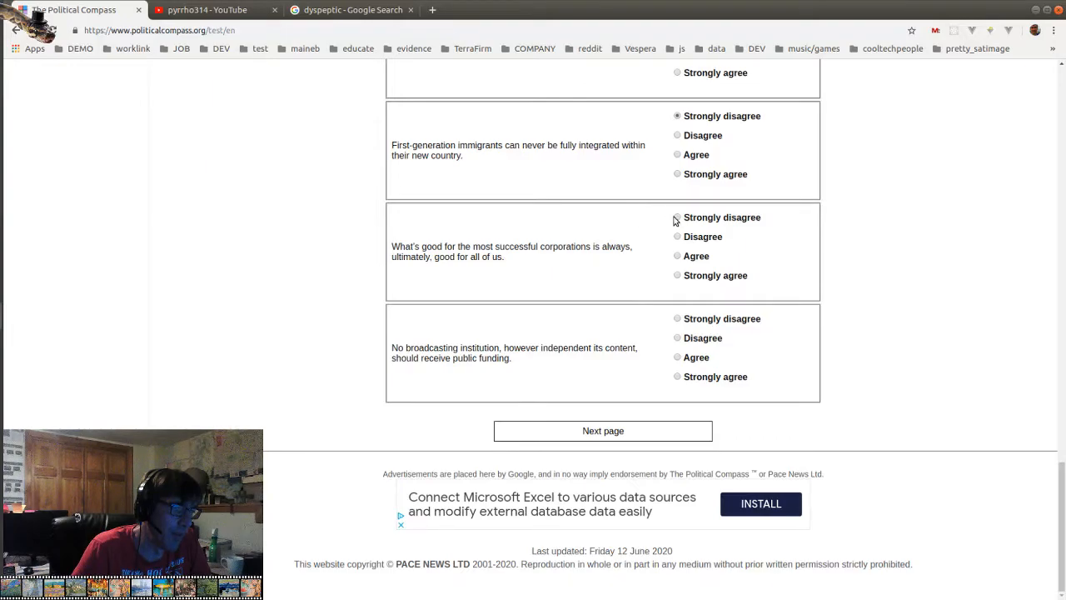
# Strongly disagree that successful corporations benefit all, then continue to page 4
pyautogui.click(677, 217)
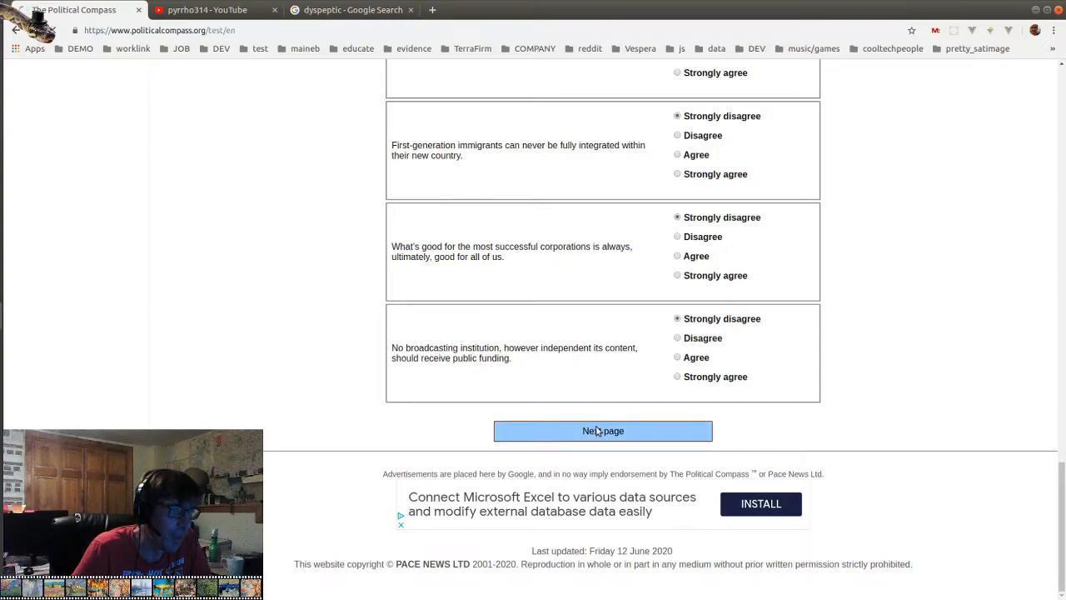
pyautogui.click(602, 431)
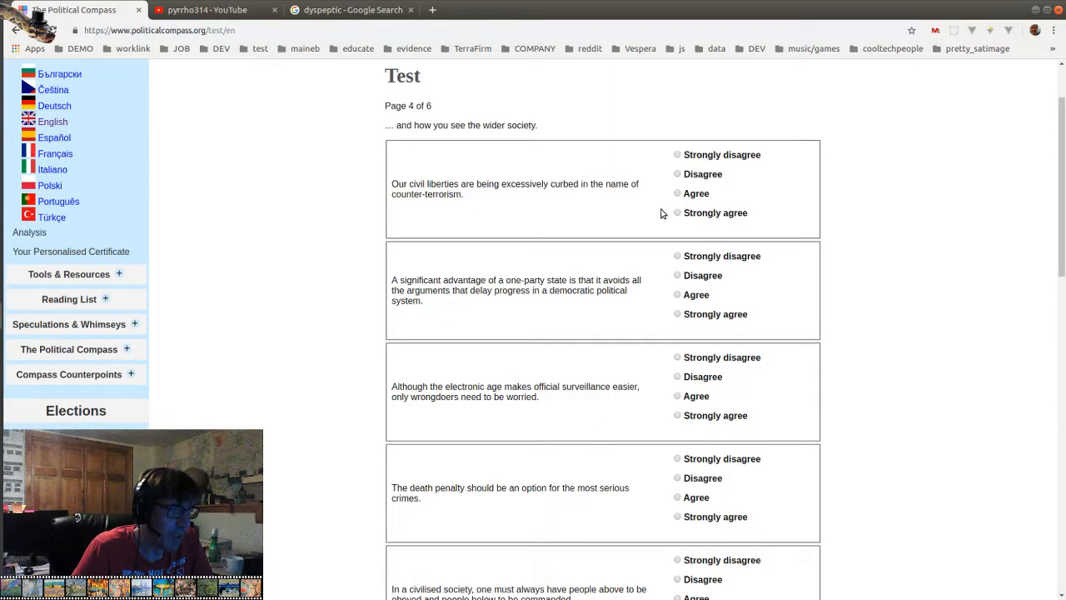
# Strongly agree civil liberties are excessively curbed and disagree with the death penalty statement
pyautogui.click(677, 211)
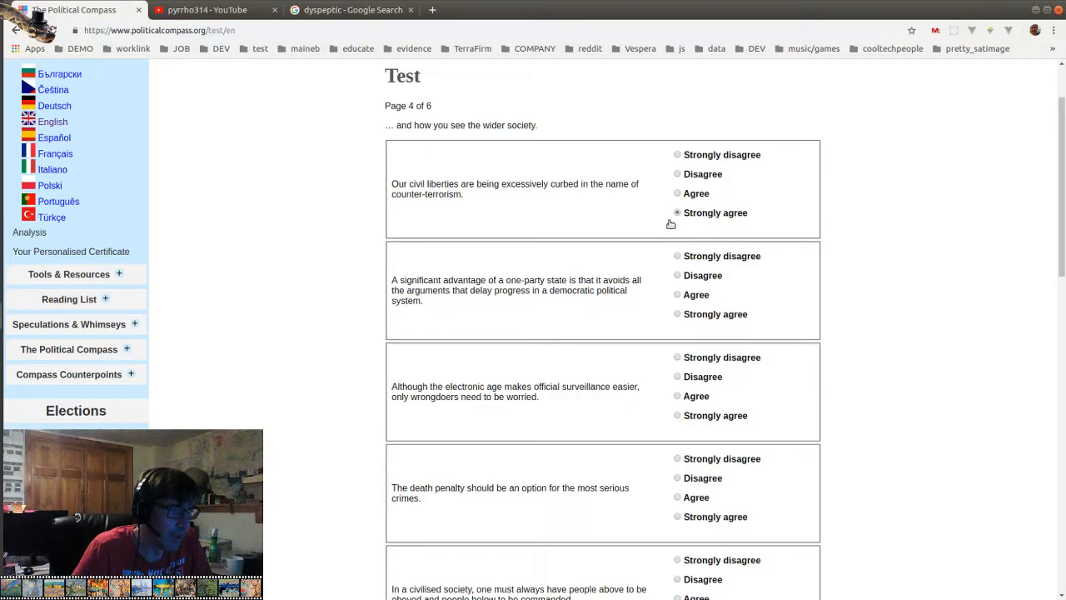
pyautogui.scroll(-3)
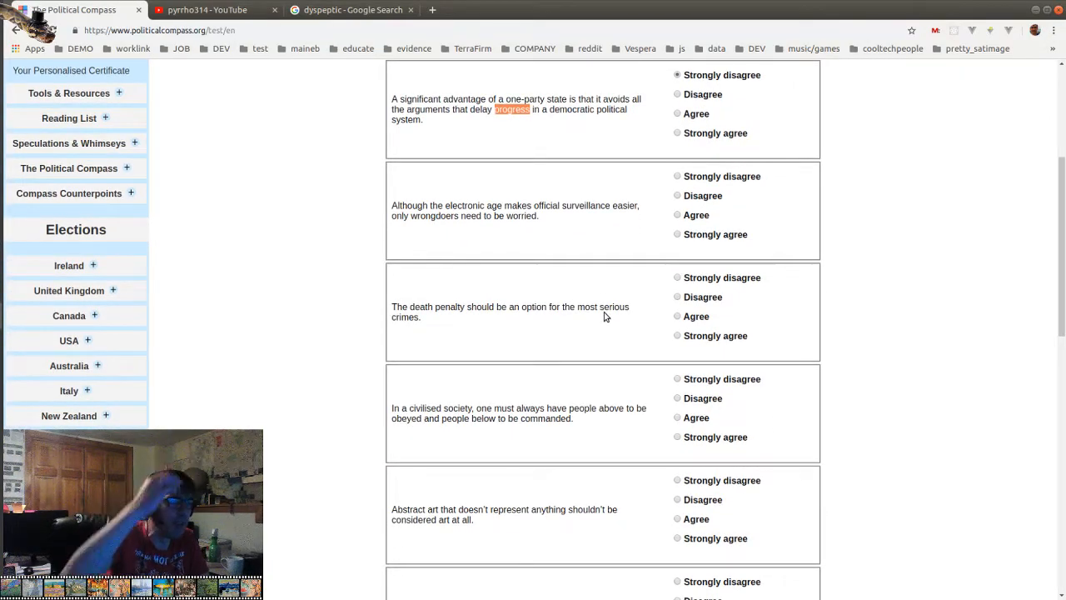
pyautogui.moveTo(572, 244)
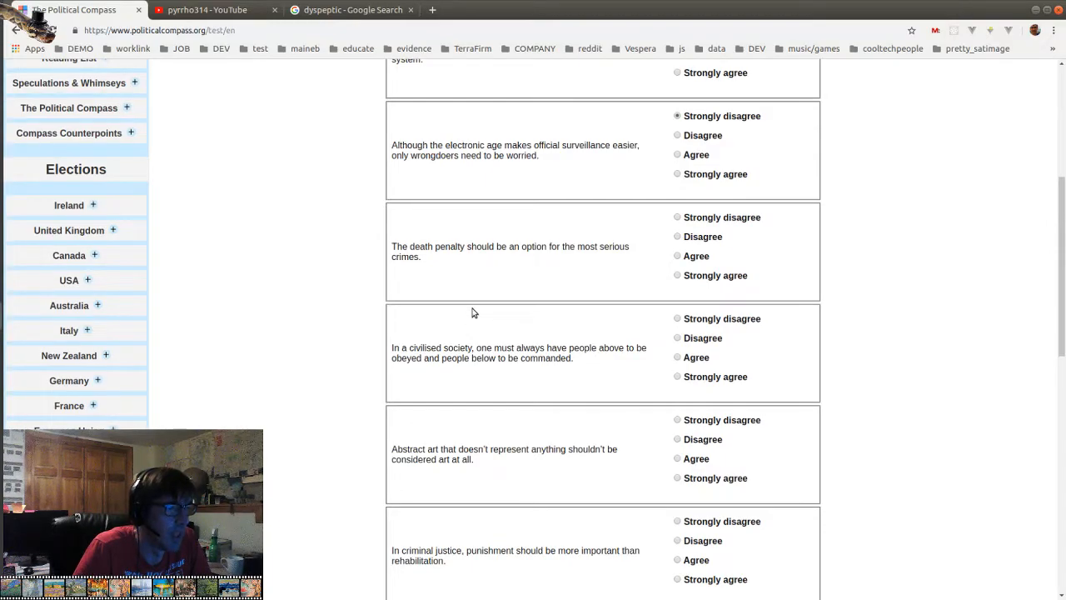
pyautogui.moveTo(475, 283)
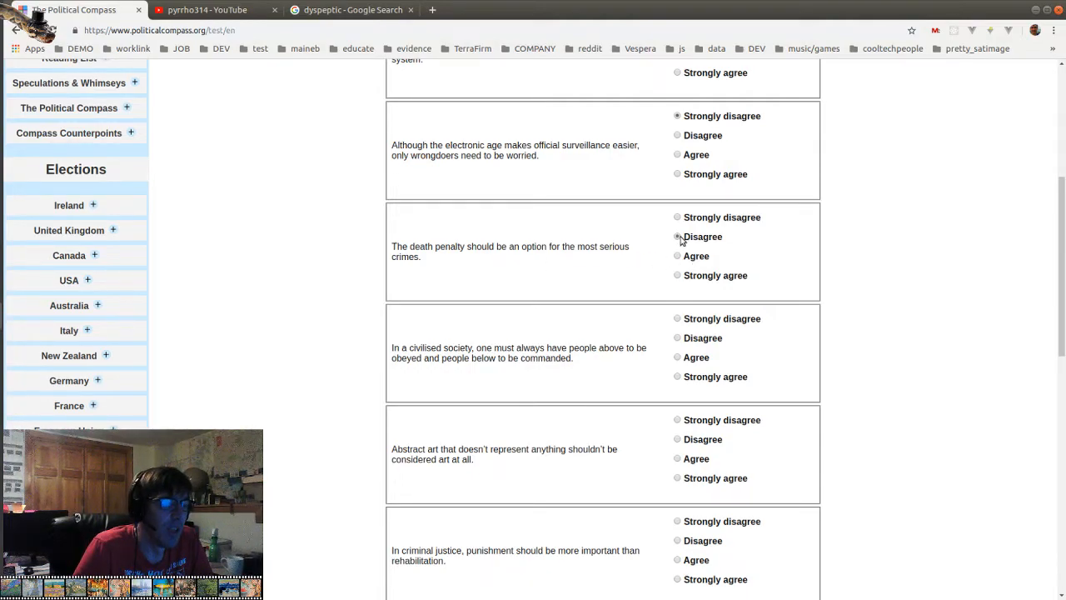
pyautogui.click(677, 237)
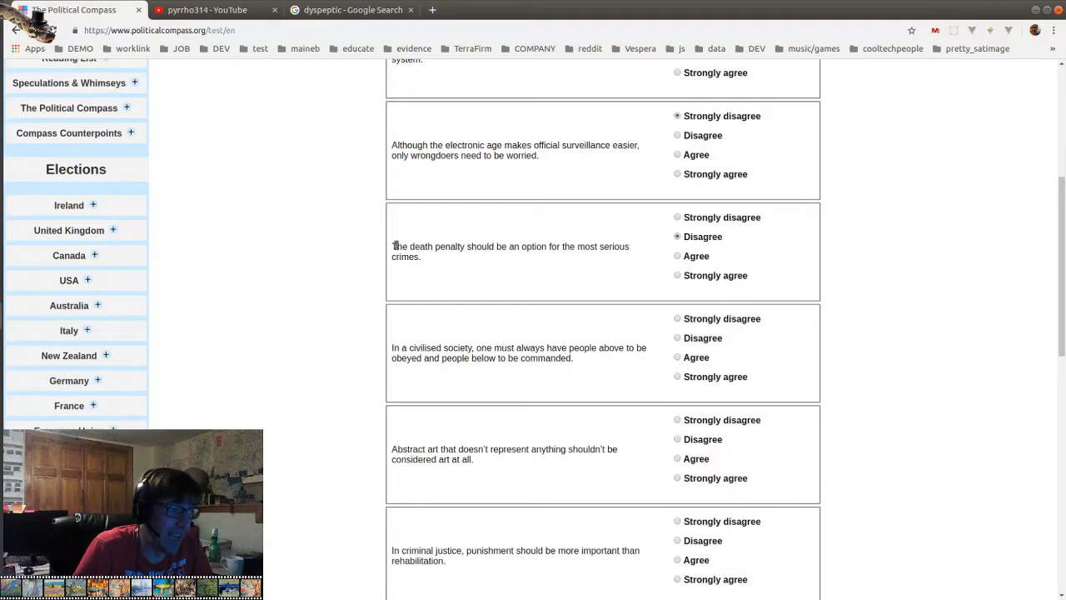
pyautogui.moveTo(392, 245); pyautogui.dragTo(421, 256)
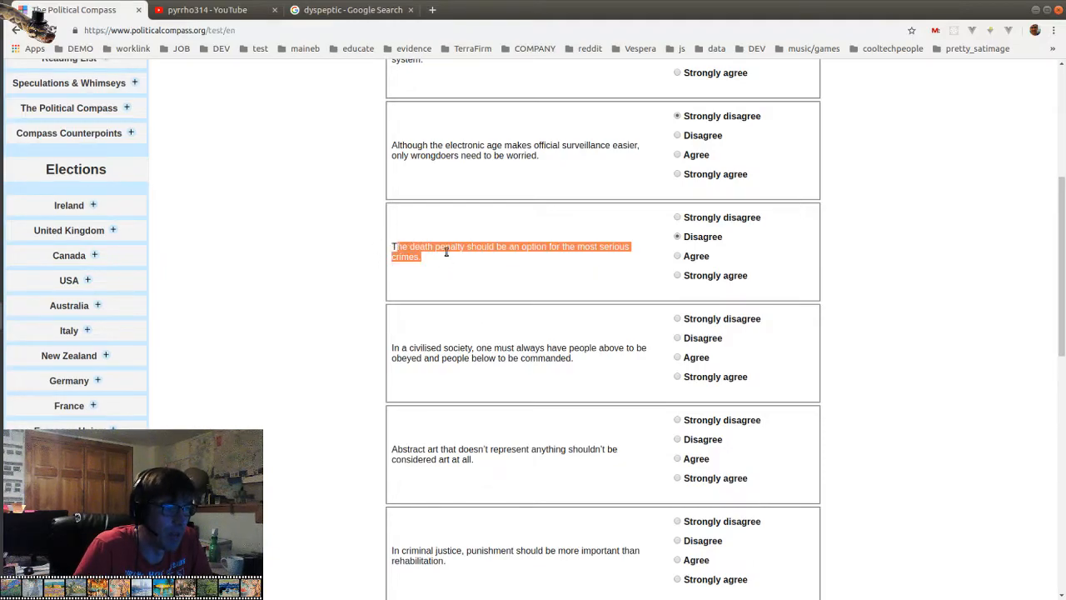
pyautogui.scroll(-3)
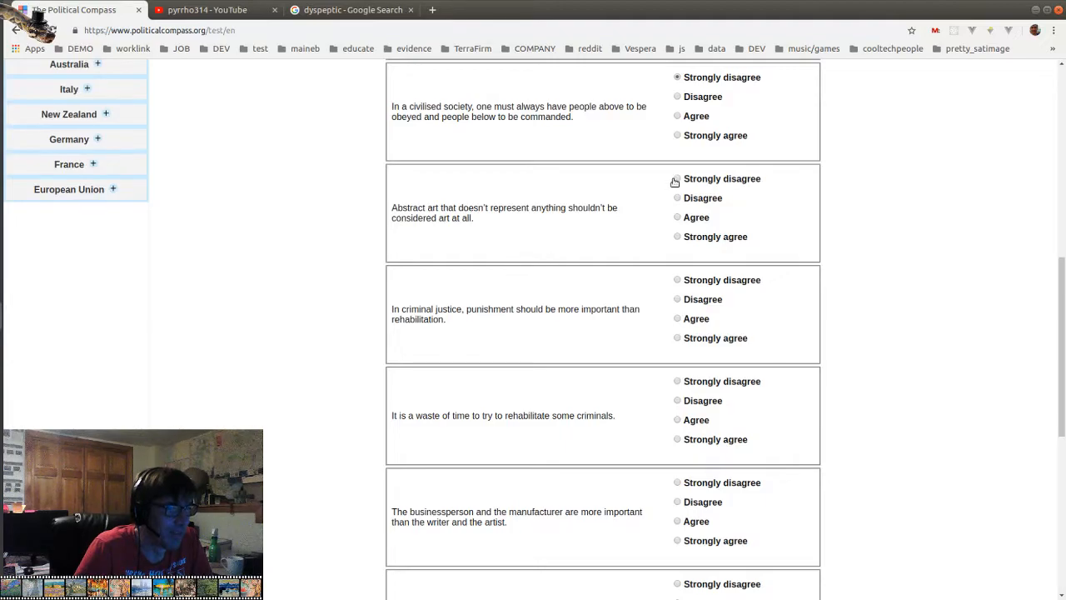
# Strongly disagree that punishment outweighs rehabilitation; disagree that rehabilitating criminals wastes time
pyautogui.scroll(-3)
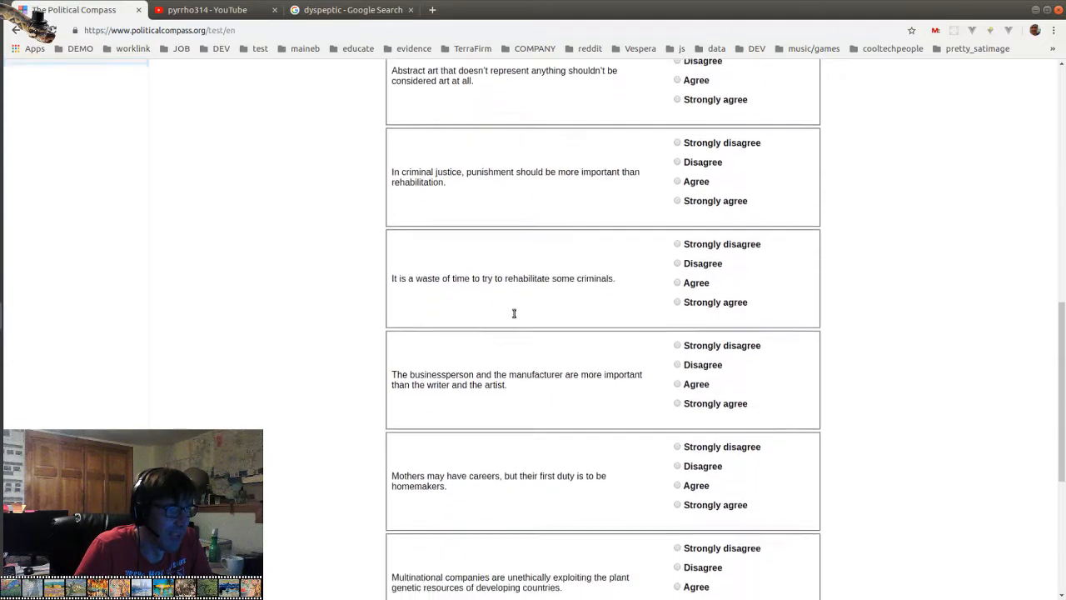
pyautogui.scroll(-3)
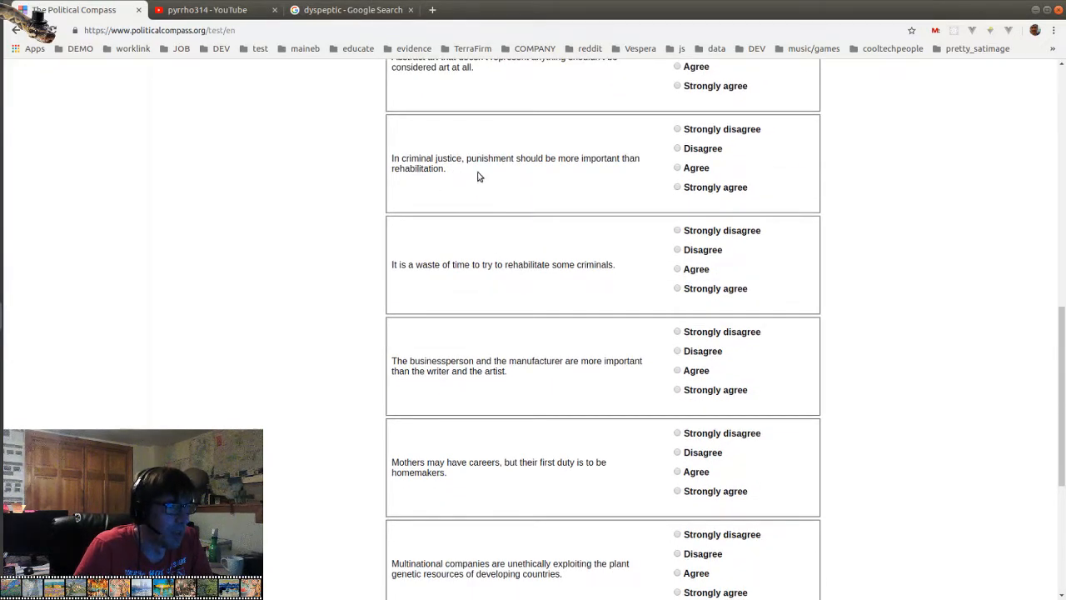
pyautogui.moveTo(558, 181)
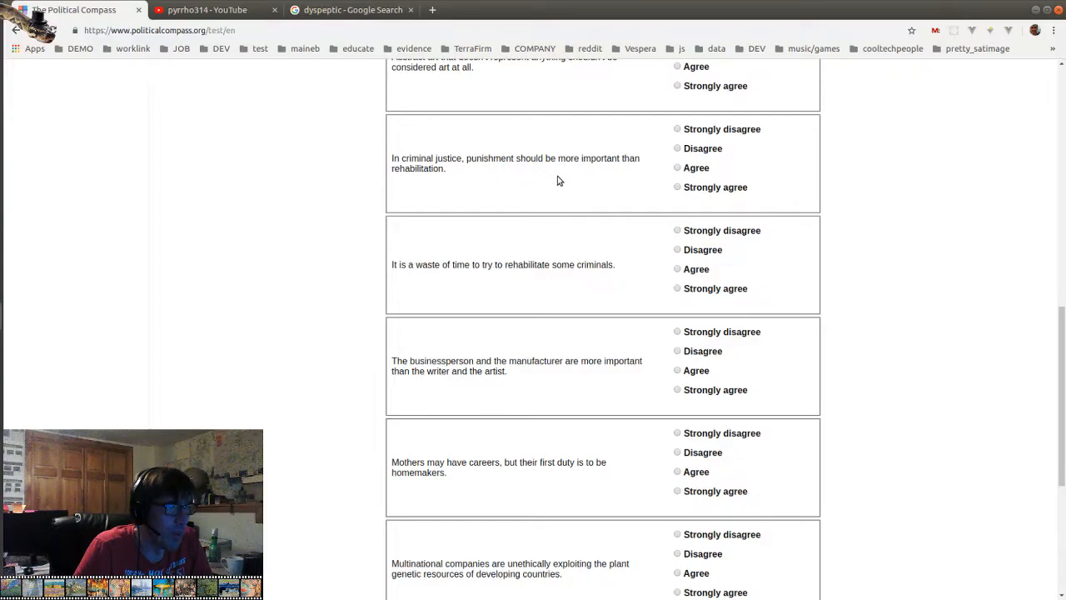
pyautogui.moveTo(679, 132)
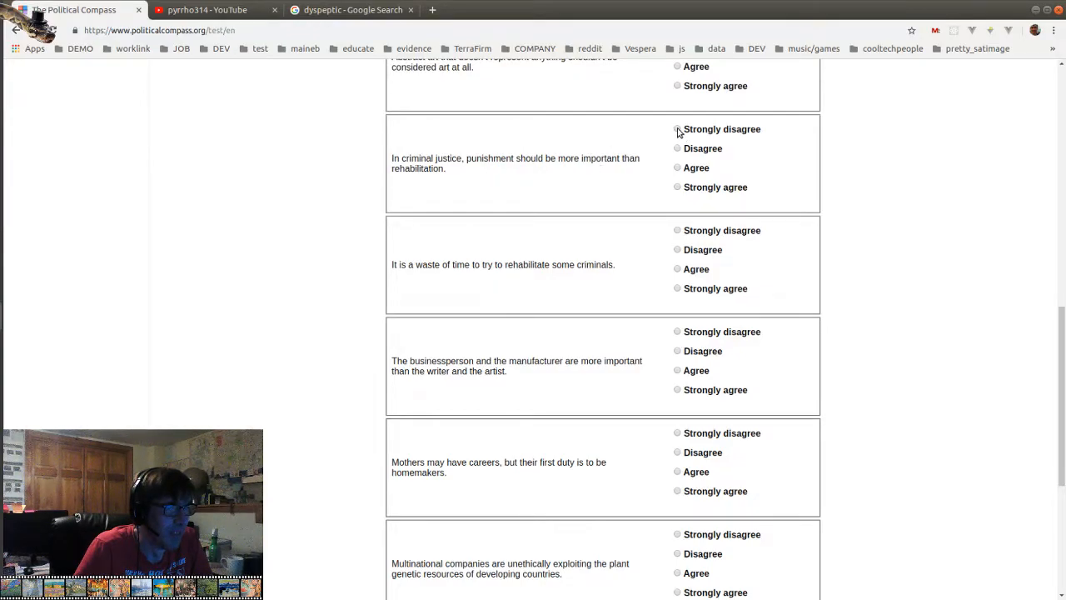
pyautogui.click(677, 129)
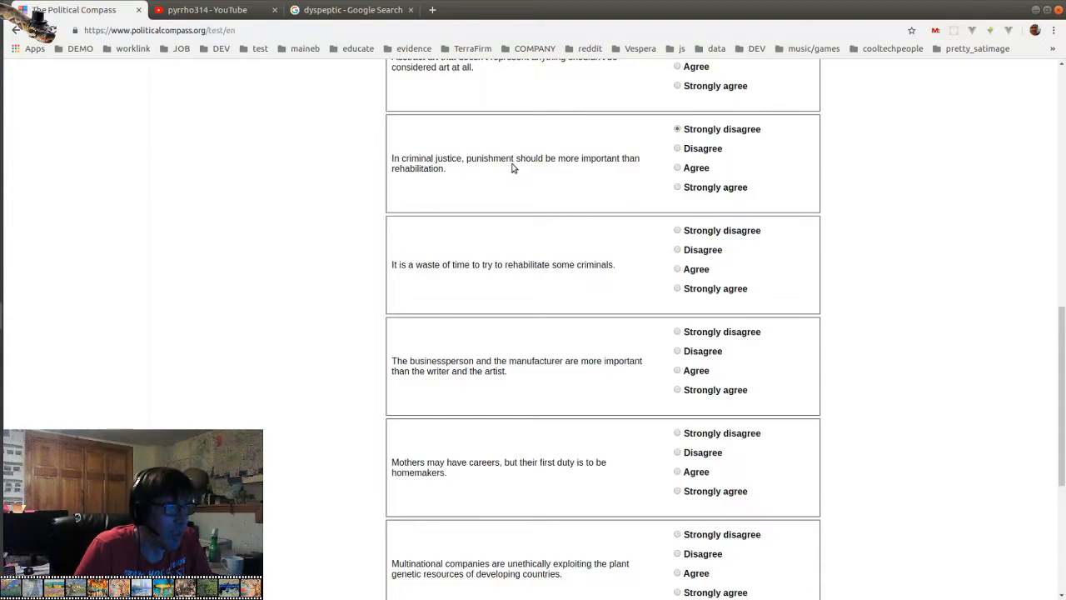
pyautogui.doubleClick(490, 158)
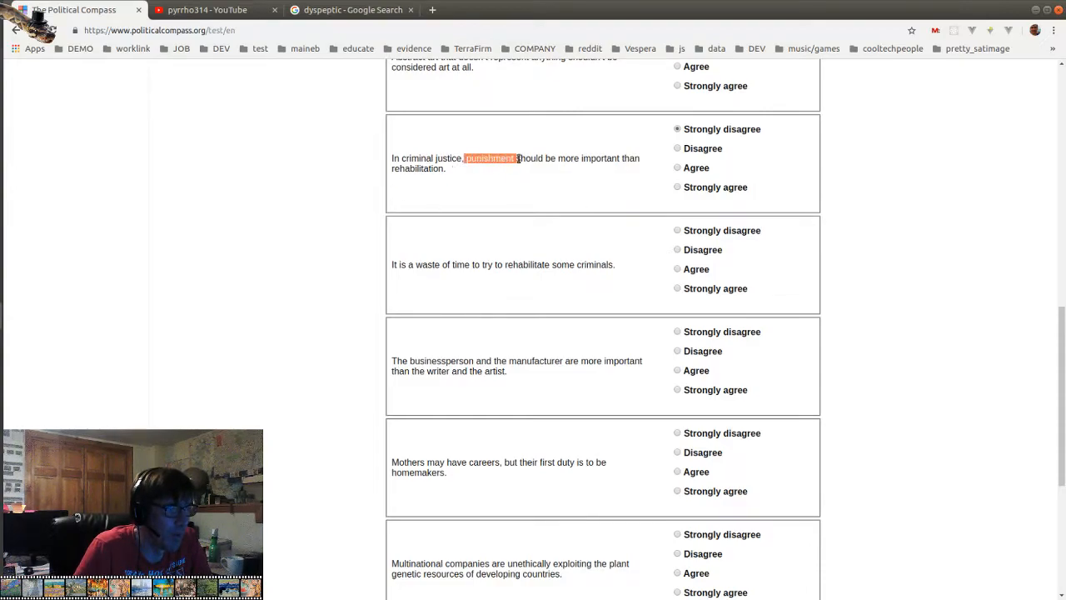
pyautogui.scroll(-3)
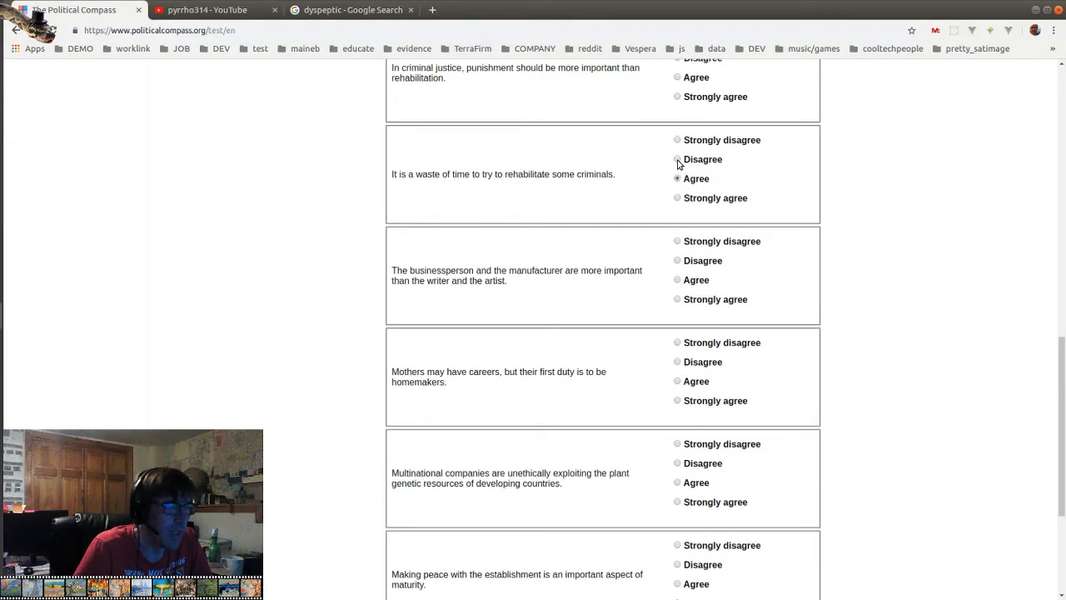
pyautogui.click(677, 159)
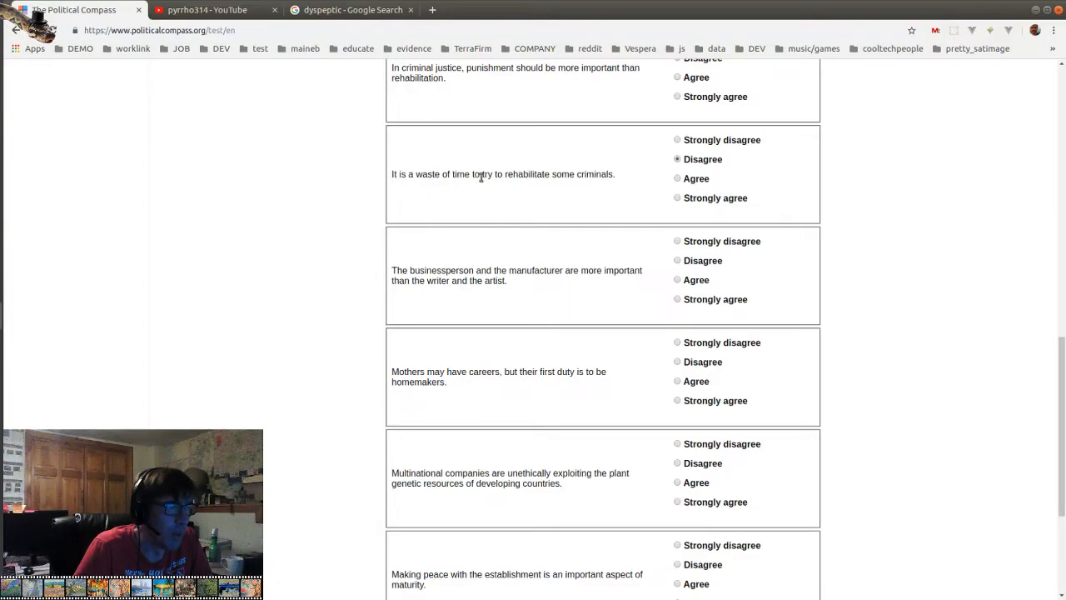
pyautogui.moveTo(503, 174); pyautogui.dragTo(614, 174)
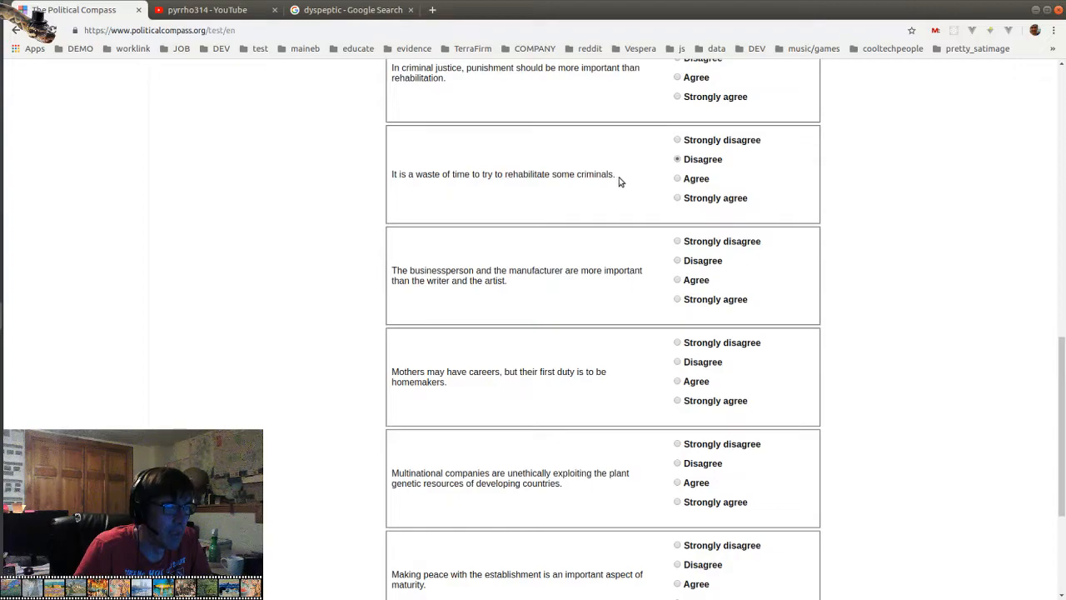
pyautogui.moveTo(527, 228)
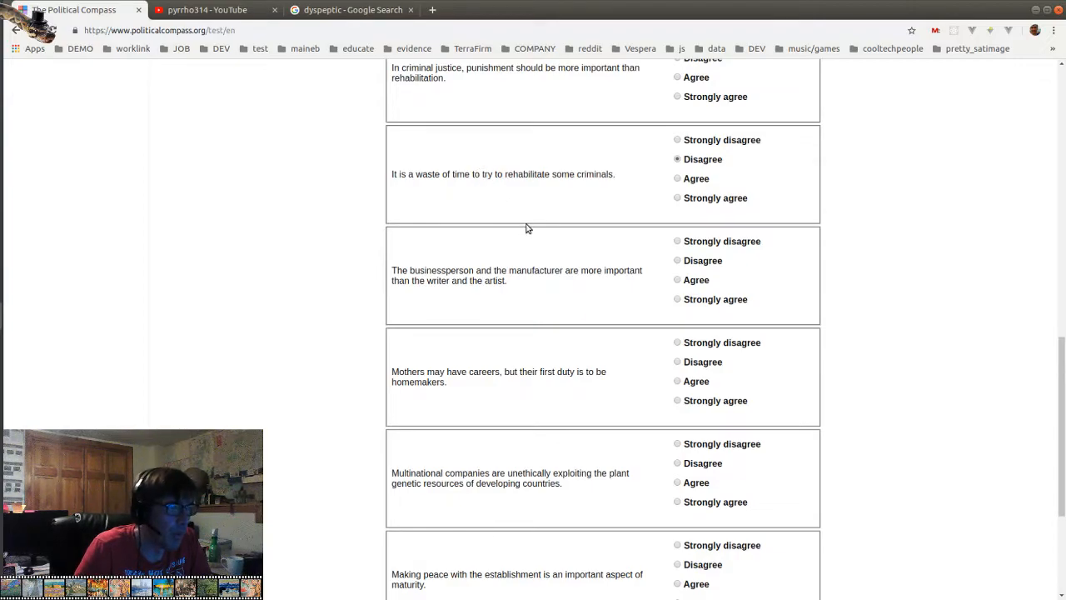
# Answer the business-over-arts, mothers-as-homemakers and multinationals propositions: disagree, strongly disagree, strongly agree
pyautogui.scroll(-3)
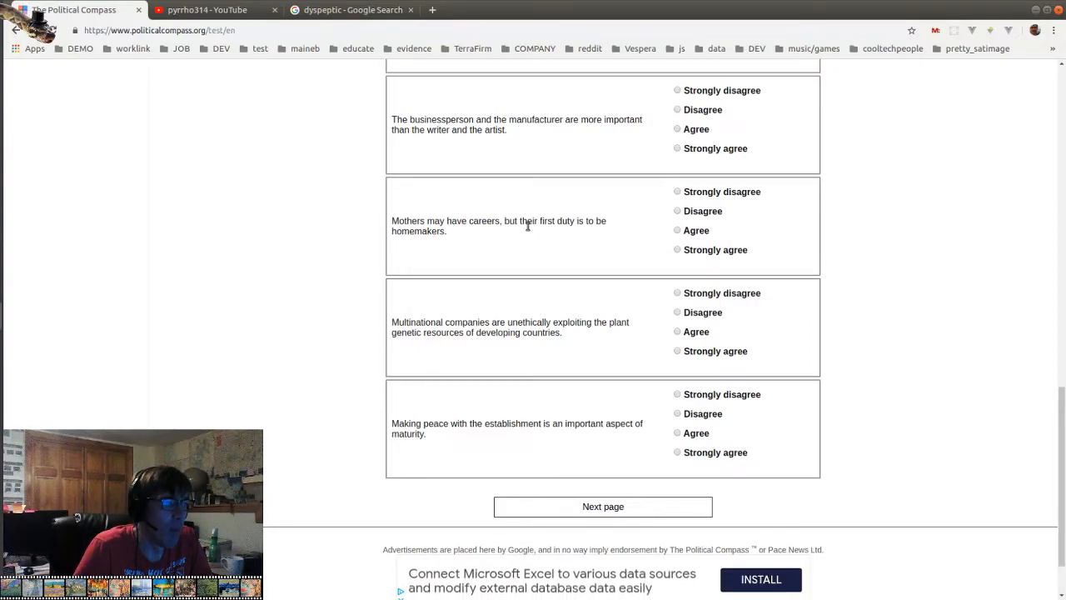
pyautogui.moveTo(665, 183)
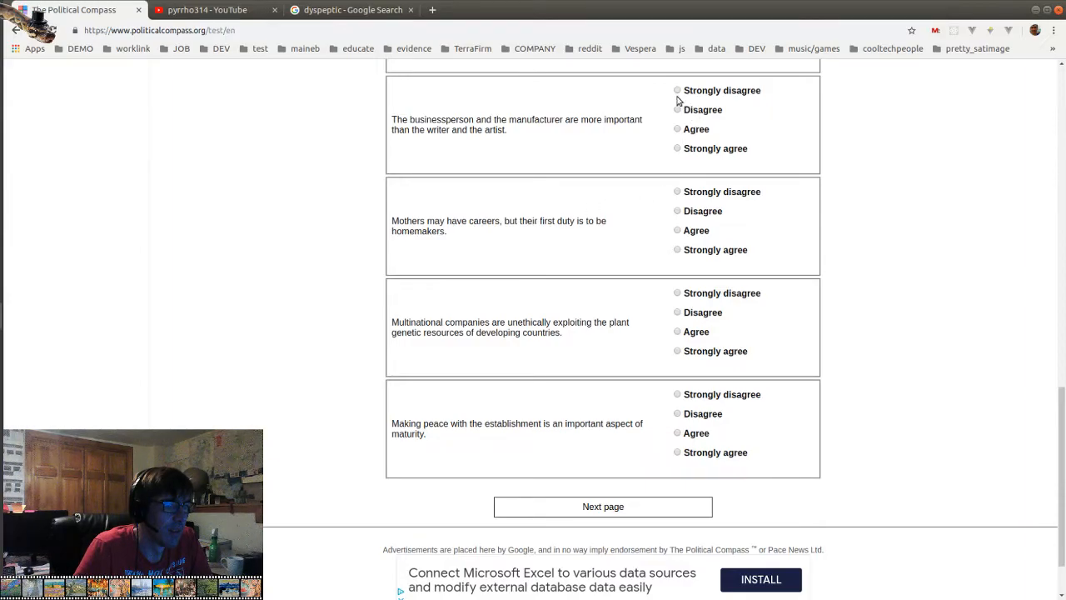
pyautogui.click(676, 107)
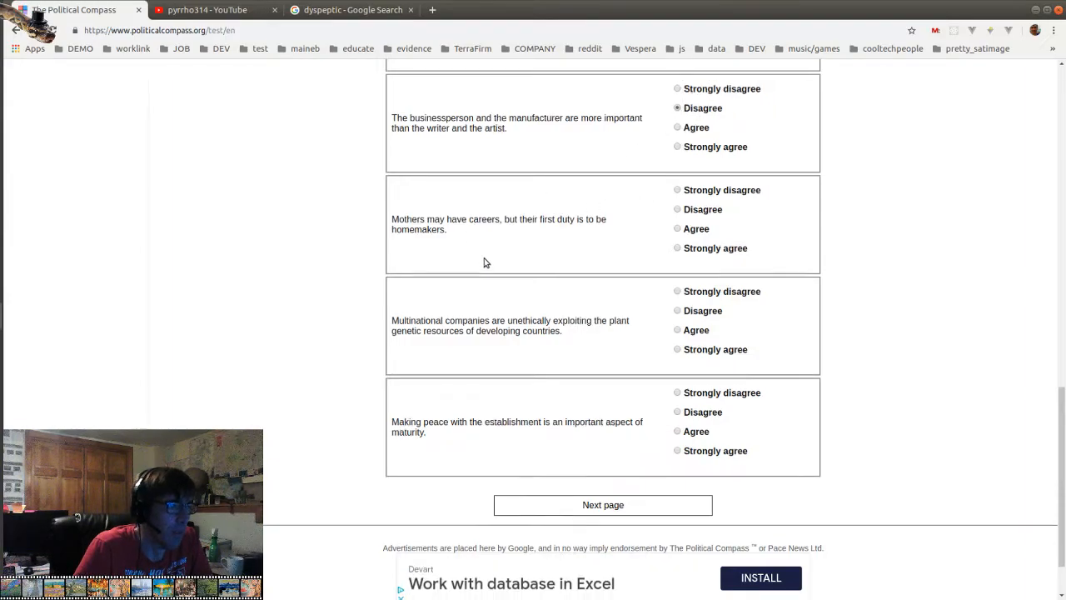
pyautogui.scroll(-3)
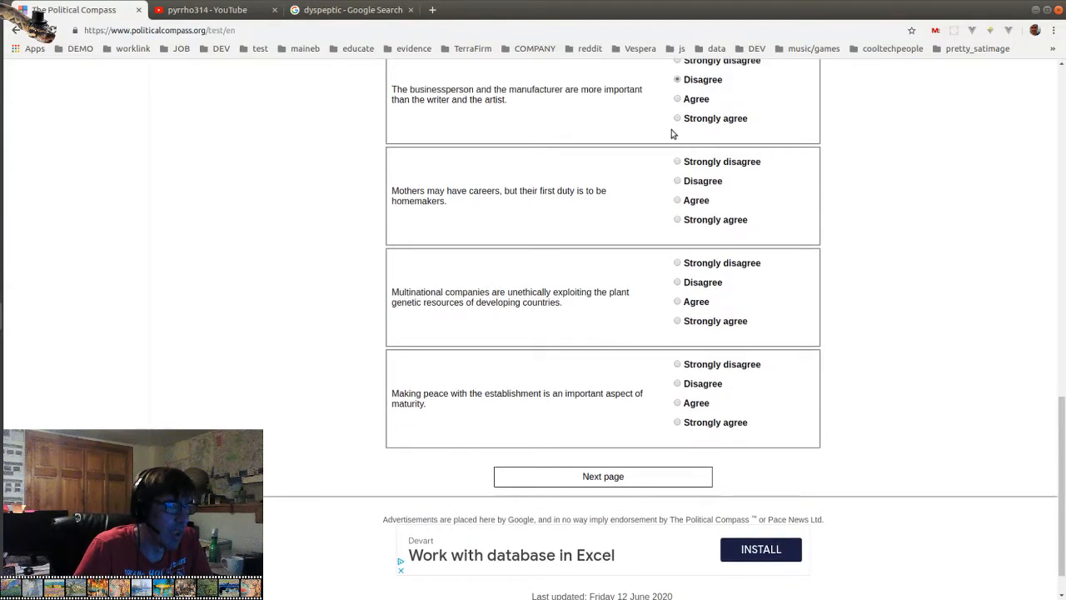
pyautogui.scroll(-3)
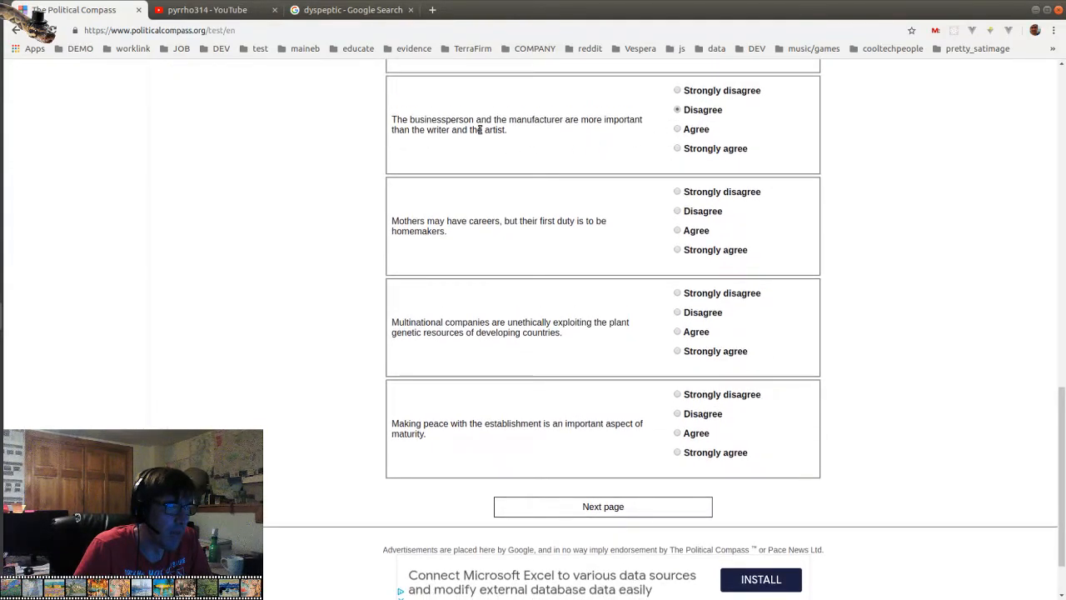
pyautogui.moveTo(533, 145)
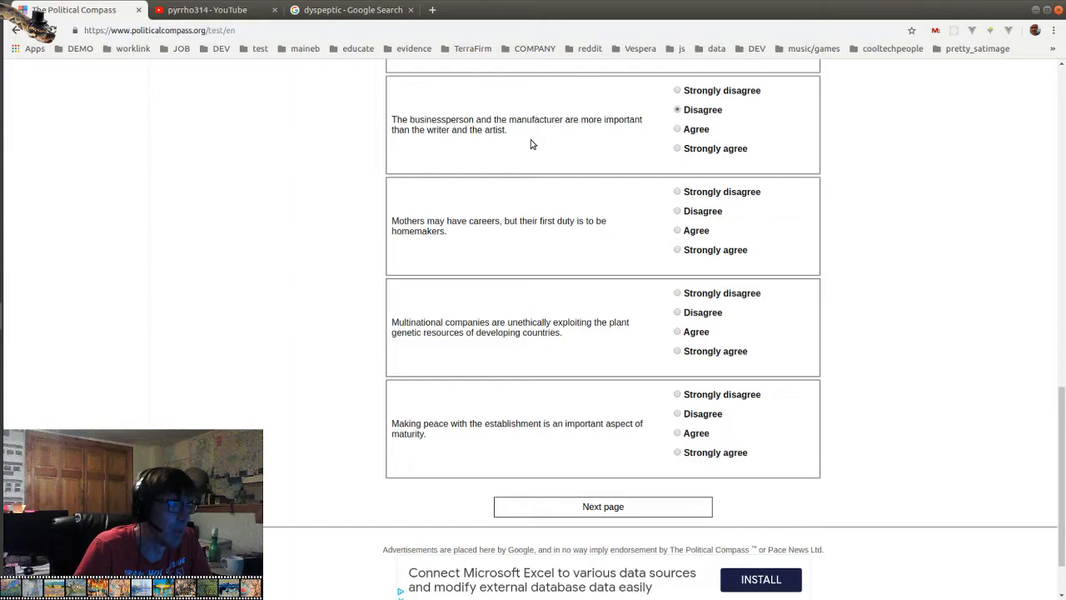
pyautogui.moveTo(435, 132)
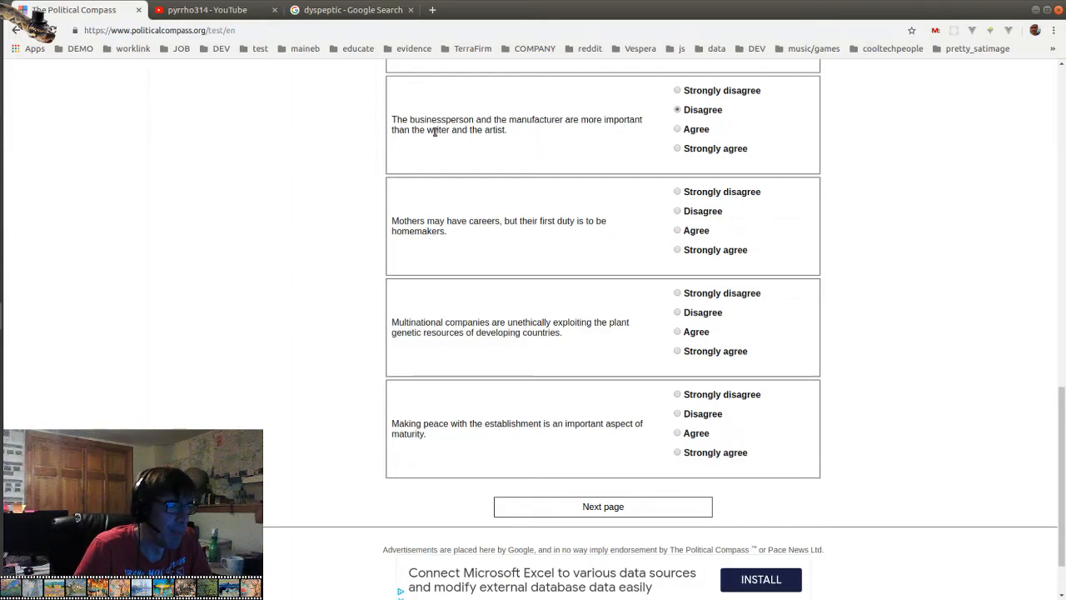
pyautogui.scroll(-3)
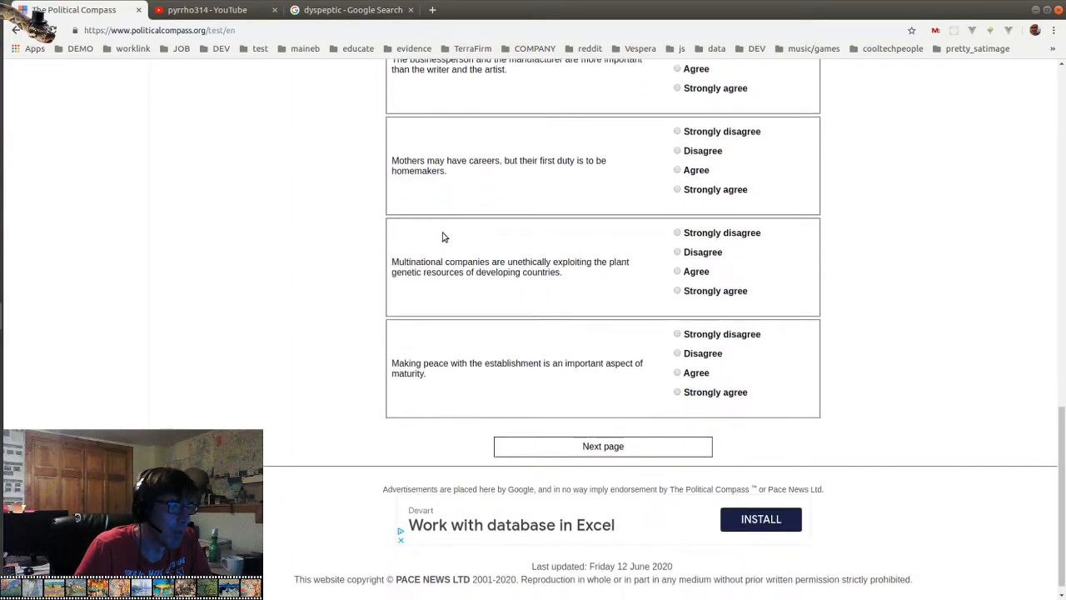
pyautogui.moveTo(458, 175)
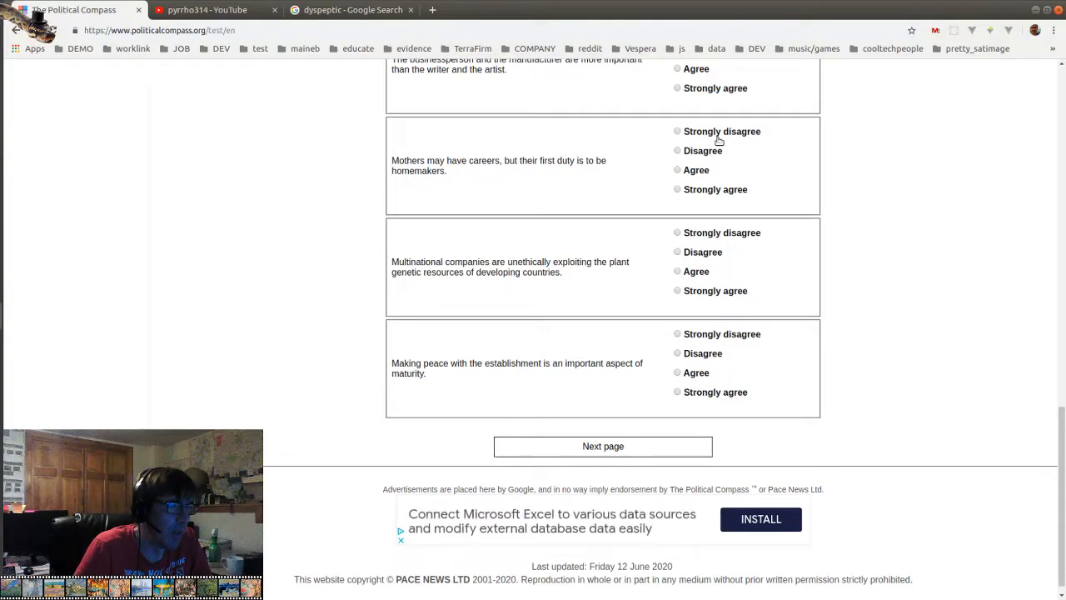
pyautogui.click(677, 130)
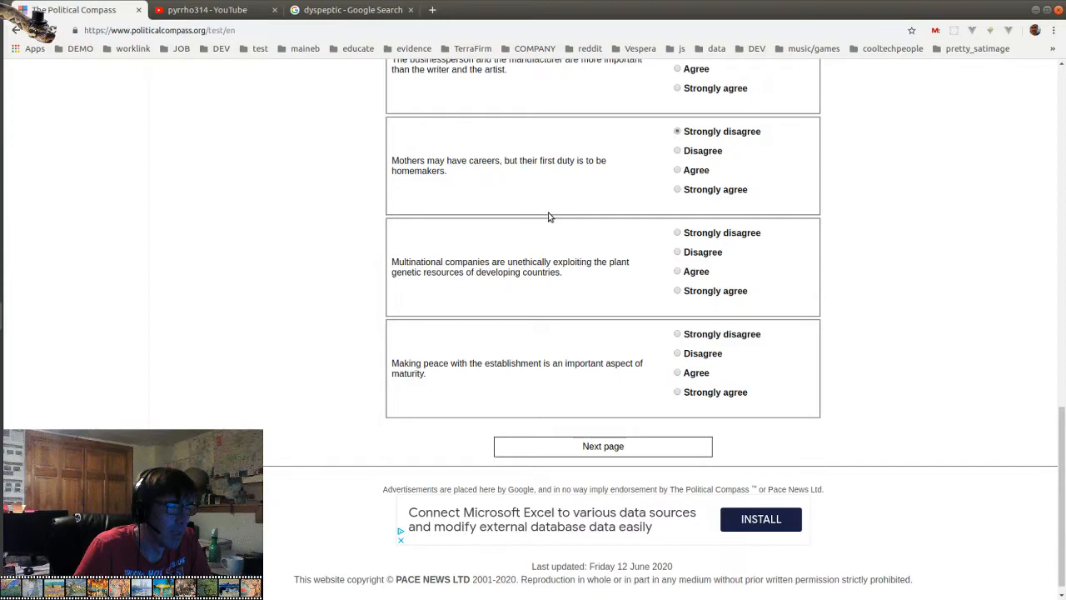
pyautogui.scroll(-3)
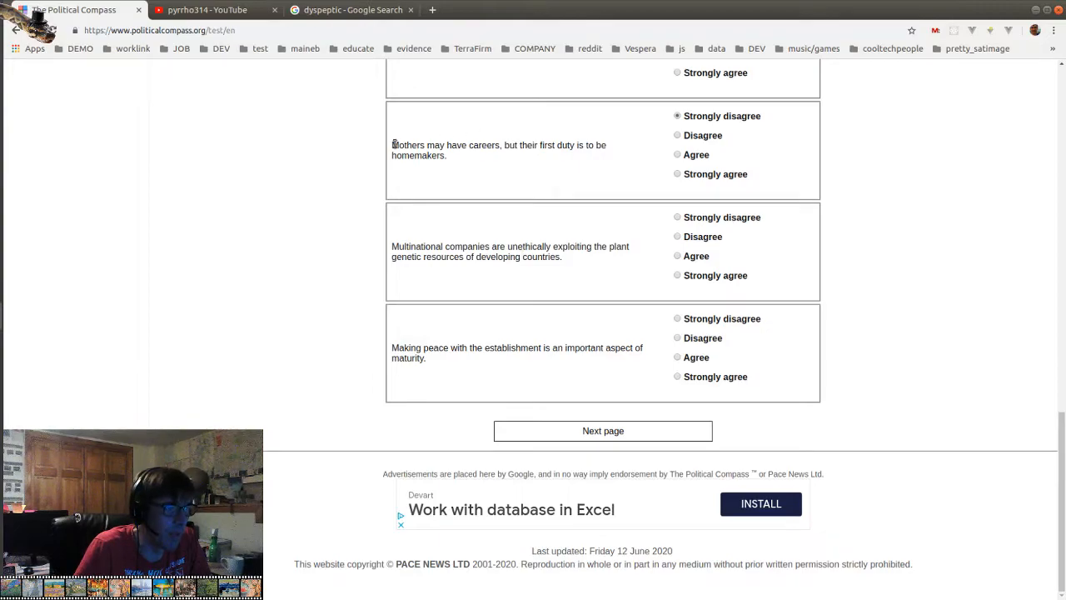
pyautogui.moveTo(393, 145); pyautogui.dragTo(446, 155)
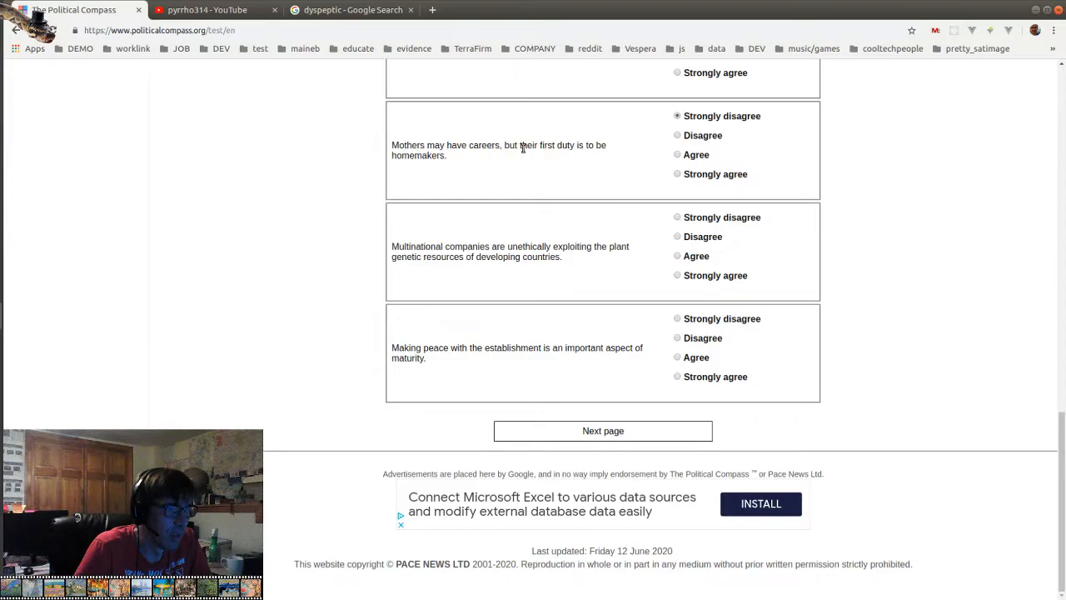
pyautogui.moveTo(407, 244)
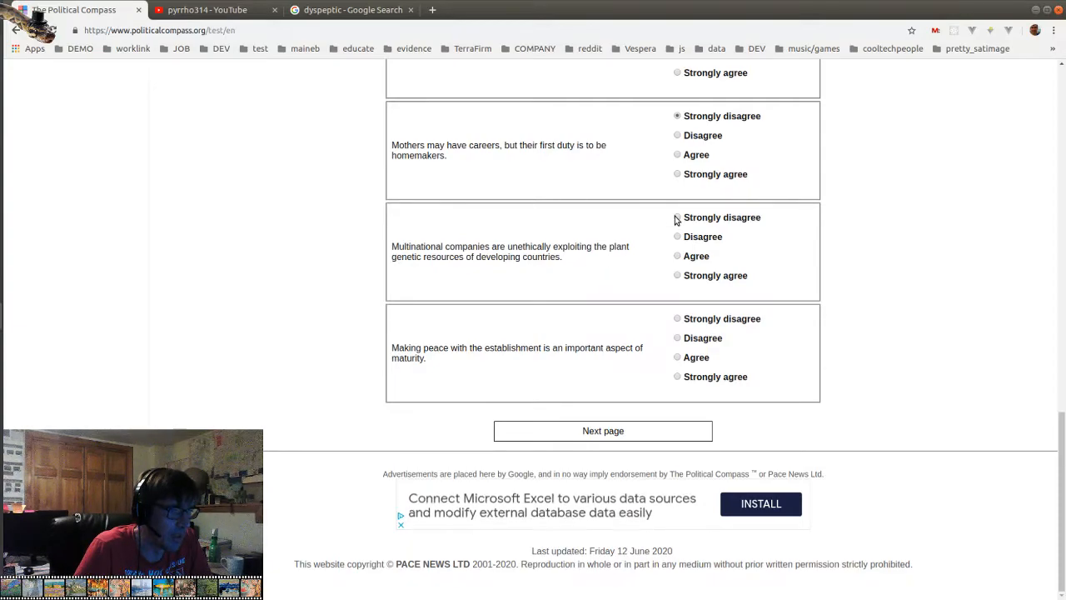
pyautogui.click(678, 275)
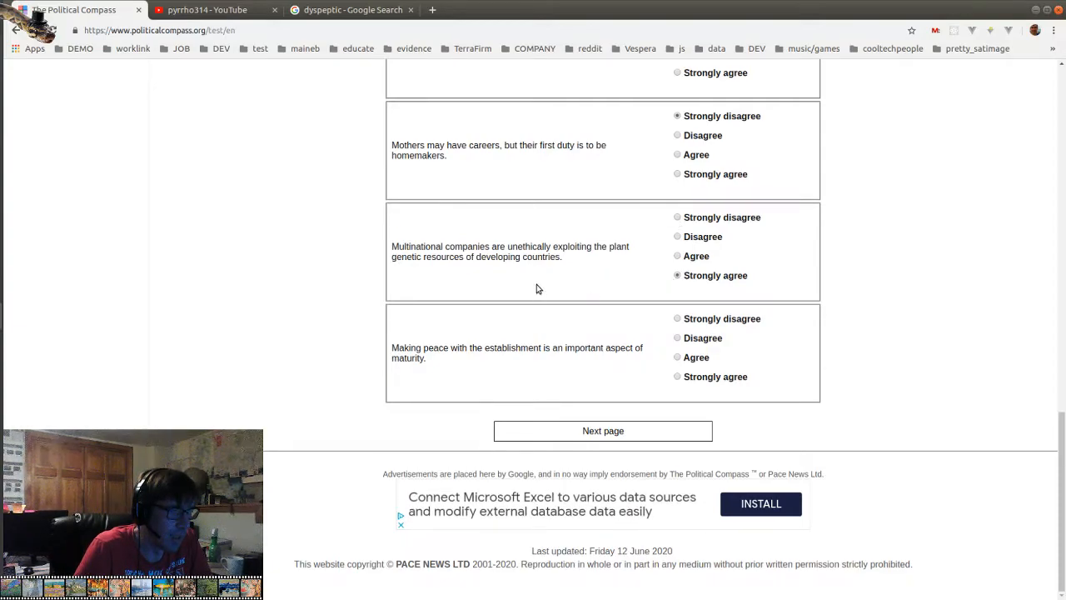
pyautogui.moveTo(455, 373)
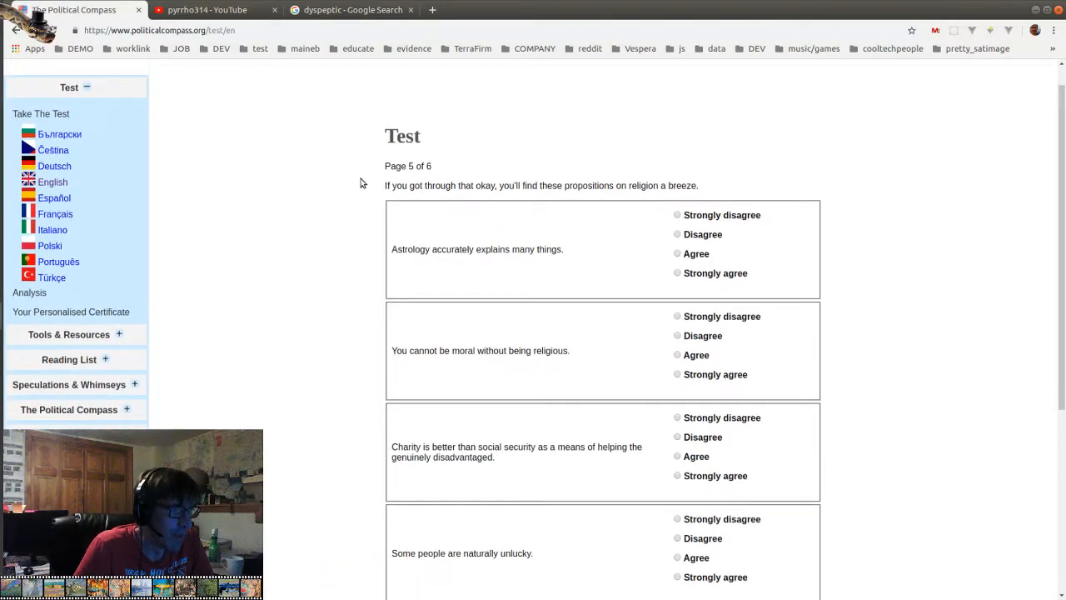
# Strongly disagree with the astrology and morality-requires-religion statements
pyautogui.scroll(-3)
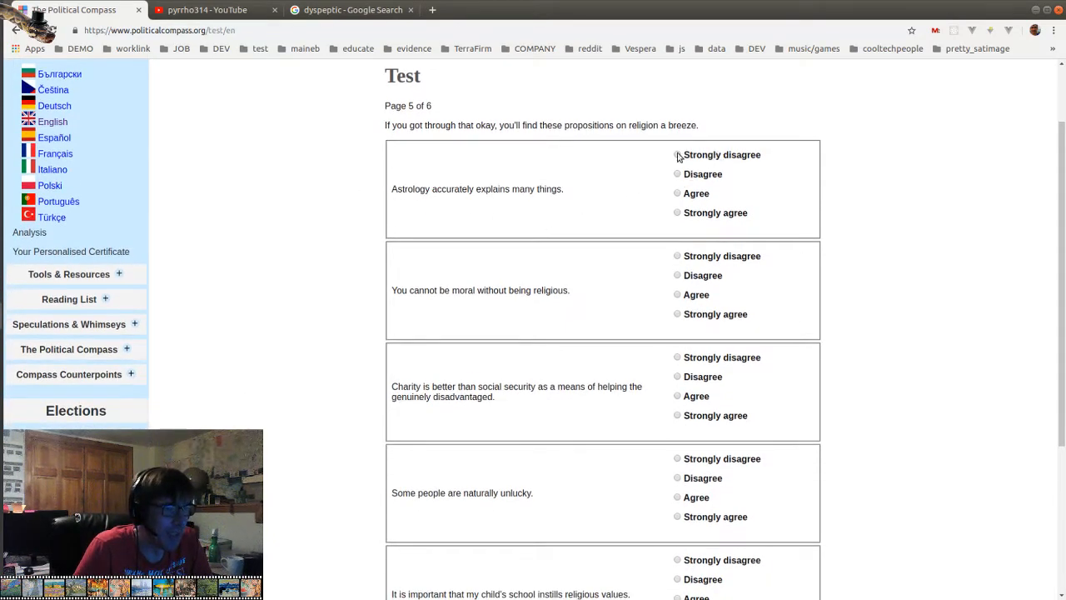
pyautogui.click(678, 155)
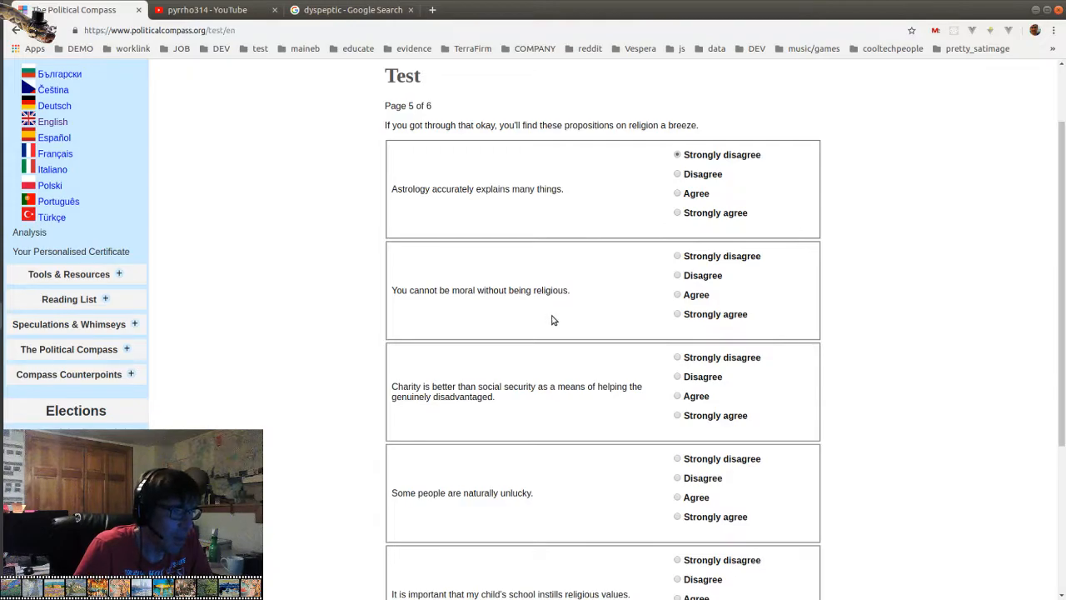
pyautogui.scroll(-3)
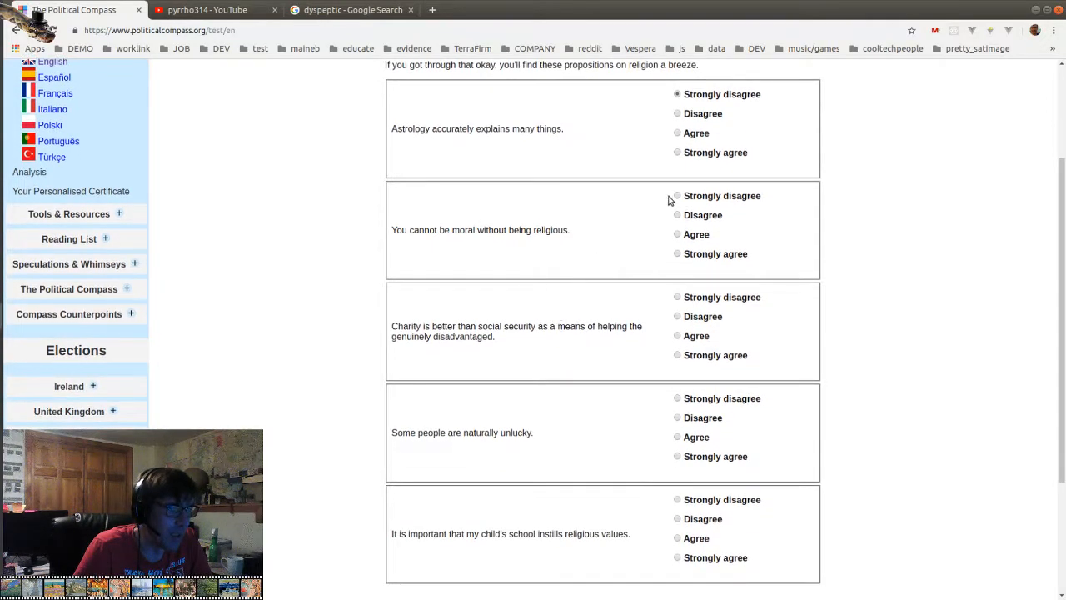
pyautogui.click(677, 195)
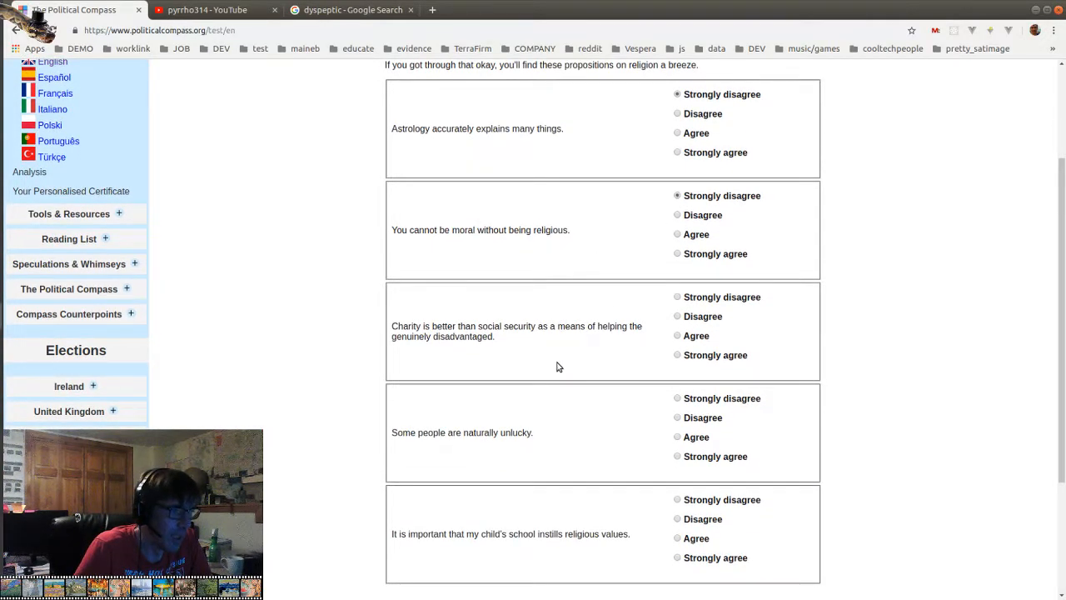
# Agree some people are naturally unlucky, strongly disagree on religious school values, and go to page 6
pyautogui.scroll(-3)
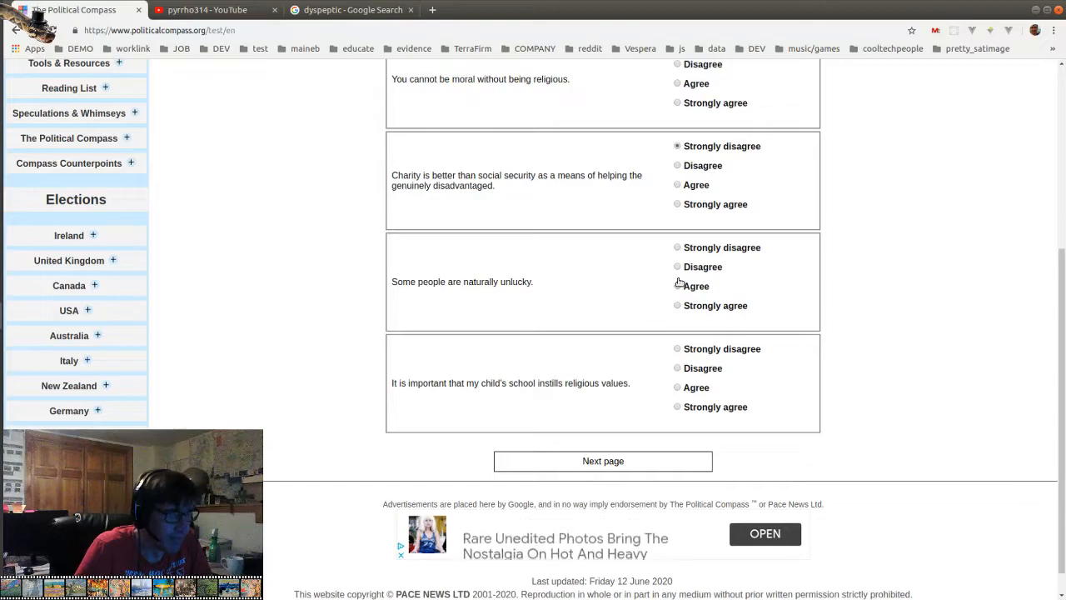
pyautogui.click(677, 285)
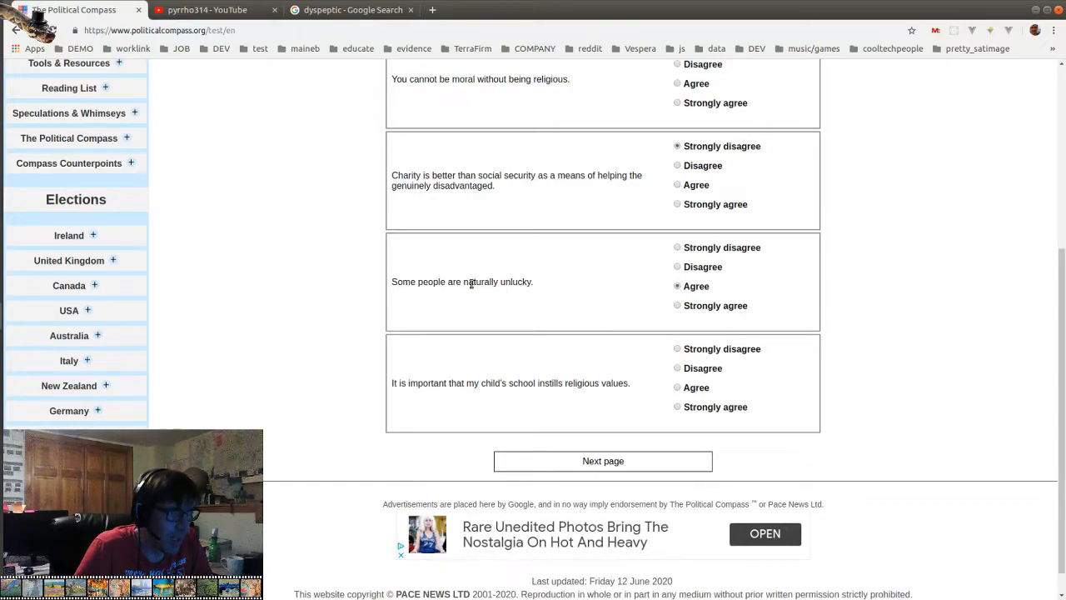
pyautogui.doubleClick(477, 281)
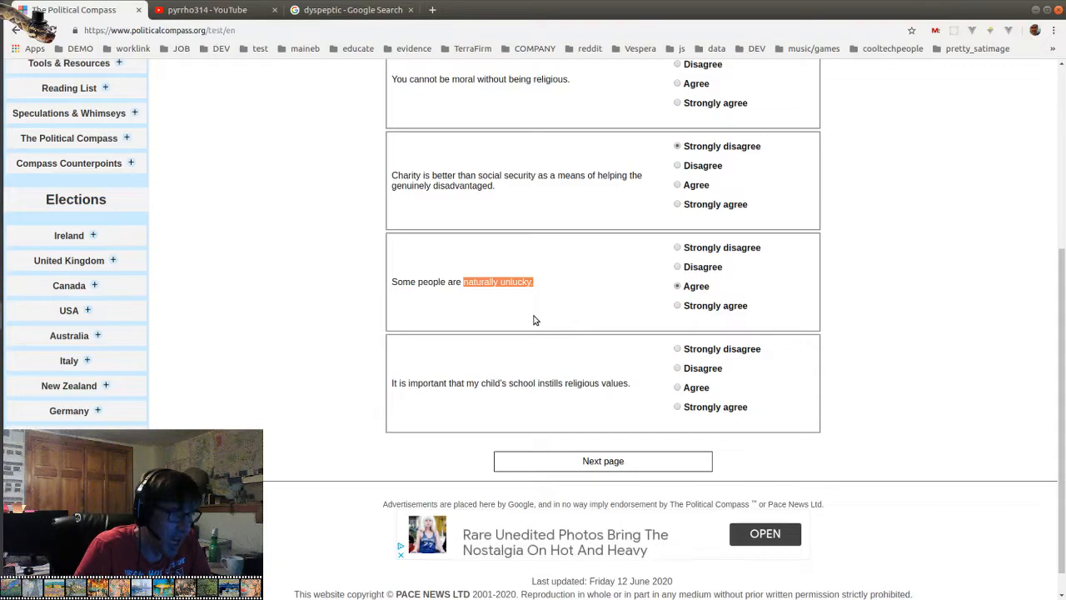
pyautogui.scroll(-3)
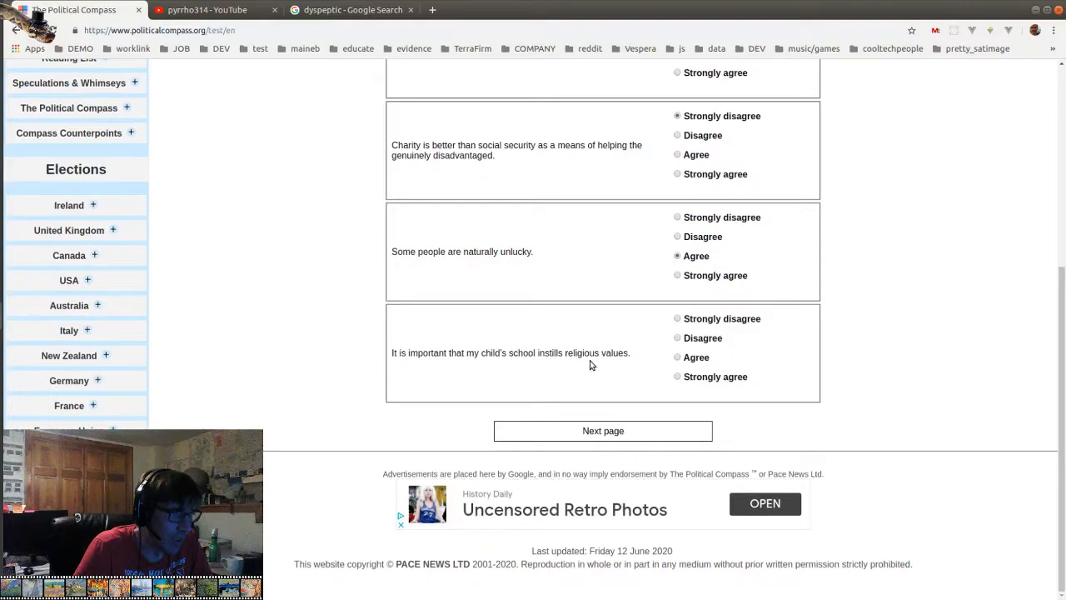
pyautogui.click(677, 318)
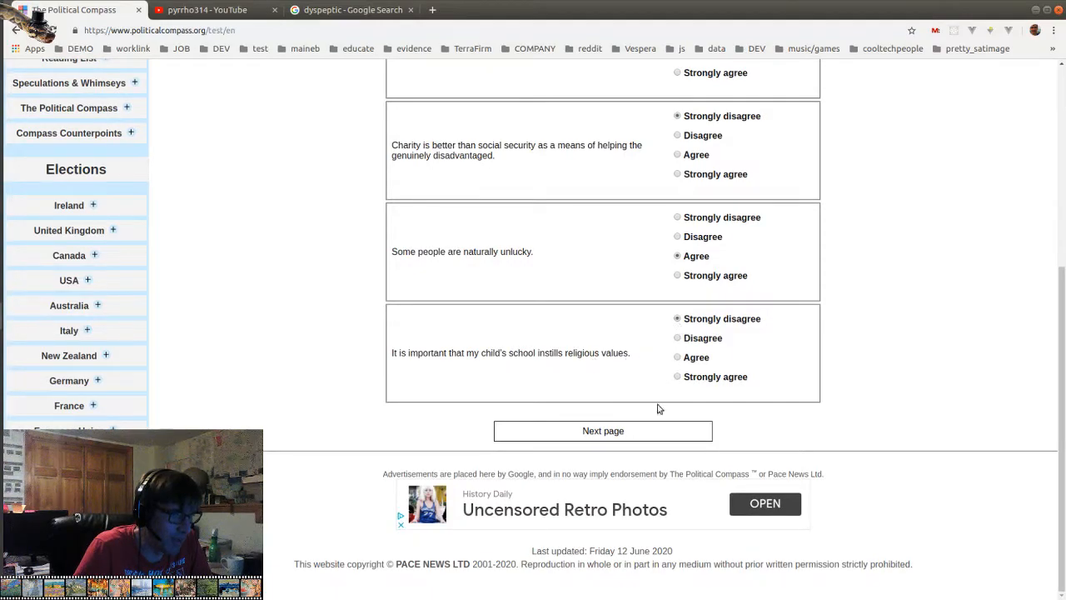
pyautogui.click(602, 430)
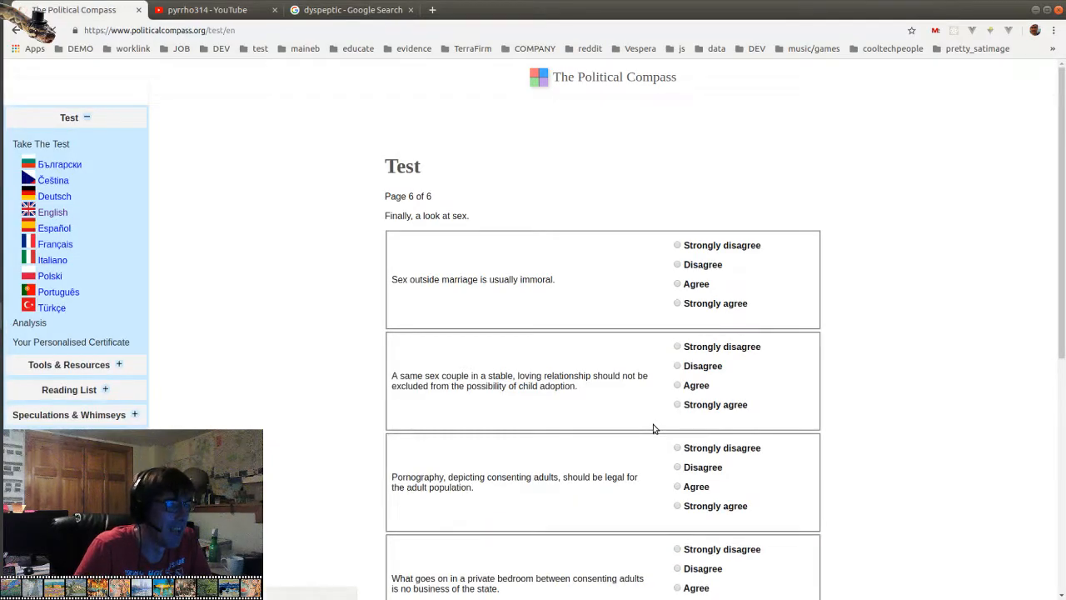
# Agree that pornography should be legal for adults
pyautogui.scroll(-3)
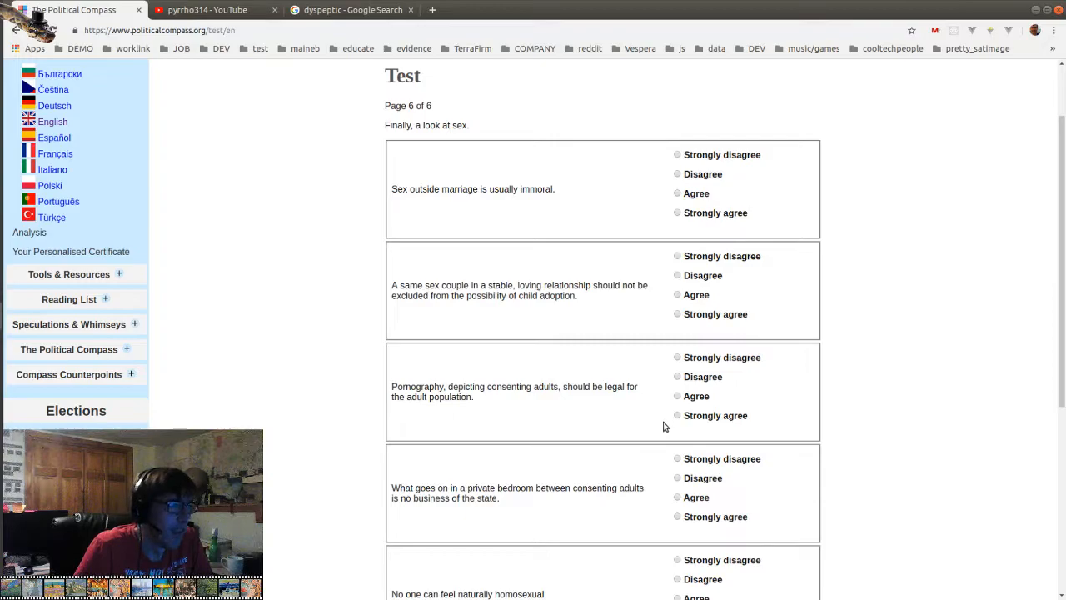
pyautogui.moveTo(665, 420)
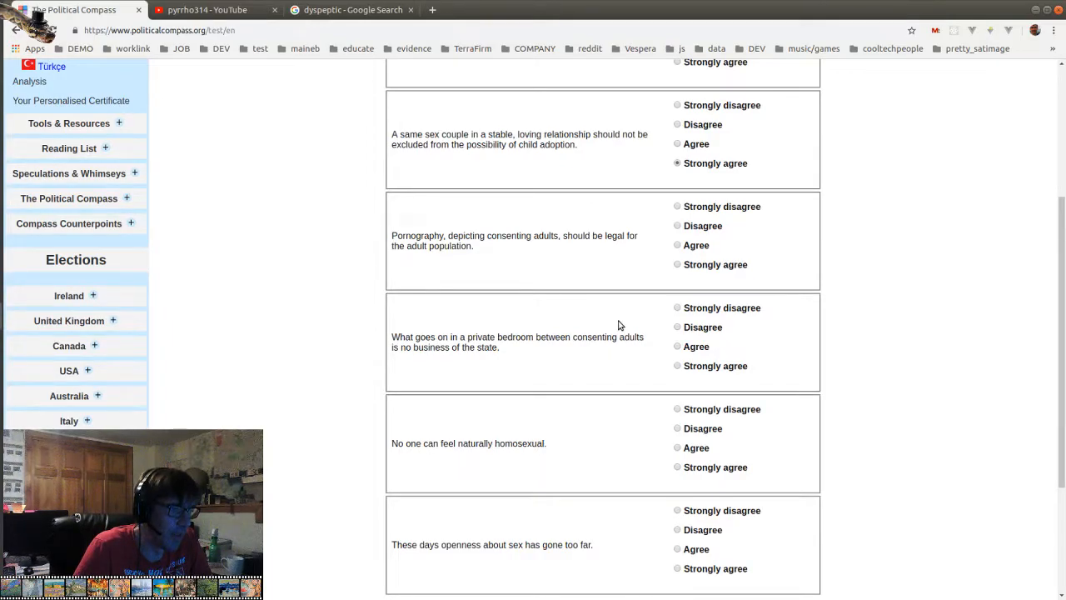
pyautogui.click(677, 245)
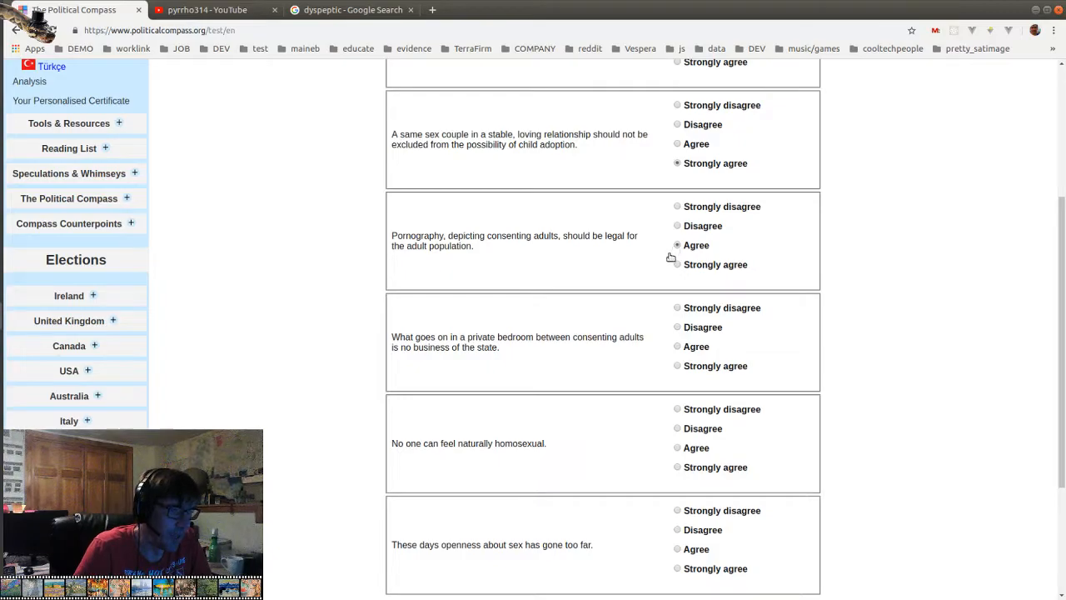
pyautogui.scroll(-3)
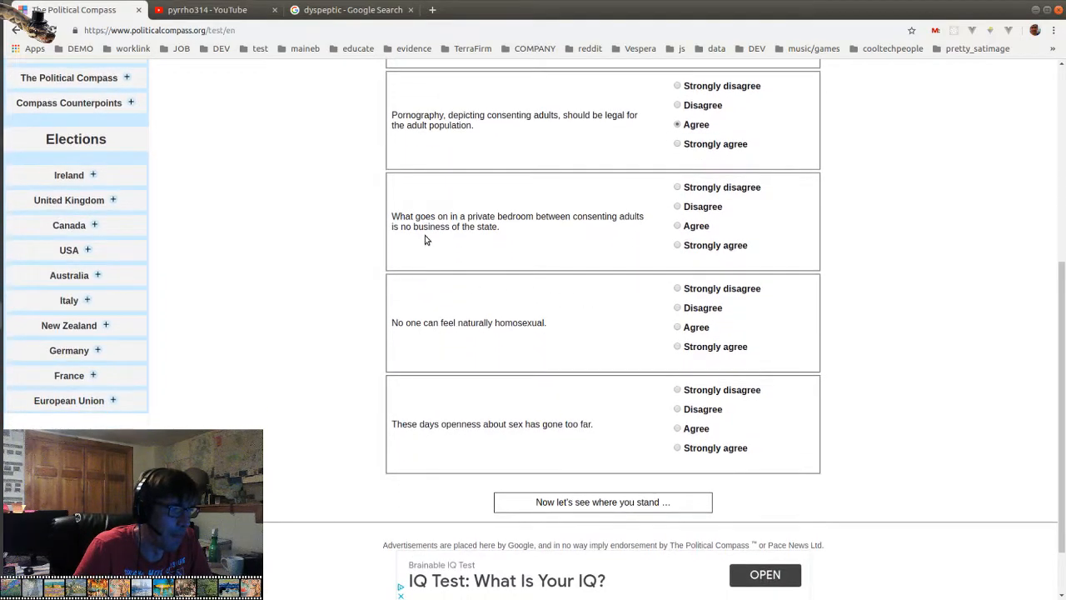
pyautogui.moveTo(402, 219)
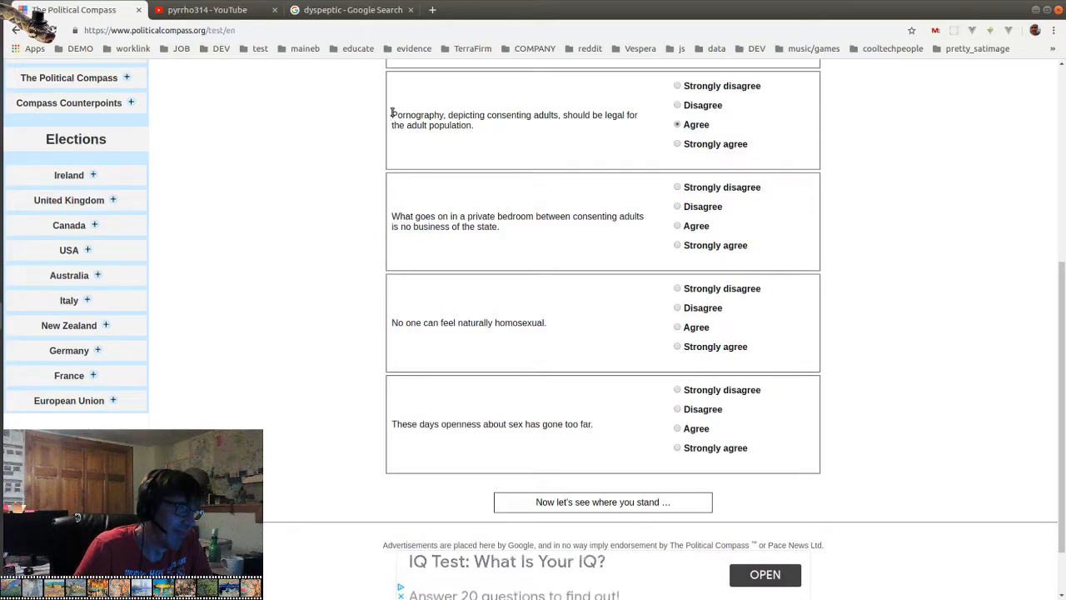
pyautogui.moveTo(392, 115); pyautogui.dragTo(475, 126)
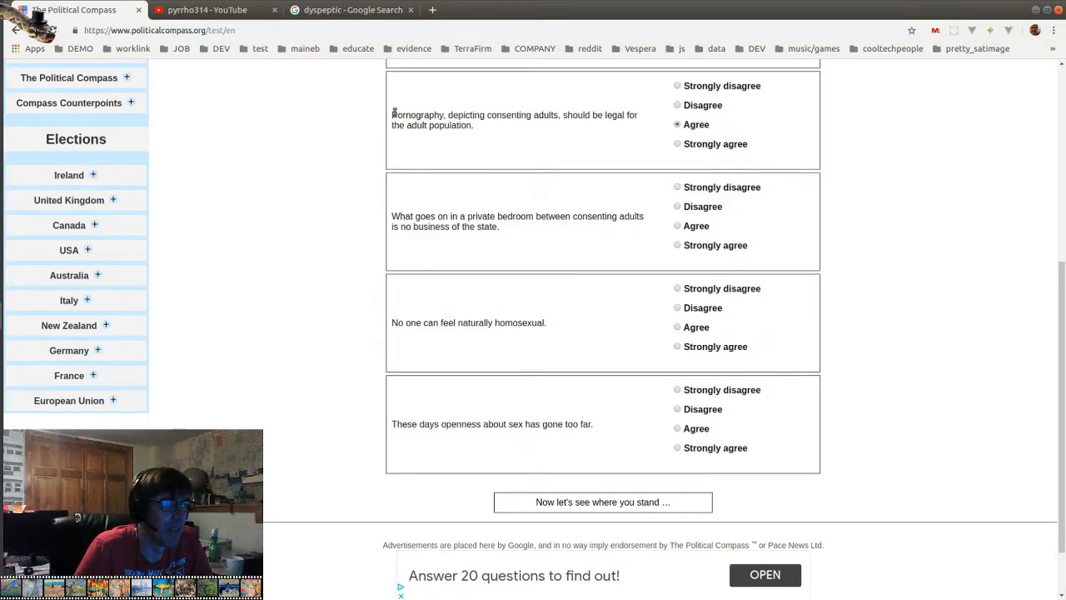
pyautogui.moveTo(393, 115); pyautogui.dragTo(473, 125)
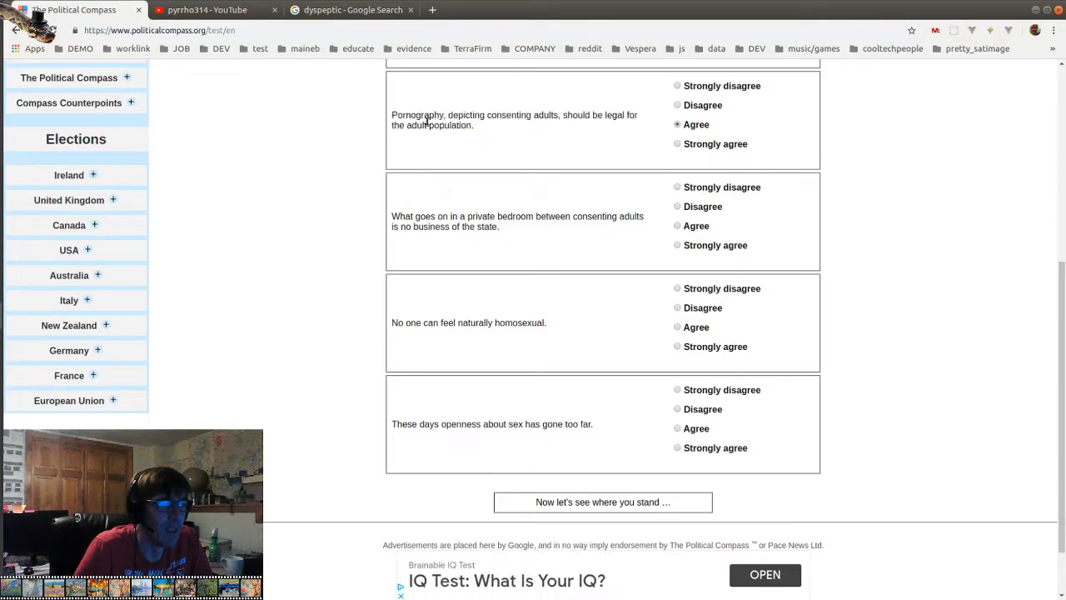
pyautogui.doubleClick(416, 115)
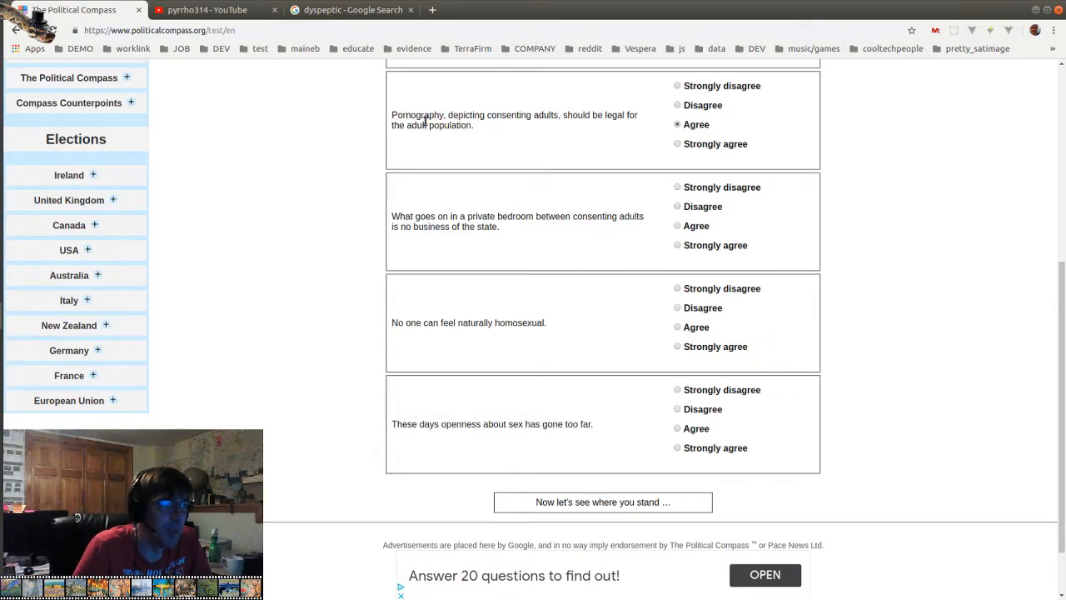
pyautogui.doubleClick(417, 115)
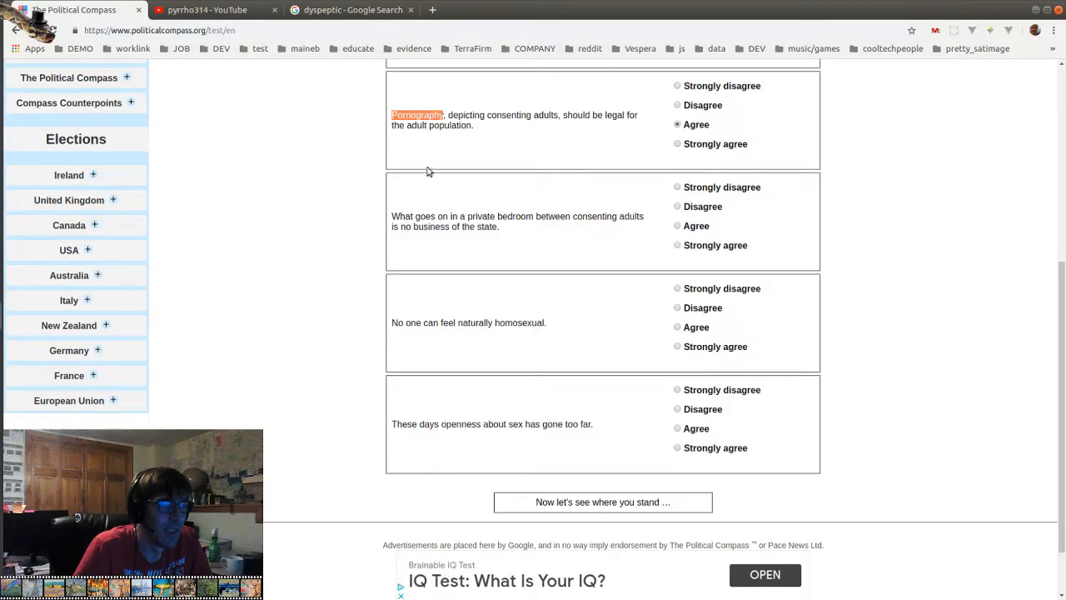
pyautogui.moveTo(391, 115); pyautogui.dragTo(500, 127)
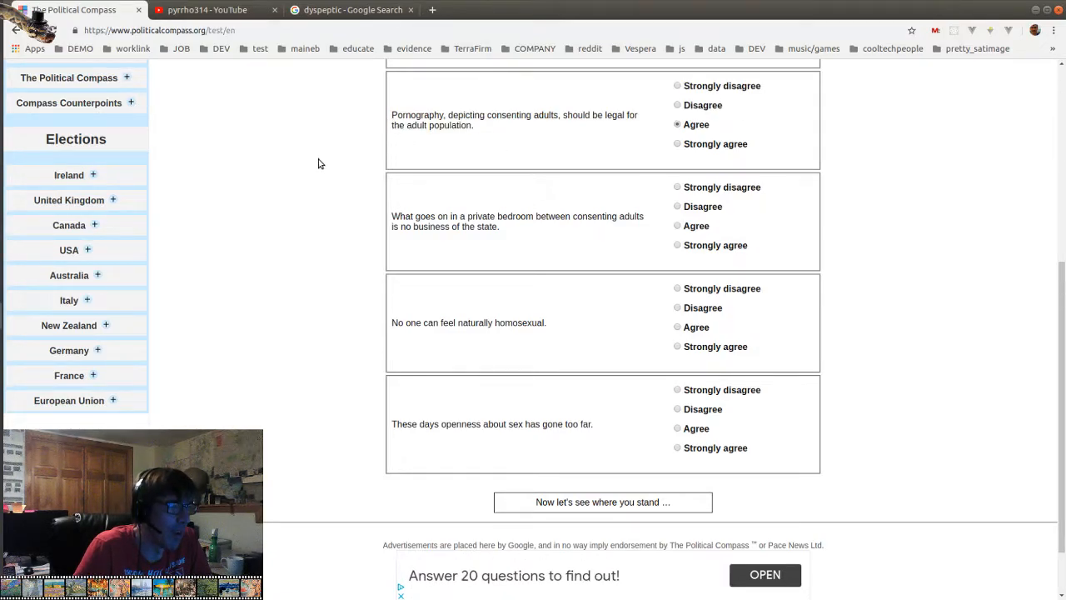
# Answer Agree for the private bedroom statement and Strongly disagree for 'no one is naturally homosexual'
pyautogui.scroll(-3)
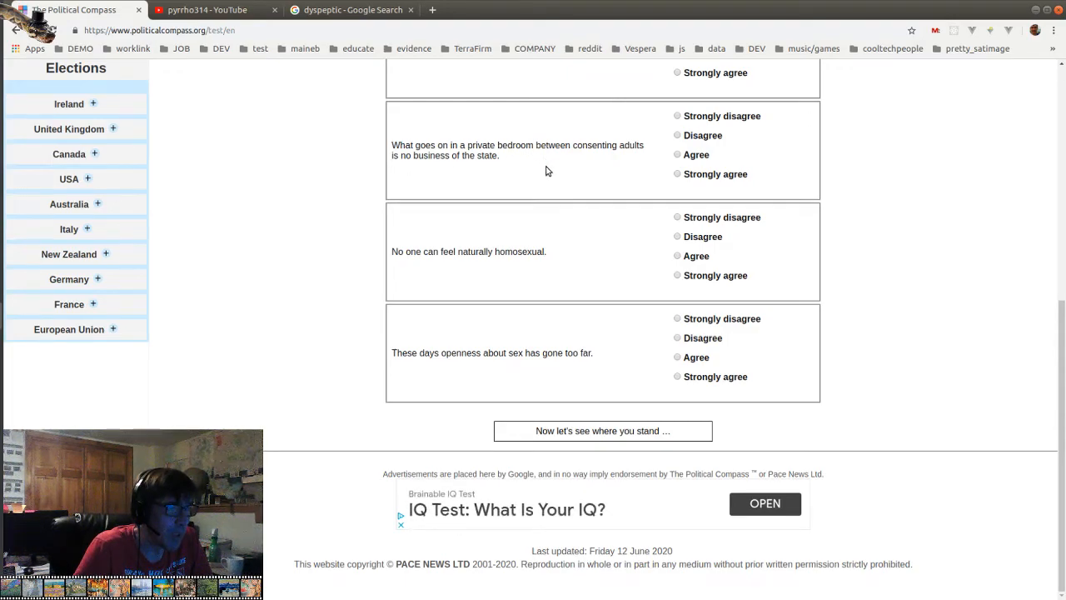
pyautogui.moveTo(487, 167)
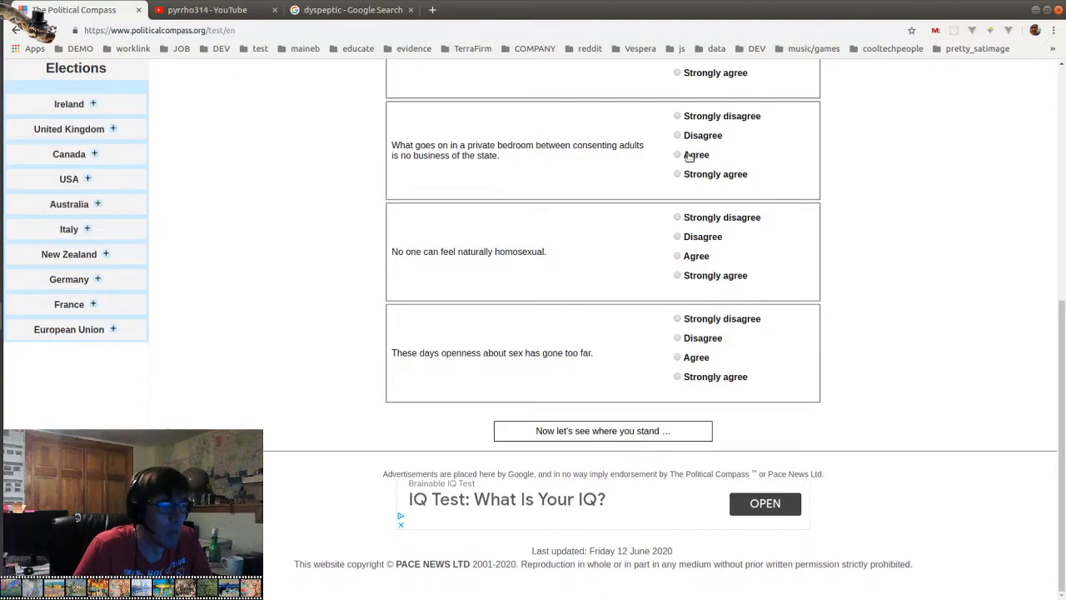
pyautogui.click(677, 134)
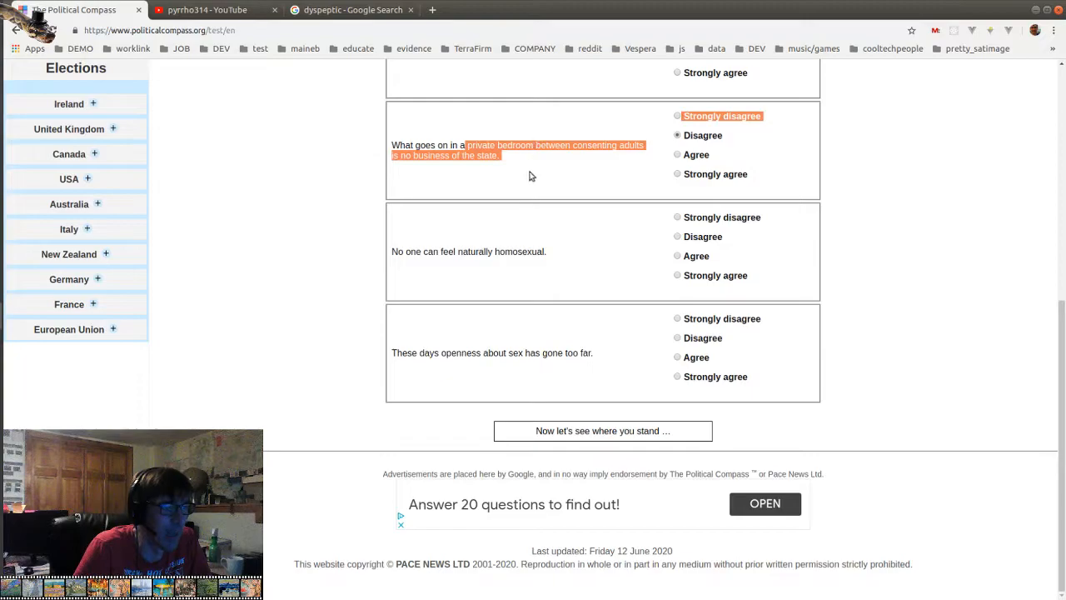
pyautogui.click(677, 135)
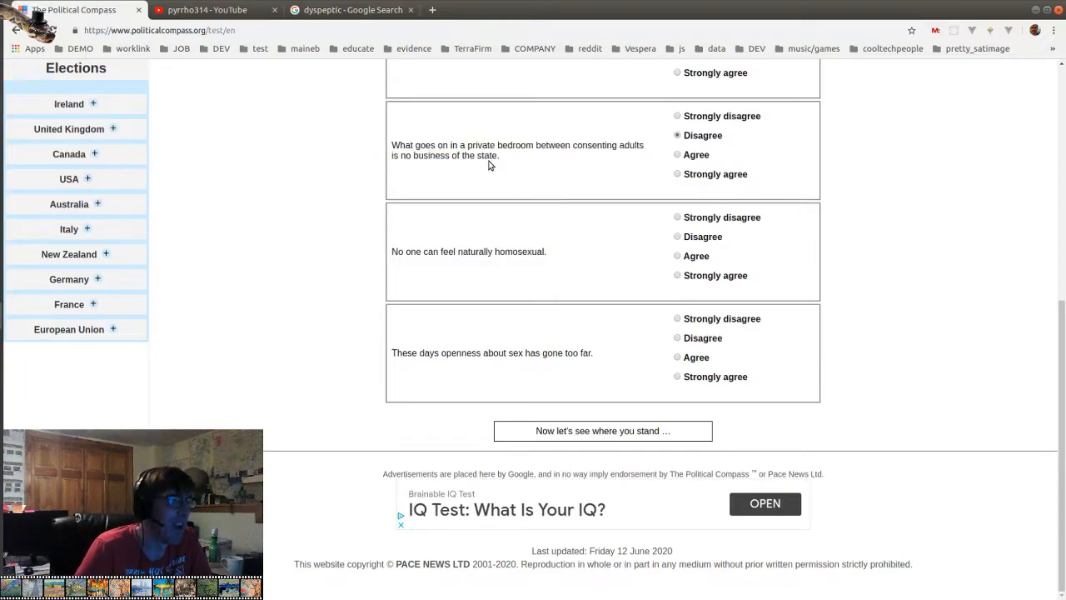
pyautogui.moveTo(393, 145); pyautogui.dragTo(696, 155)
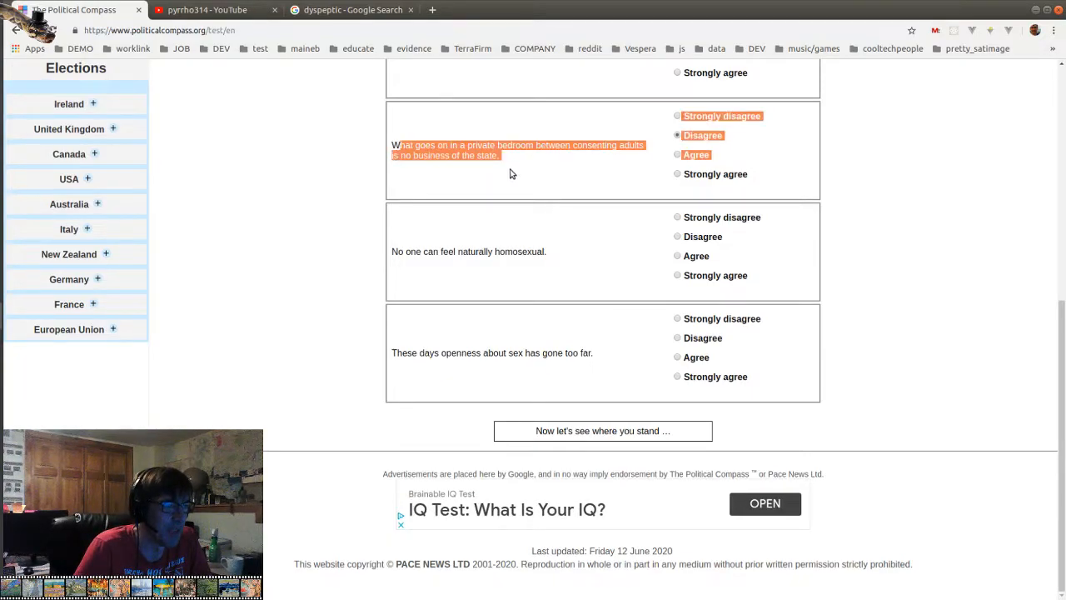
pyautogui.click(677, 135)
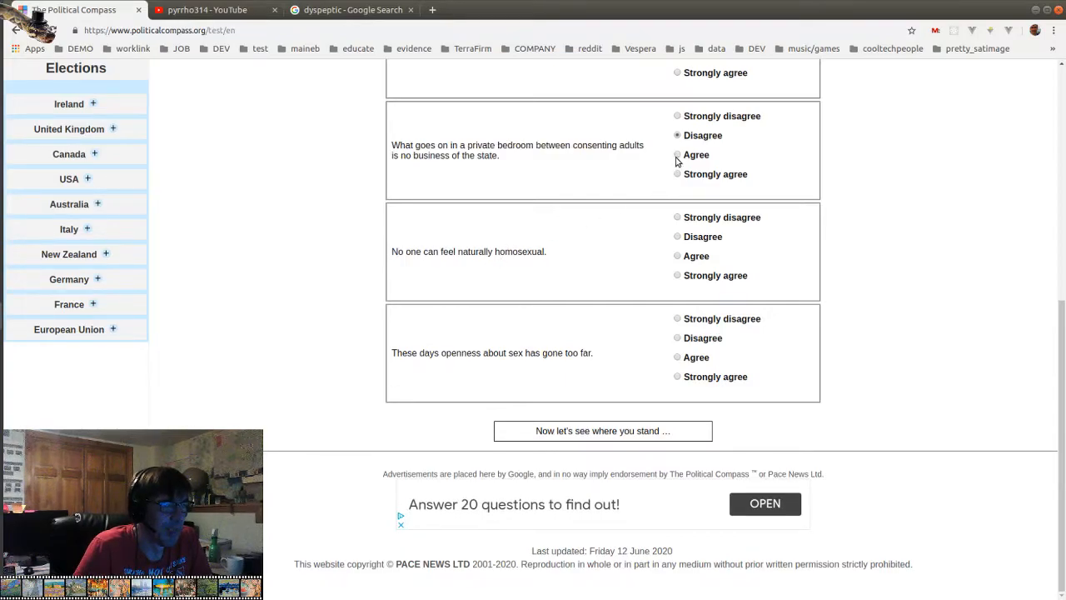
pyautogui.click(677, 155)
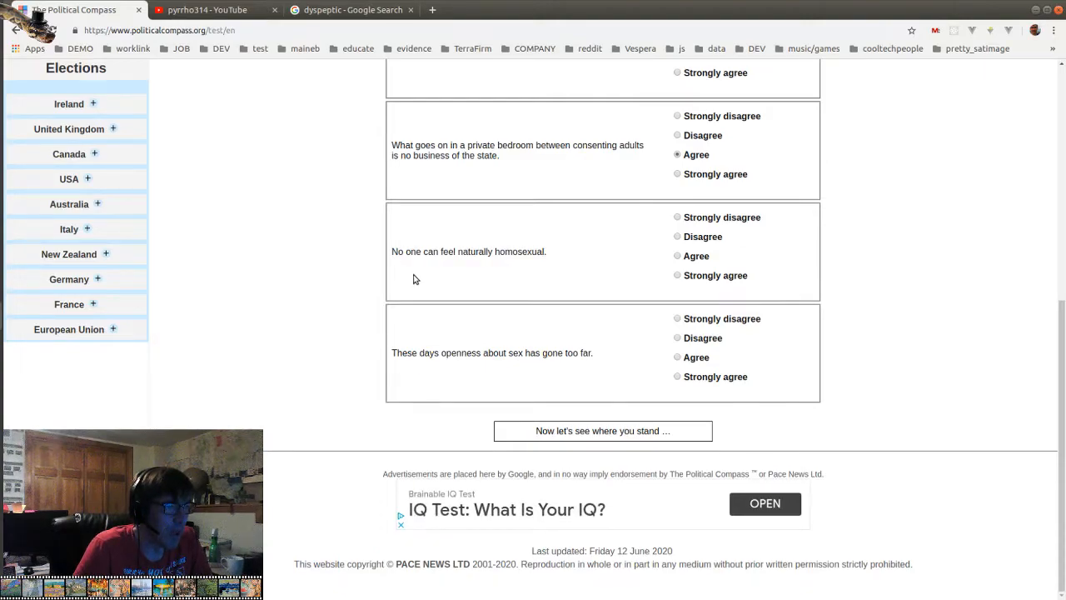
pyautogui.moveTo(659, 225)
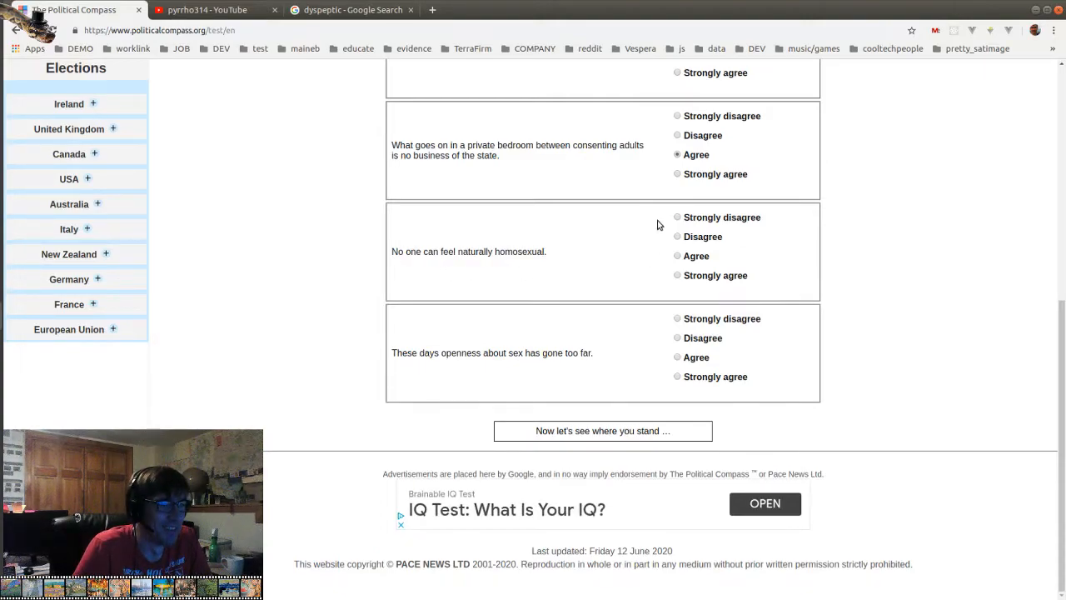
pyautogui.click(677, 218)
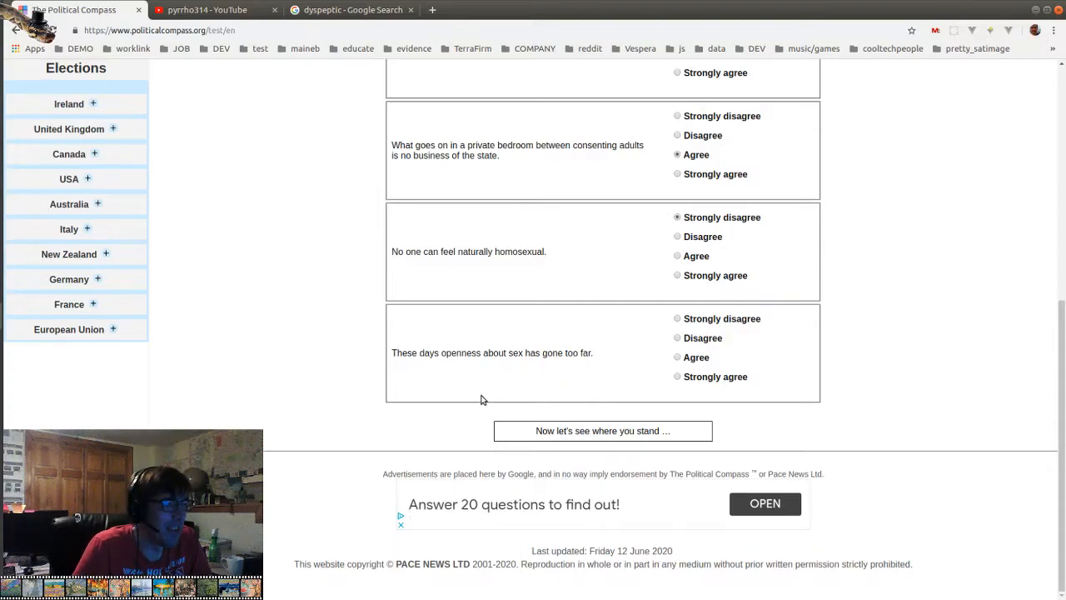
pyautogui.moveTo(488, 396)
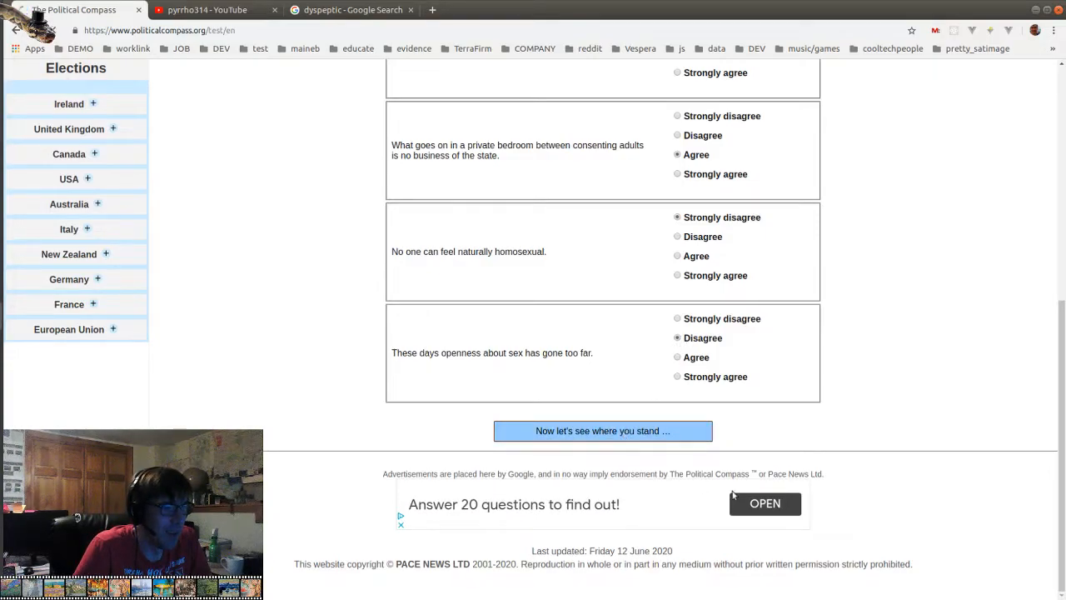
# Submit the test and scroll the results page to the social dimension quadrant chart
pyautogui.click(602, 430)
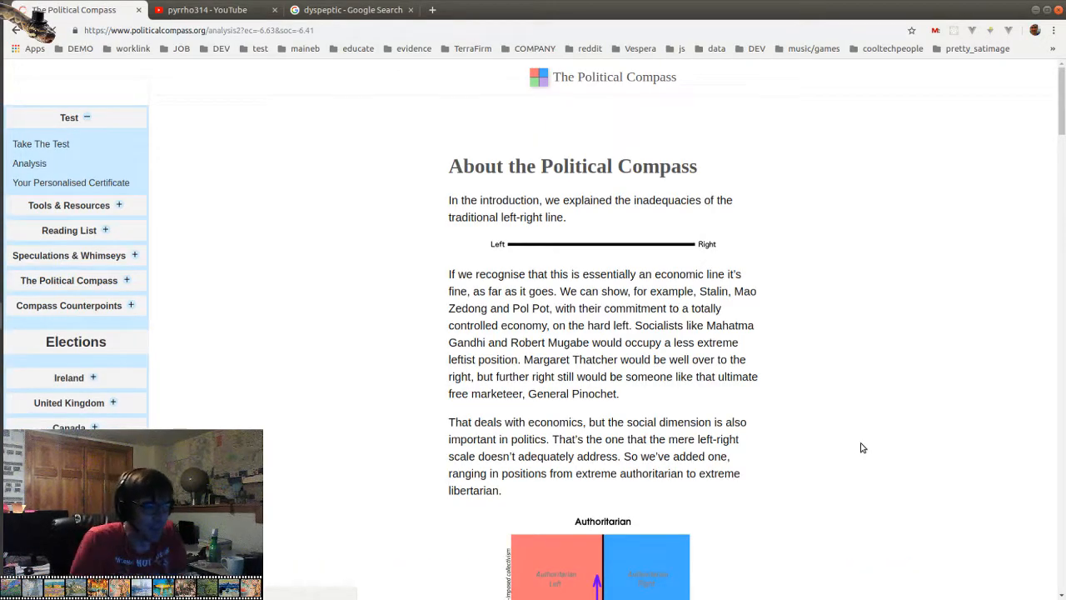
pyautogui.scroll(-3)
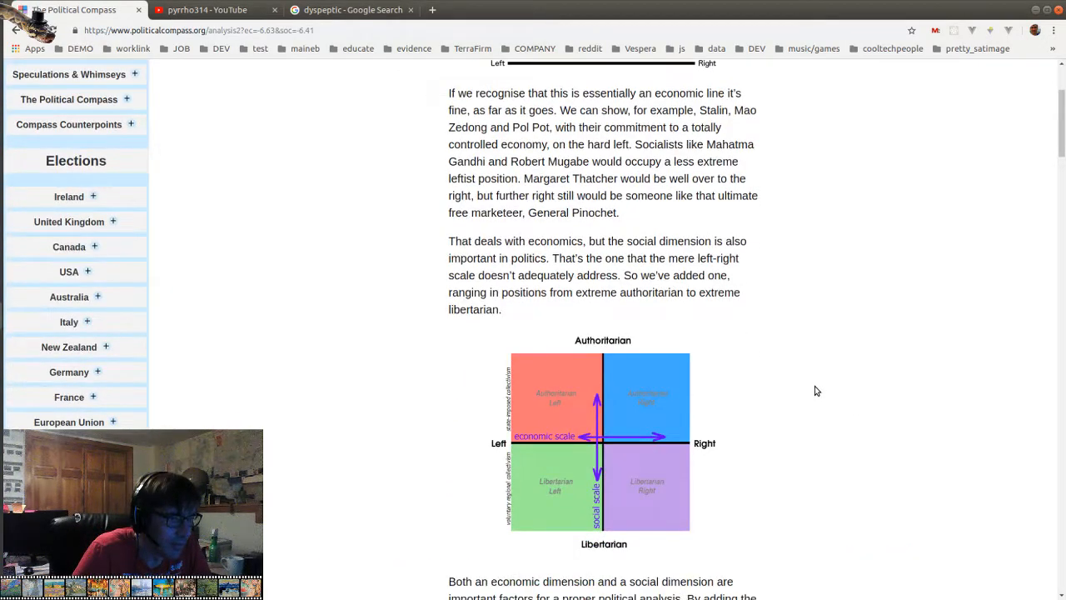
pyautogui.scroll(-3)
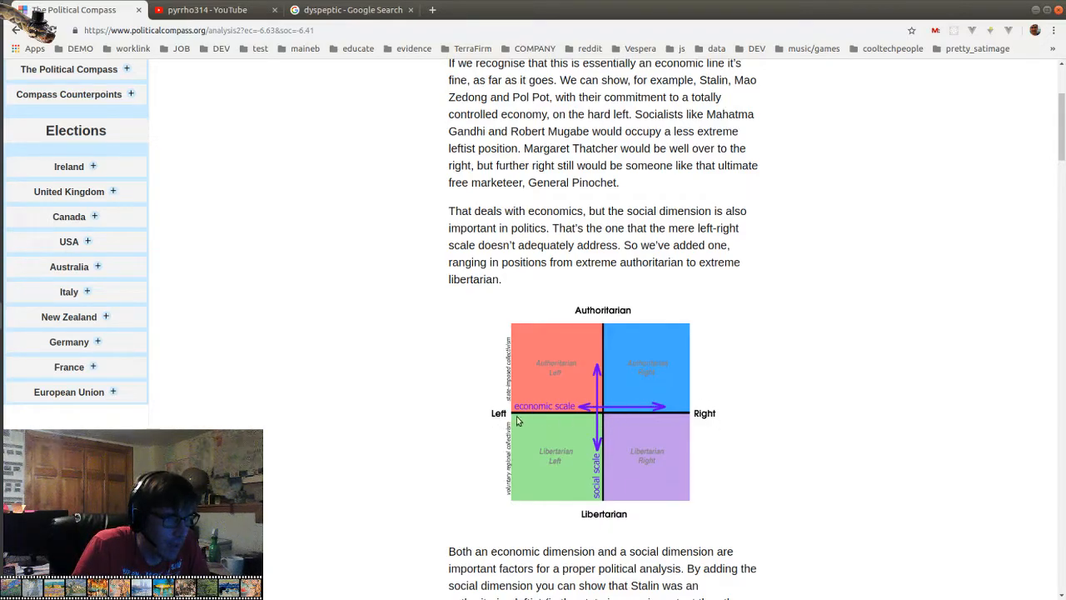
pyautogui.moveTo(502, 422)
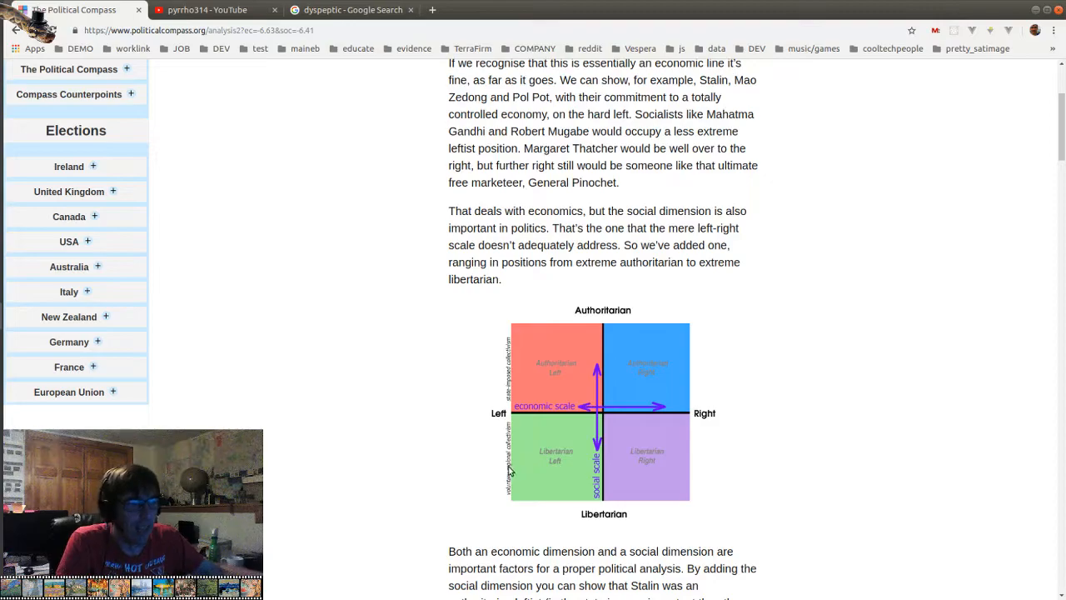
pyautogui.moveTo(526, 446)
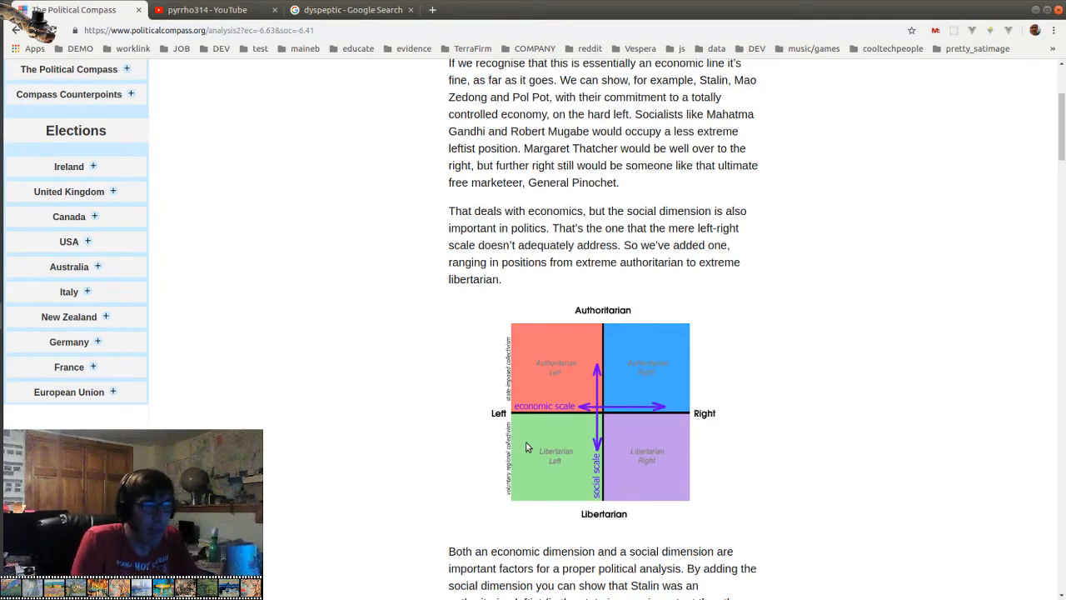
pyautogui.moveTo(564, 429)
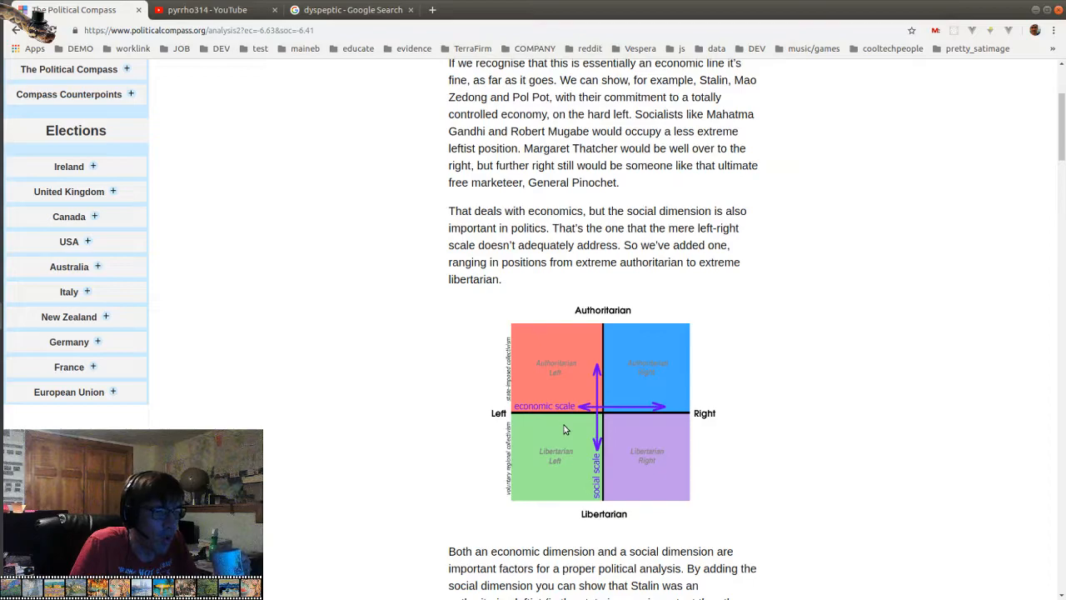
# Scroll past the Stalin, Hitler, Thatcher, Gandhi and Friedman chart to the anarchism text
pyautogui.scroll(-3)
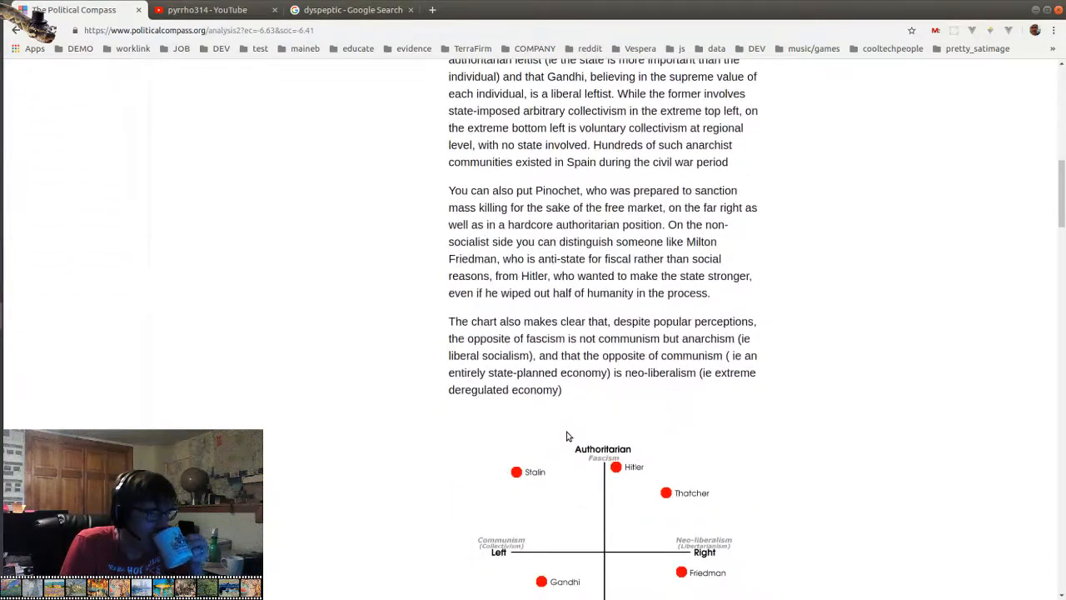
pyautogui.scroll(-3)
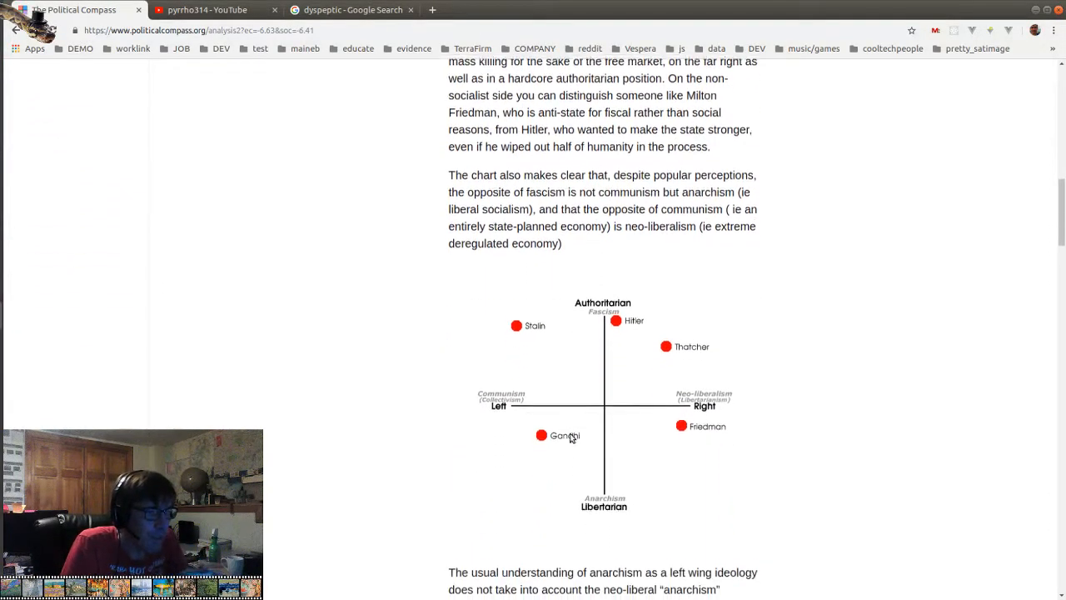
pyautogui.scroll(-3)
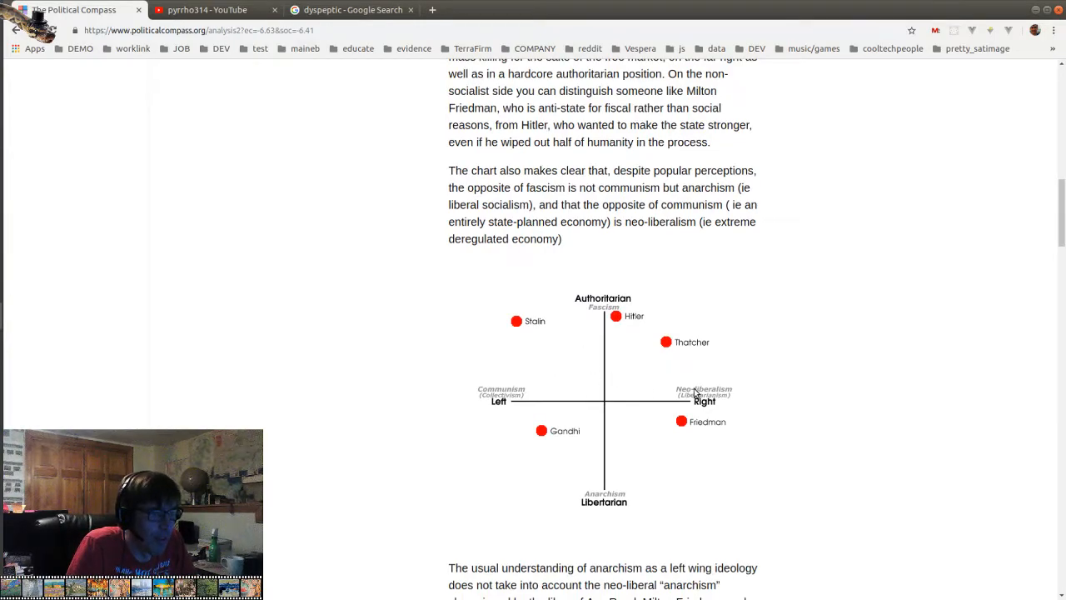
pyautogui.moveTo(612, 323)
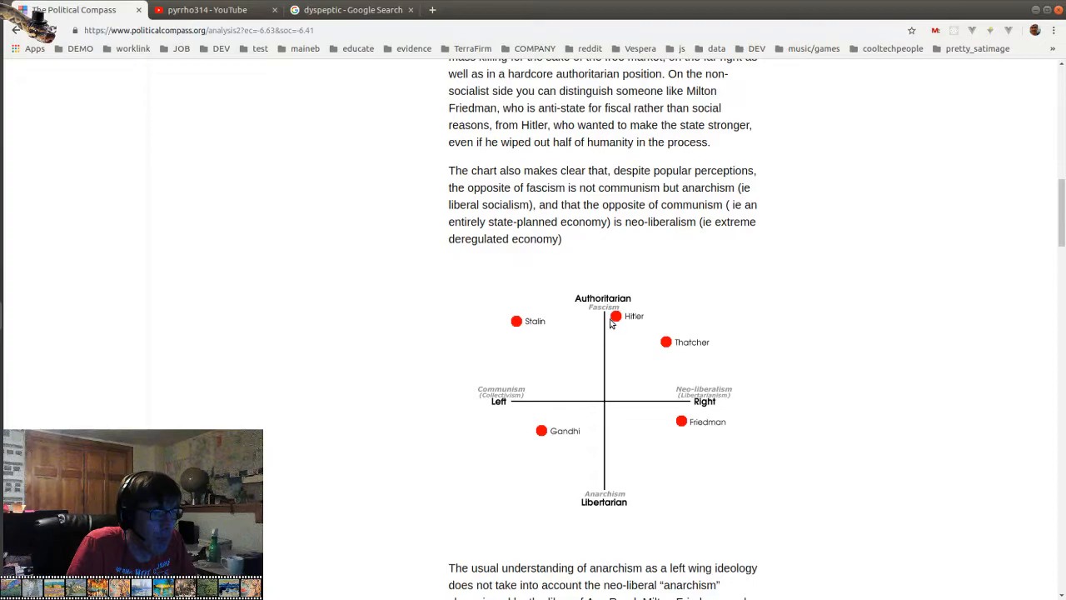
pyautogui.moveTo(512, 320)
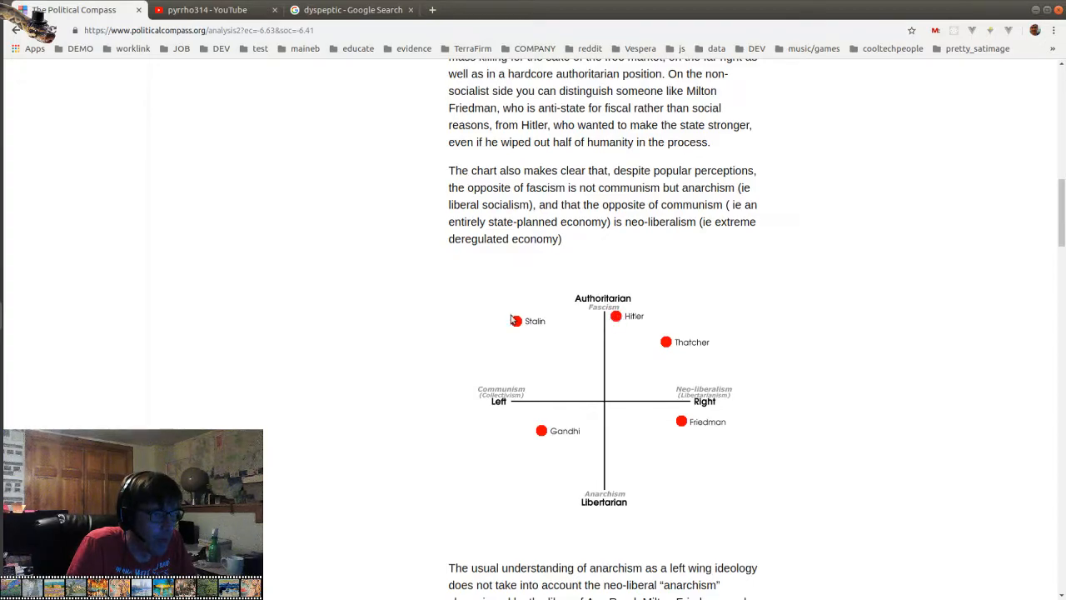
pyautogui.moveTo(526, 325)
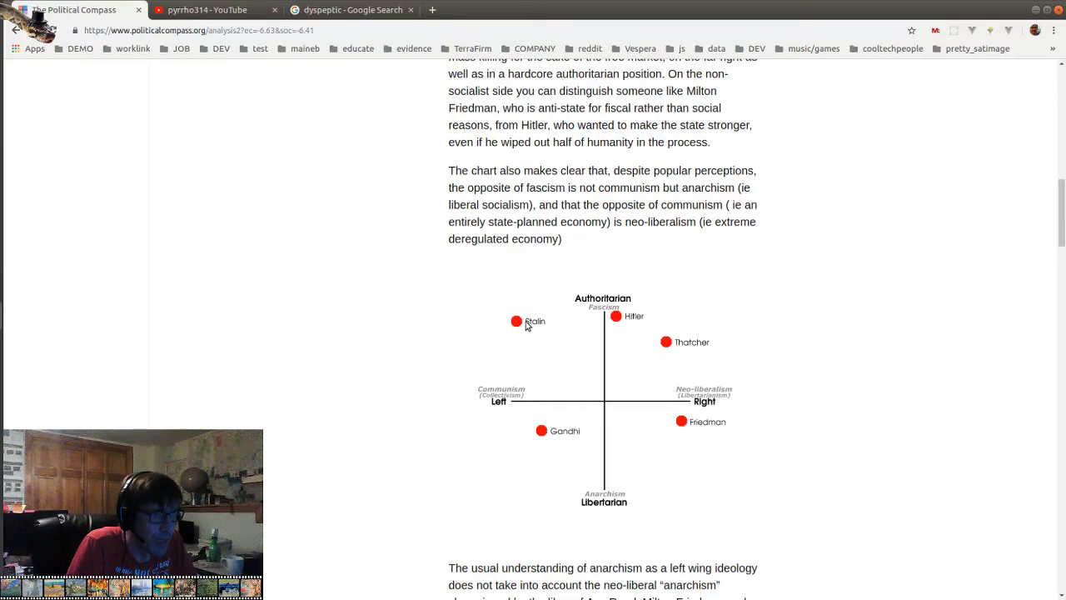
pyautogui.moveTo(671, 348)
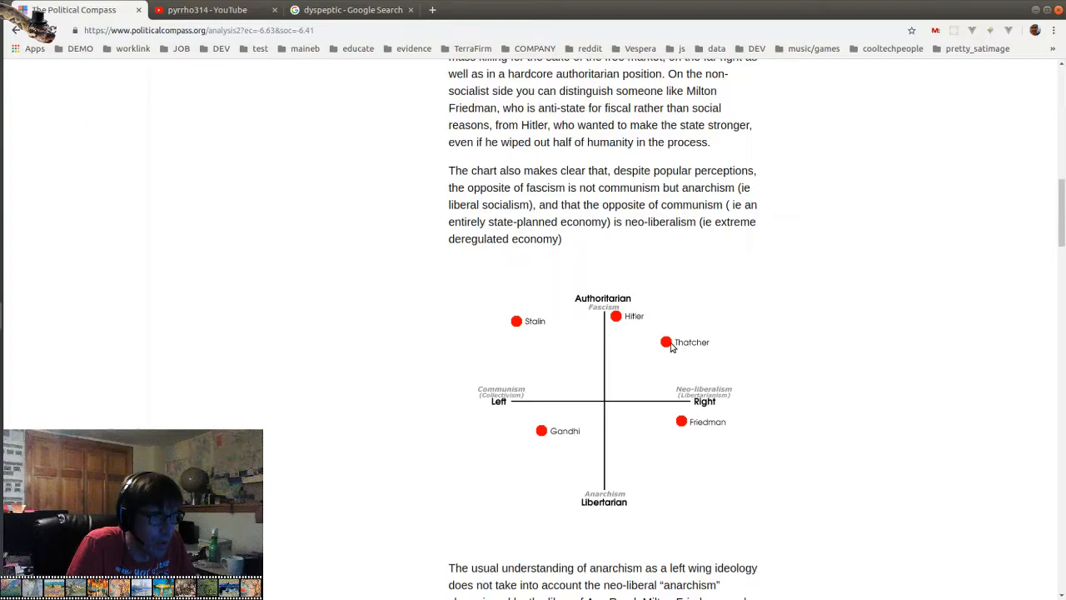
pyautogui.moveTo(685, 427)
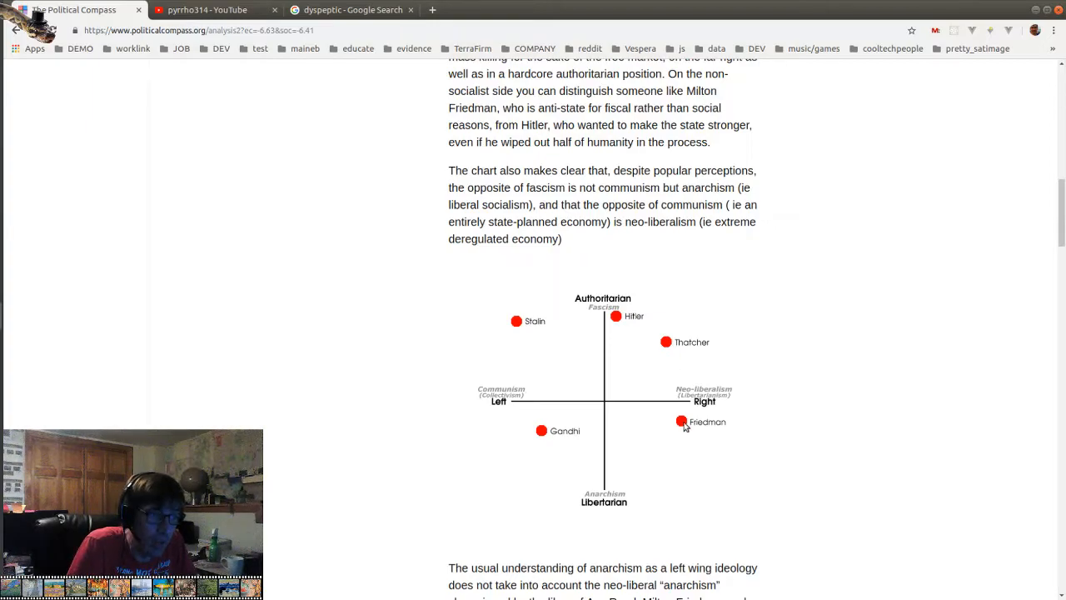
pyautogui.moveTo(541, 439)
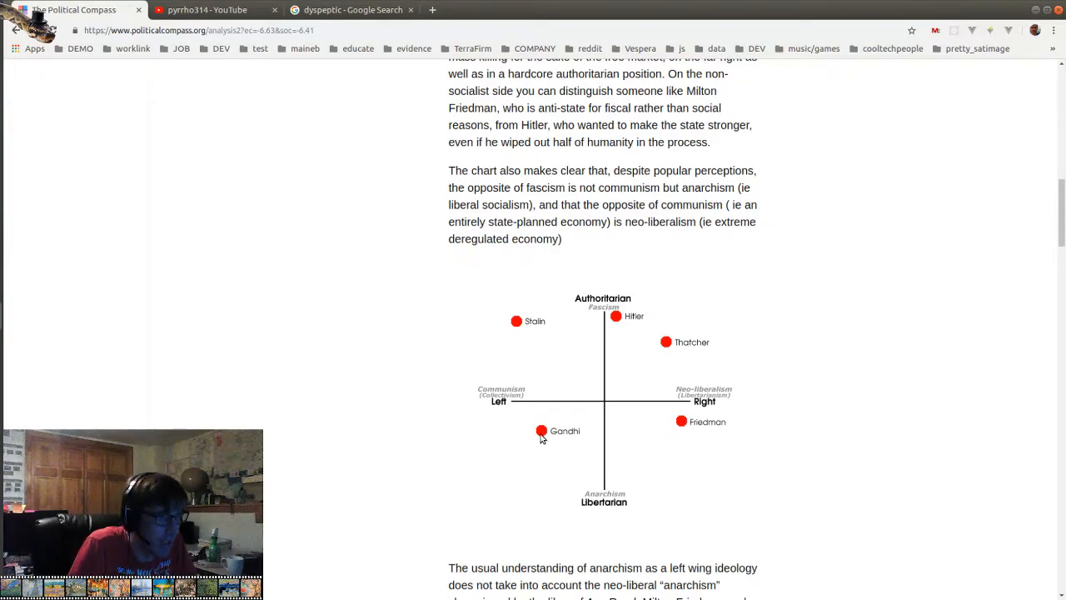
pyautogui.moveTo(562, 475)
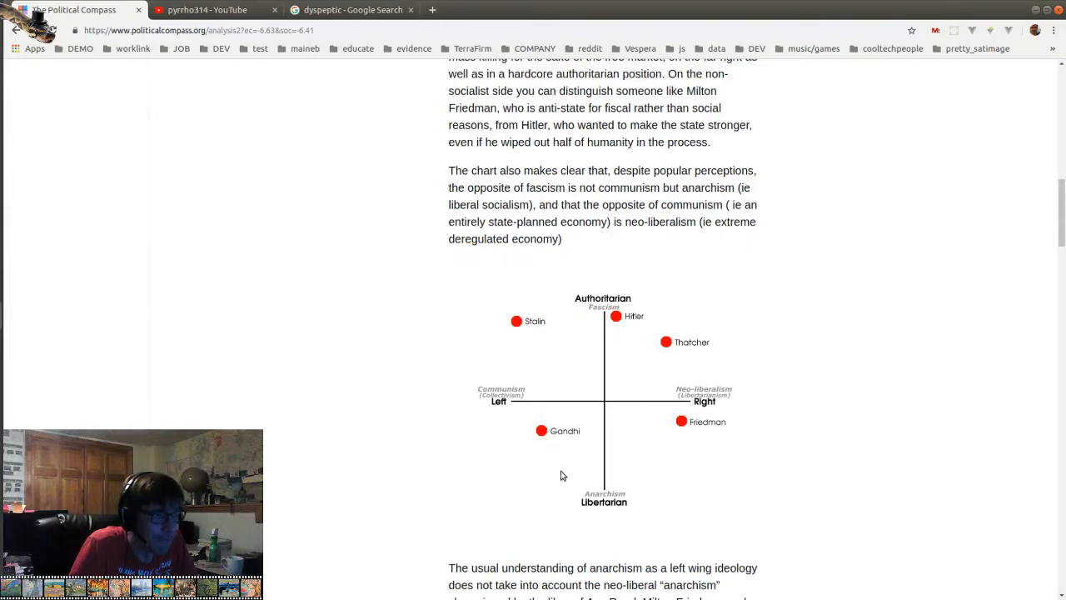
pyautogui.scroll(-3)
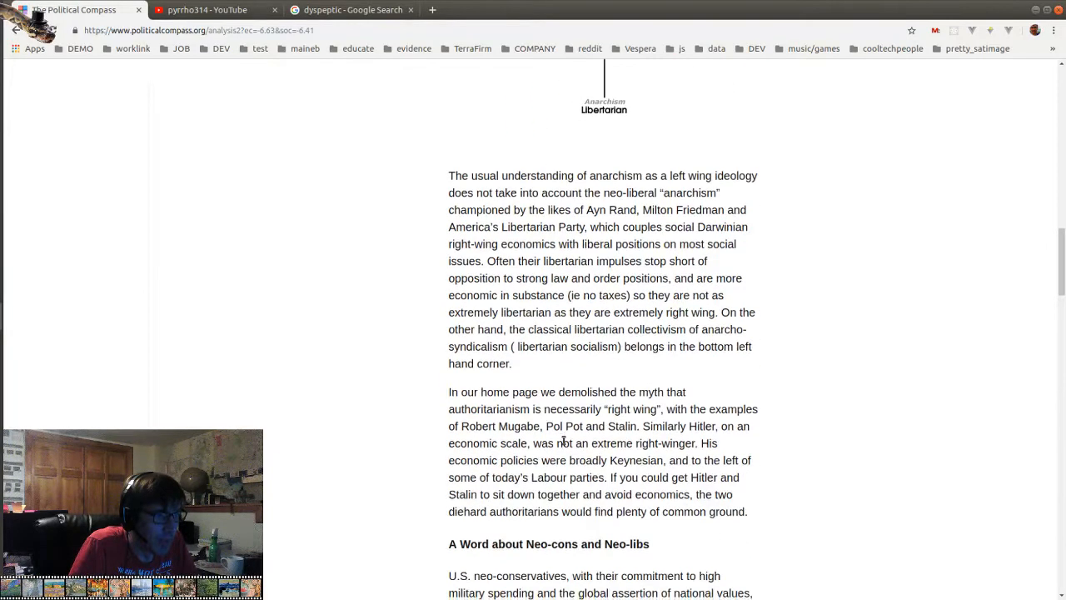
# Scroll to 'Your Political Compass' showing Economic -6.63, Social -6.41 in Libertarian Left
pyautogui.scroll(-3)
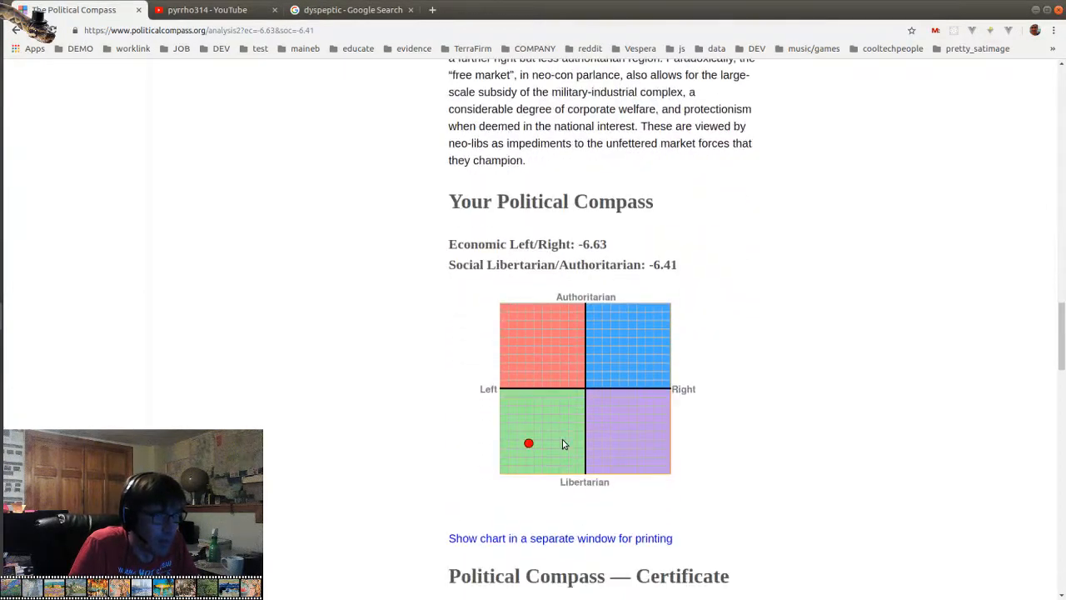
pyautogui.scroll(-3)
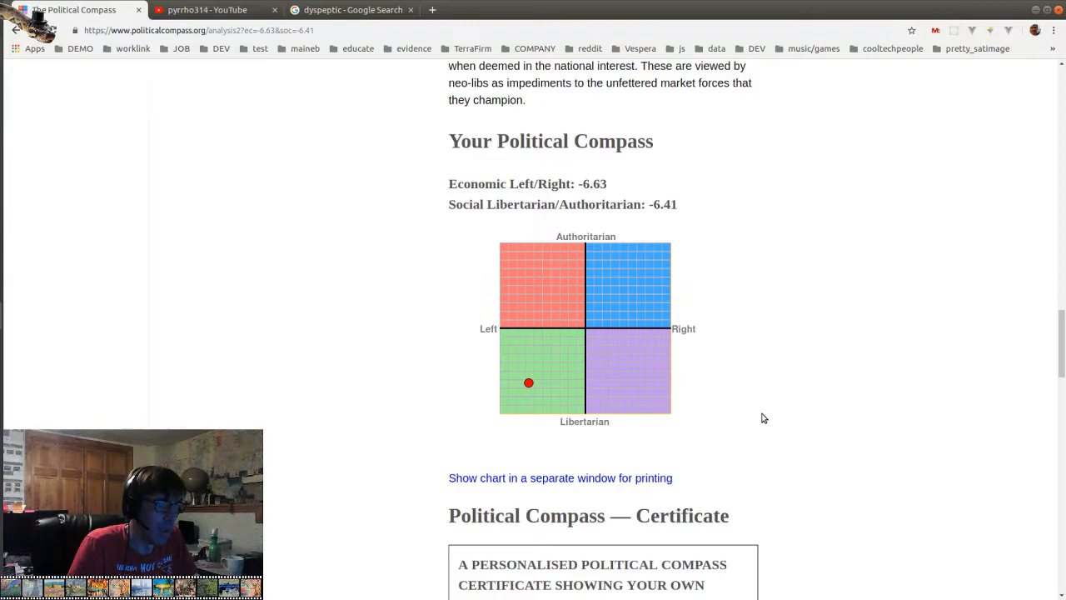
pyautogui.moveTo(772, 417)
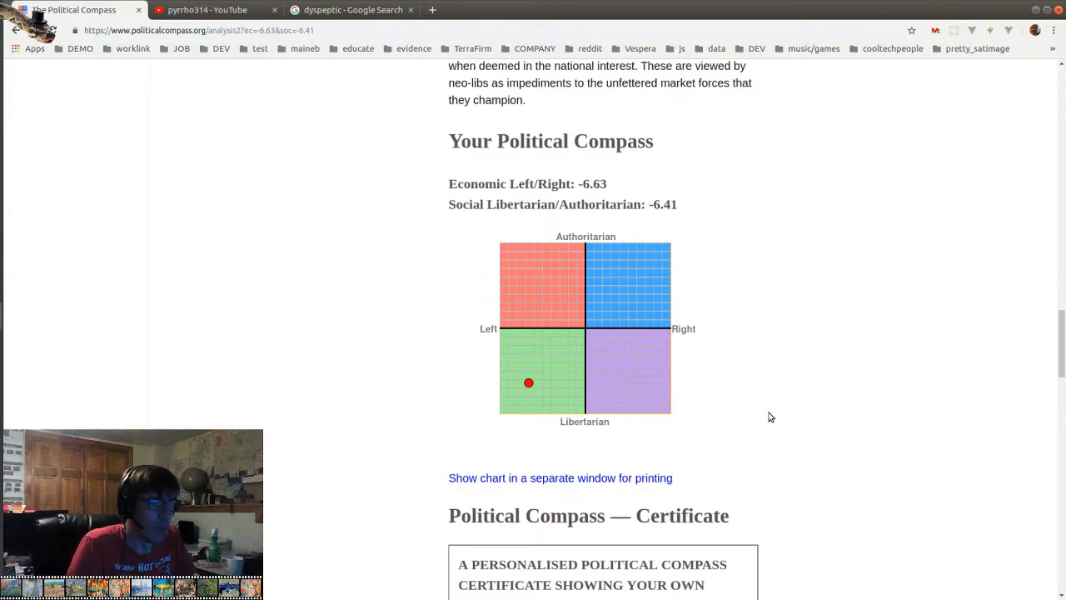
pyautogui.moveTo(783, 454)
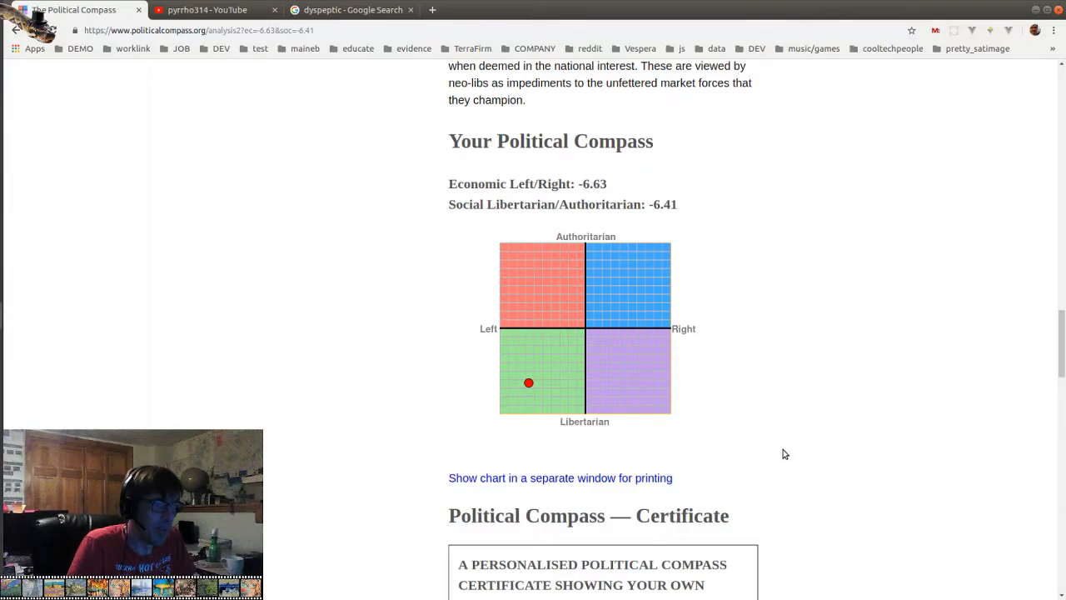
pyautogui.moveTo(544, 375)
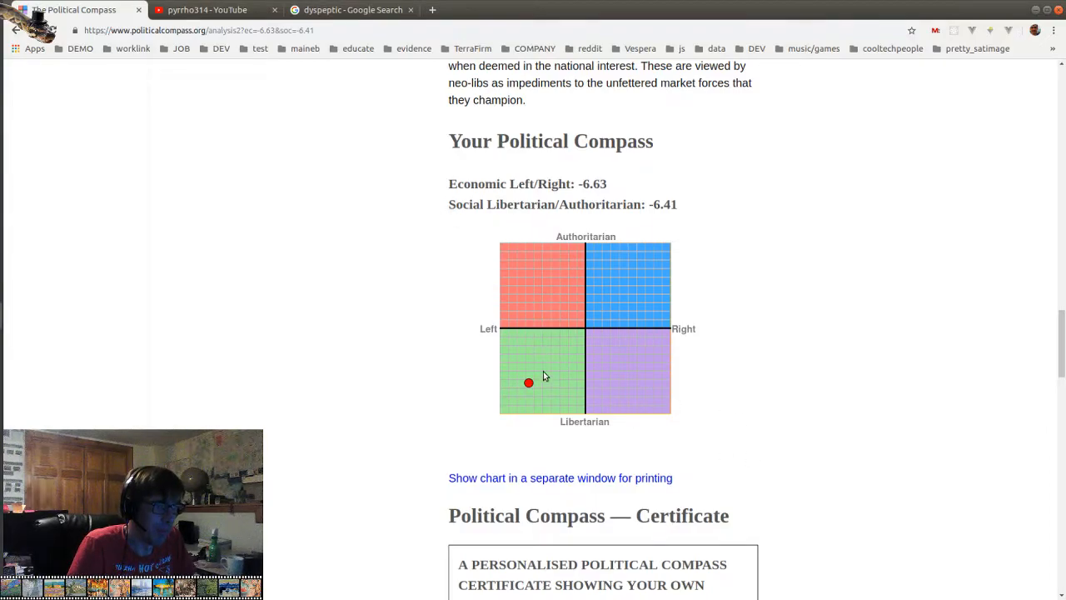
pyautogui.moveTo(501, 334)
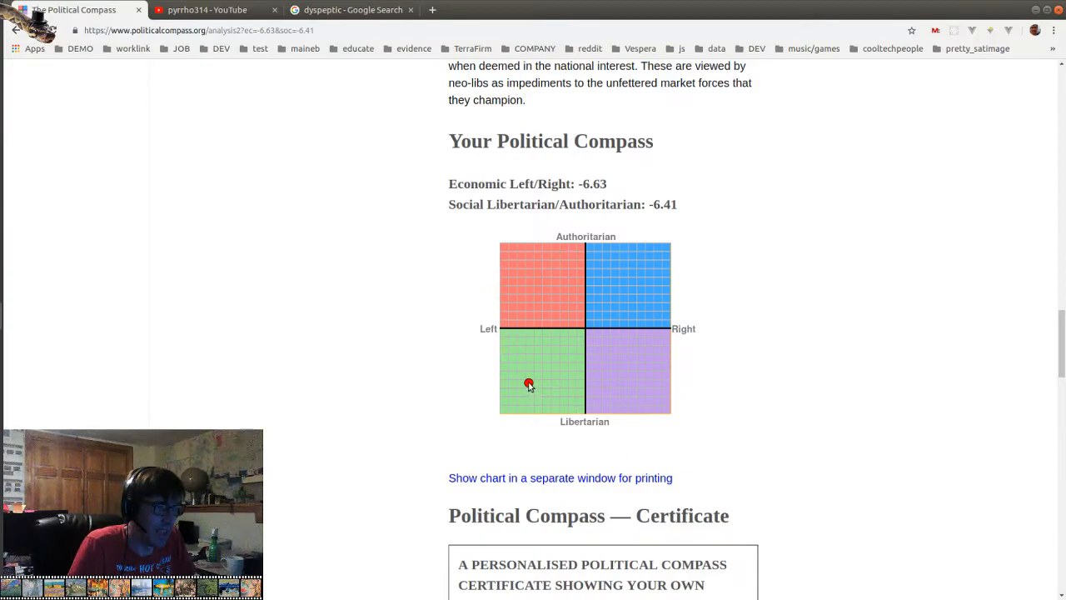
pyautogui.moveTo(539, 375)
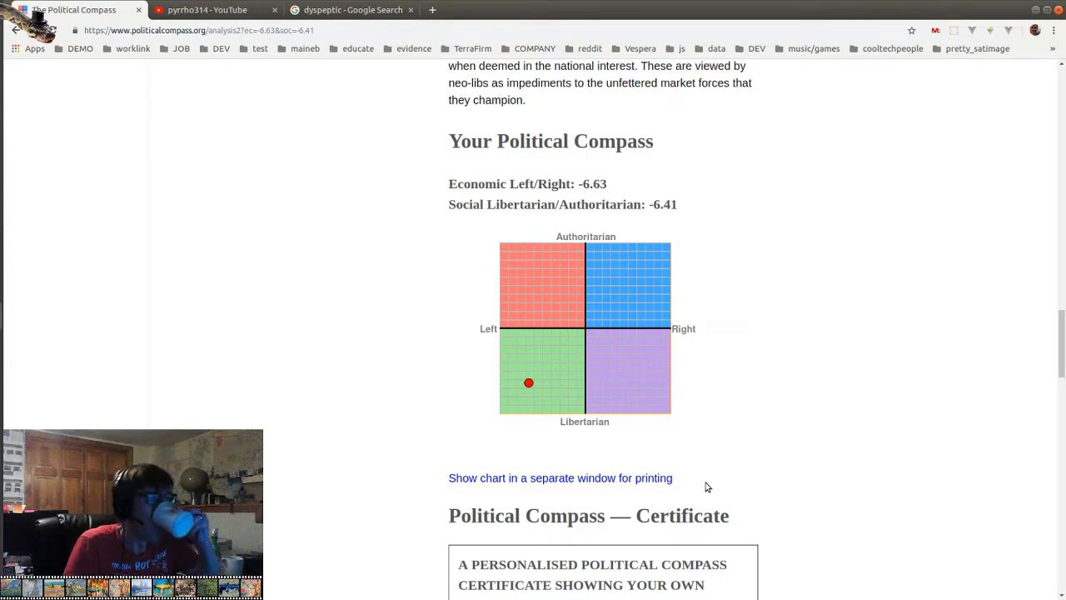
pyautogui.scroll(-3)
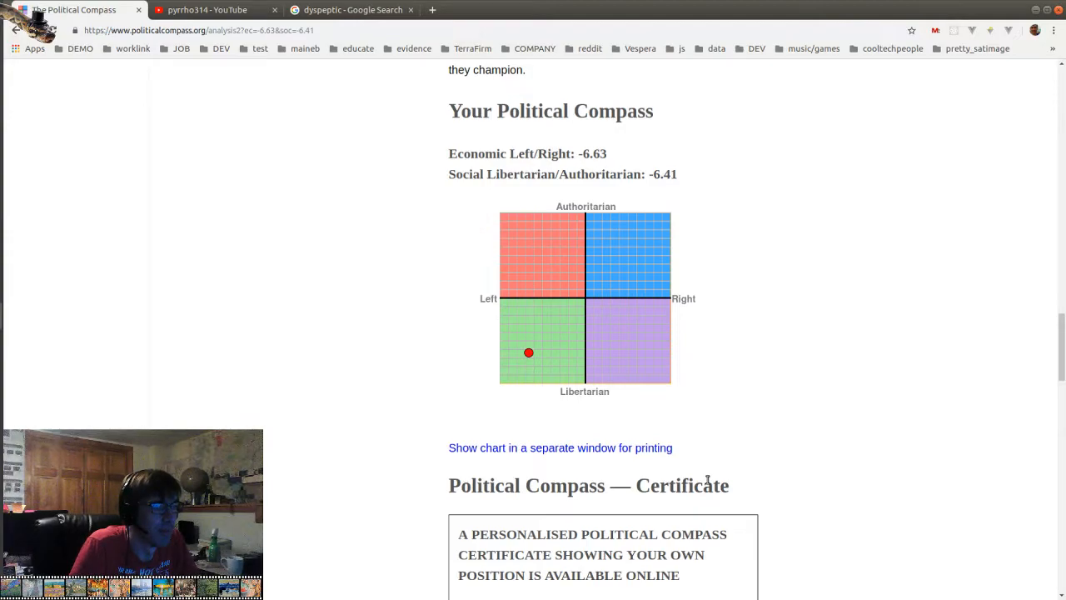
# Scroll past the Certificate offer until the 'How You Can Help Us' section appears
pyautogui.scroll(-3)
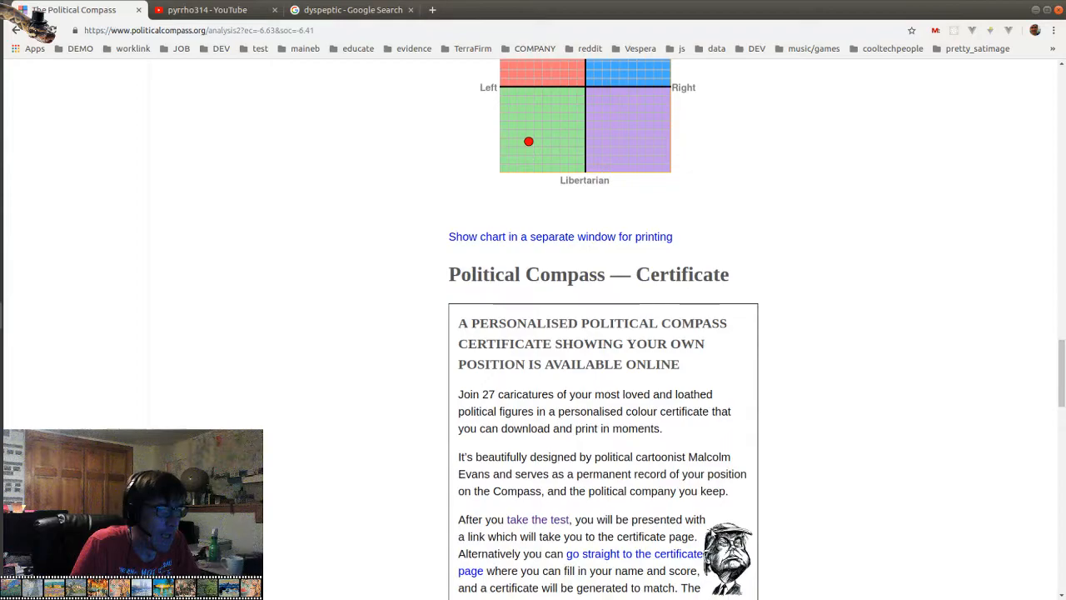
pyautogui.scroll(-3)
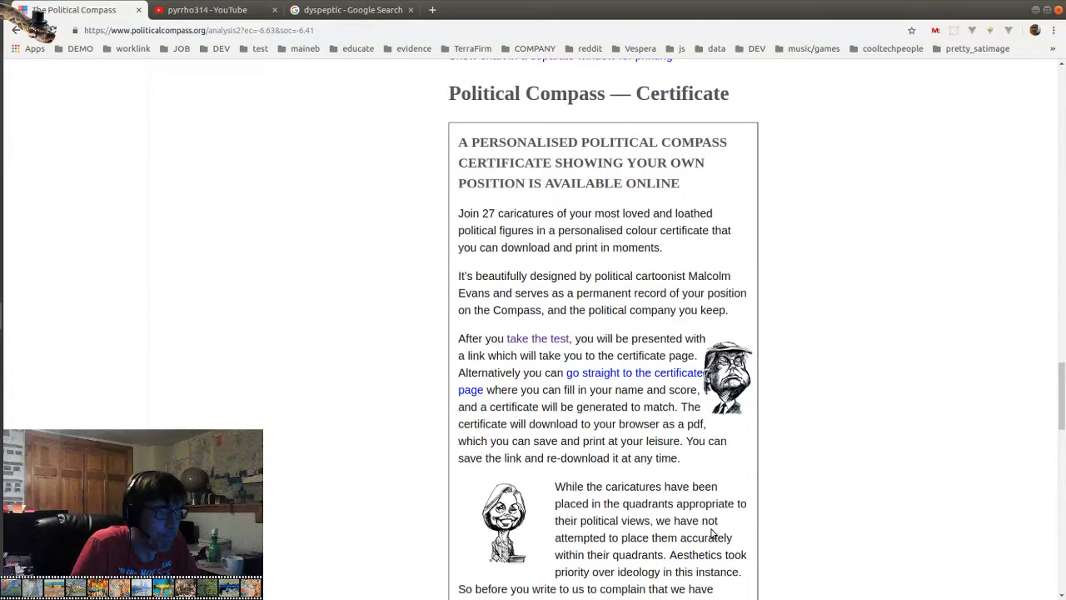
pyautogui.scroll(-3)
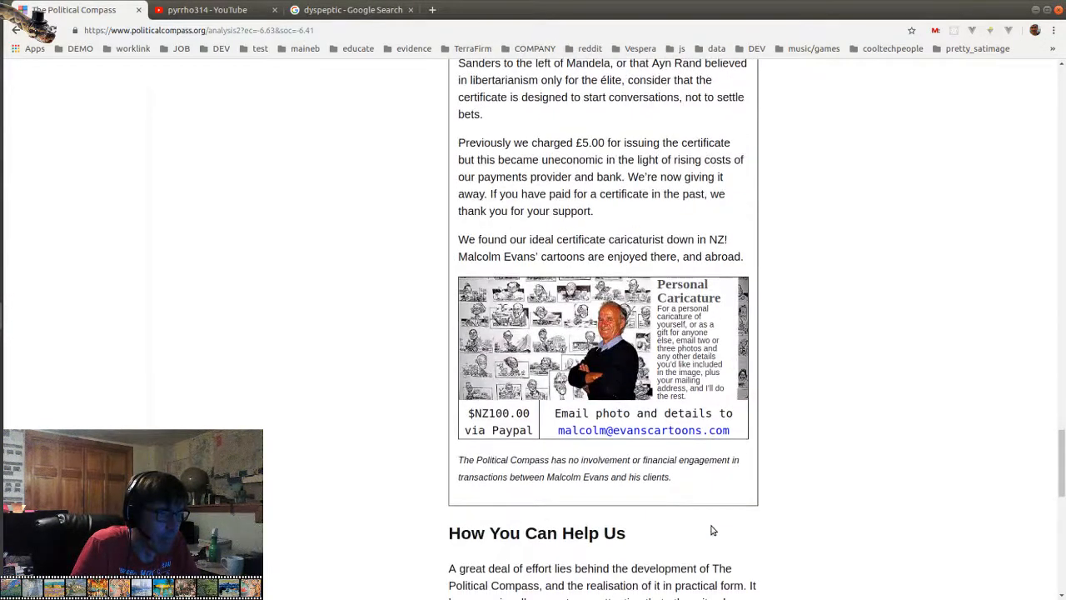